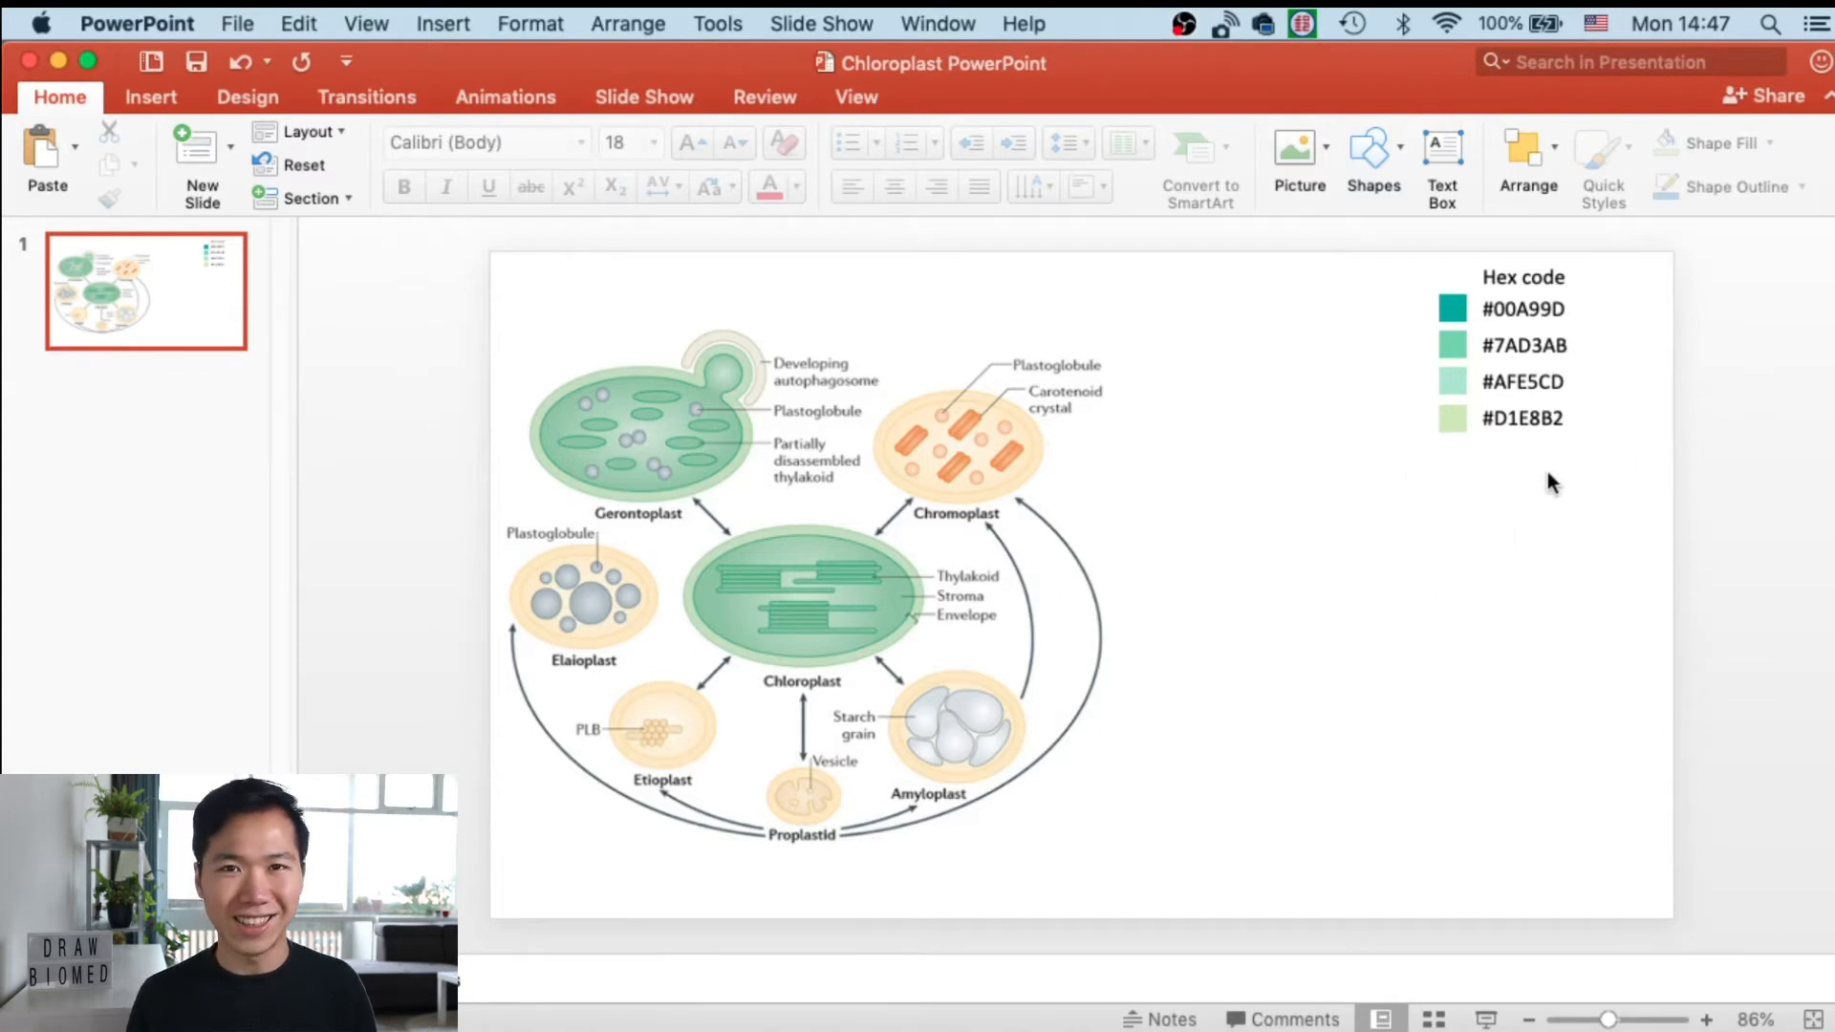
mouse_move(1469, 673)
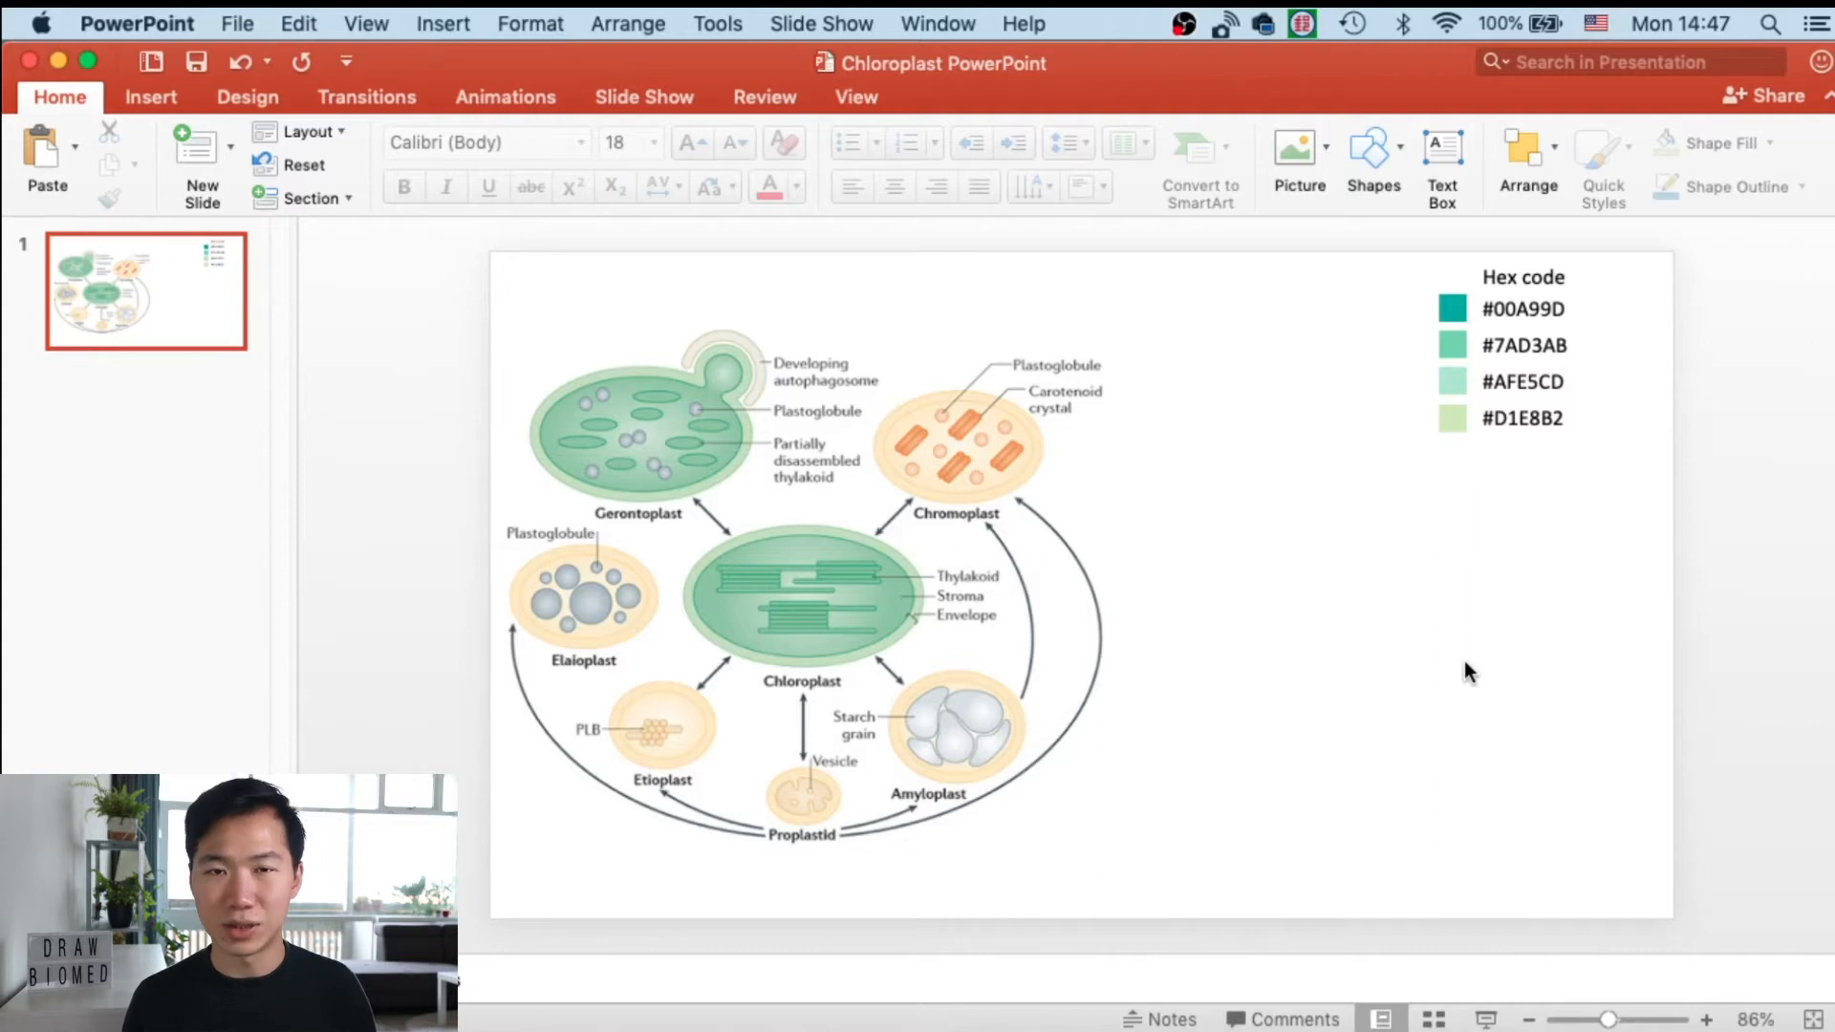
mouse_move(1504, 490)
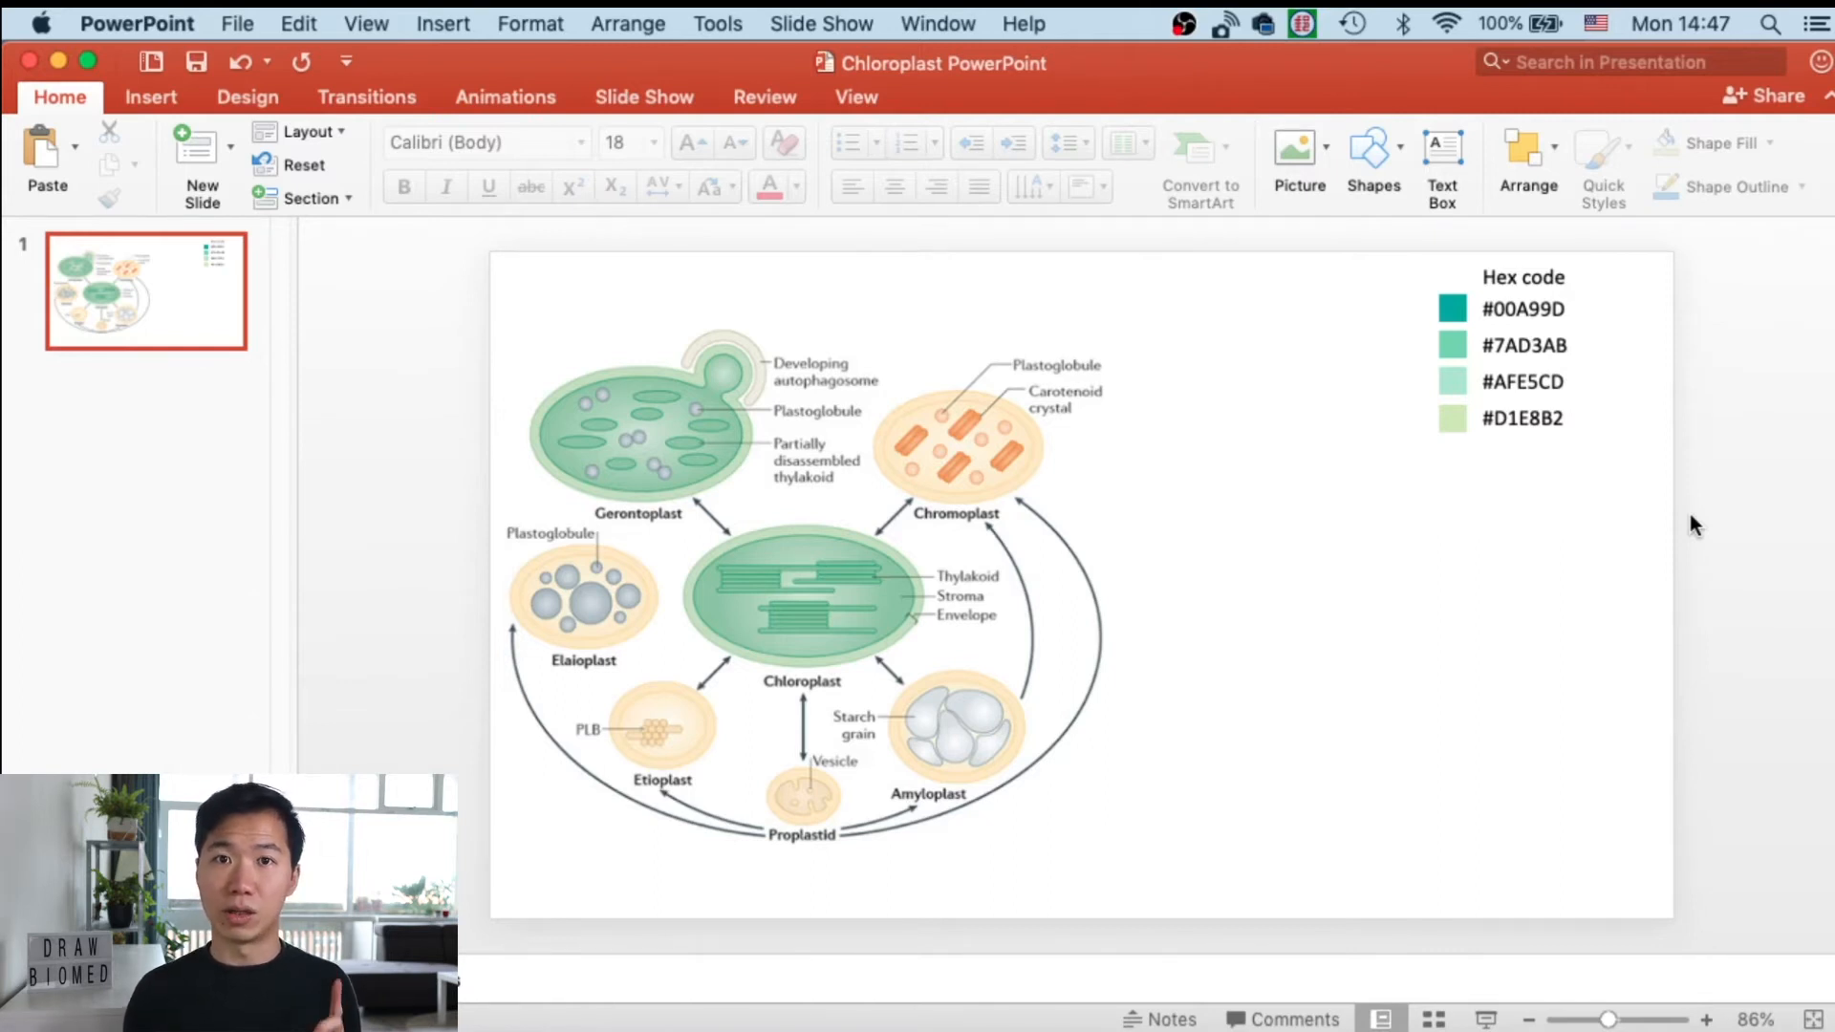
mouse_move(1475, 485)
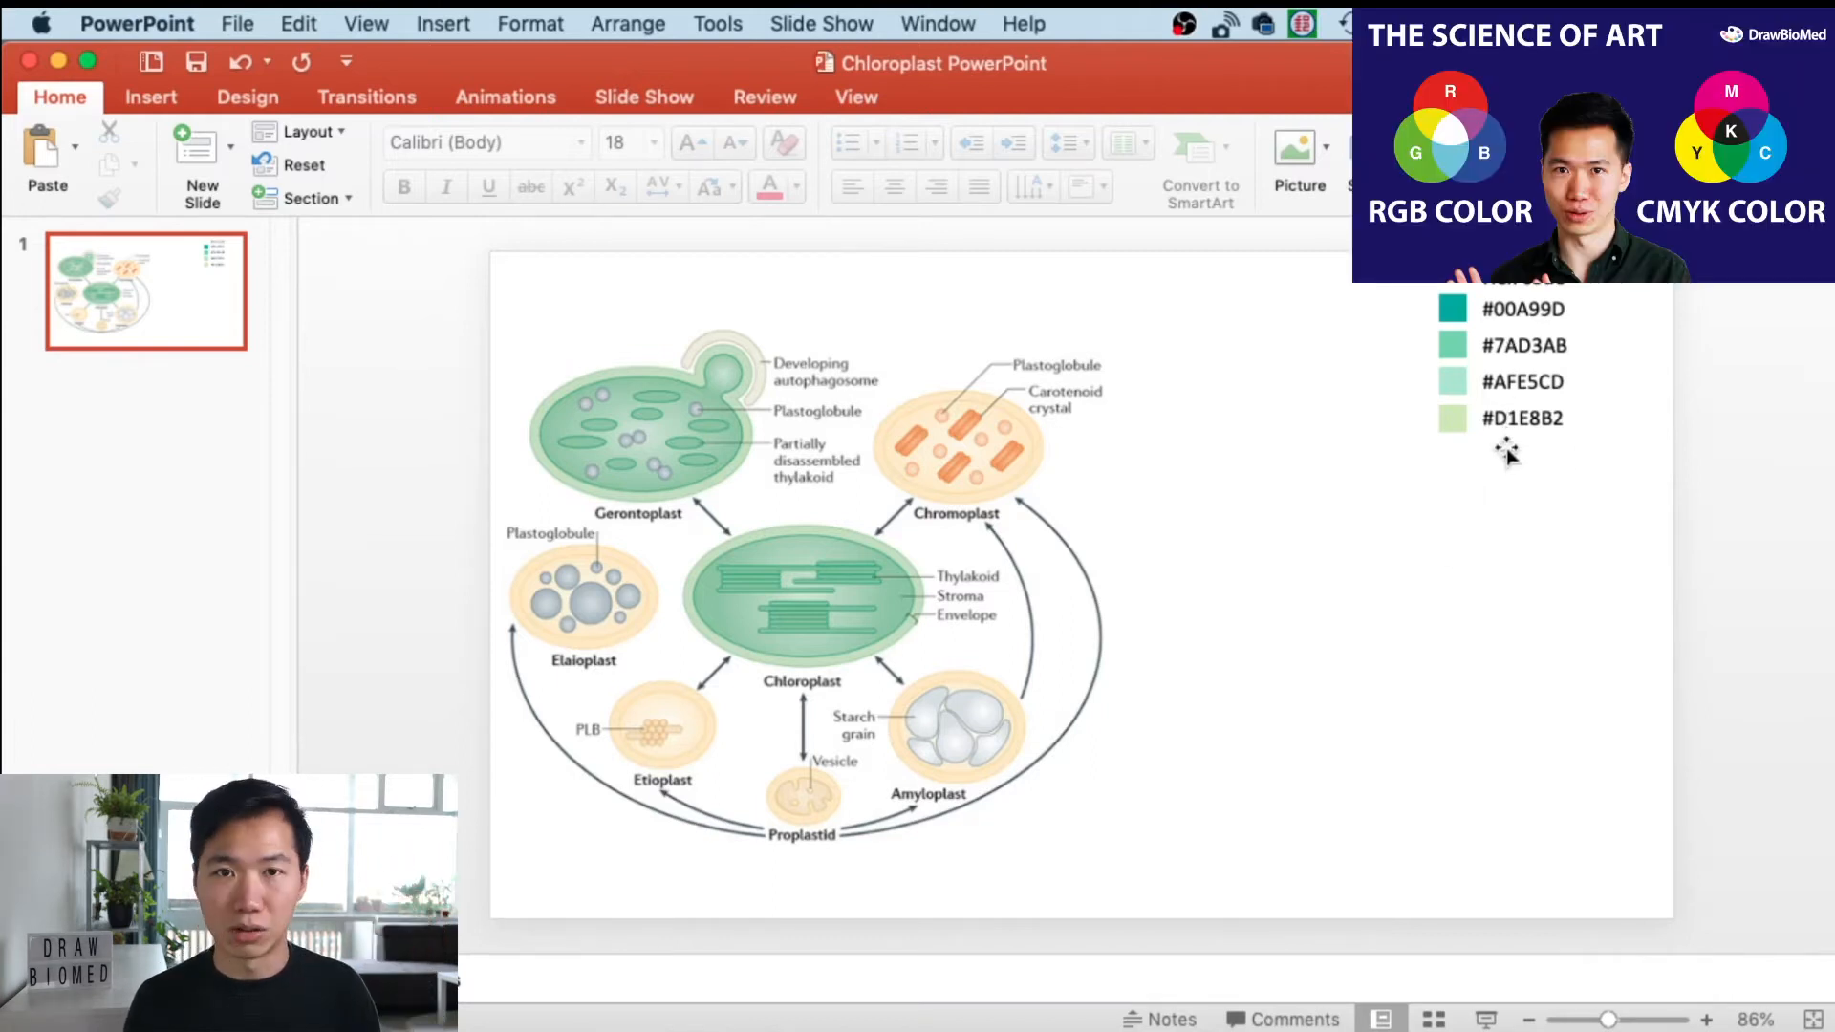
mouse_move(1056, 677)
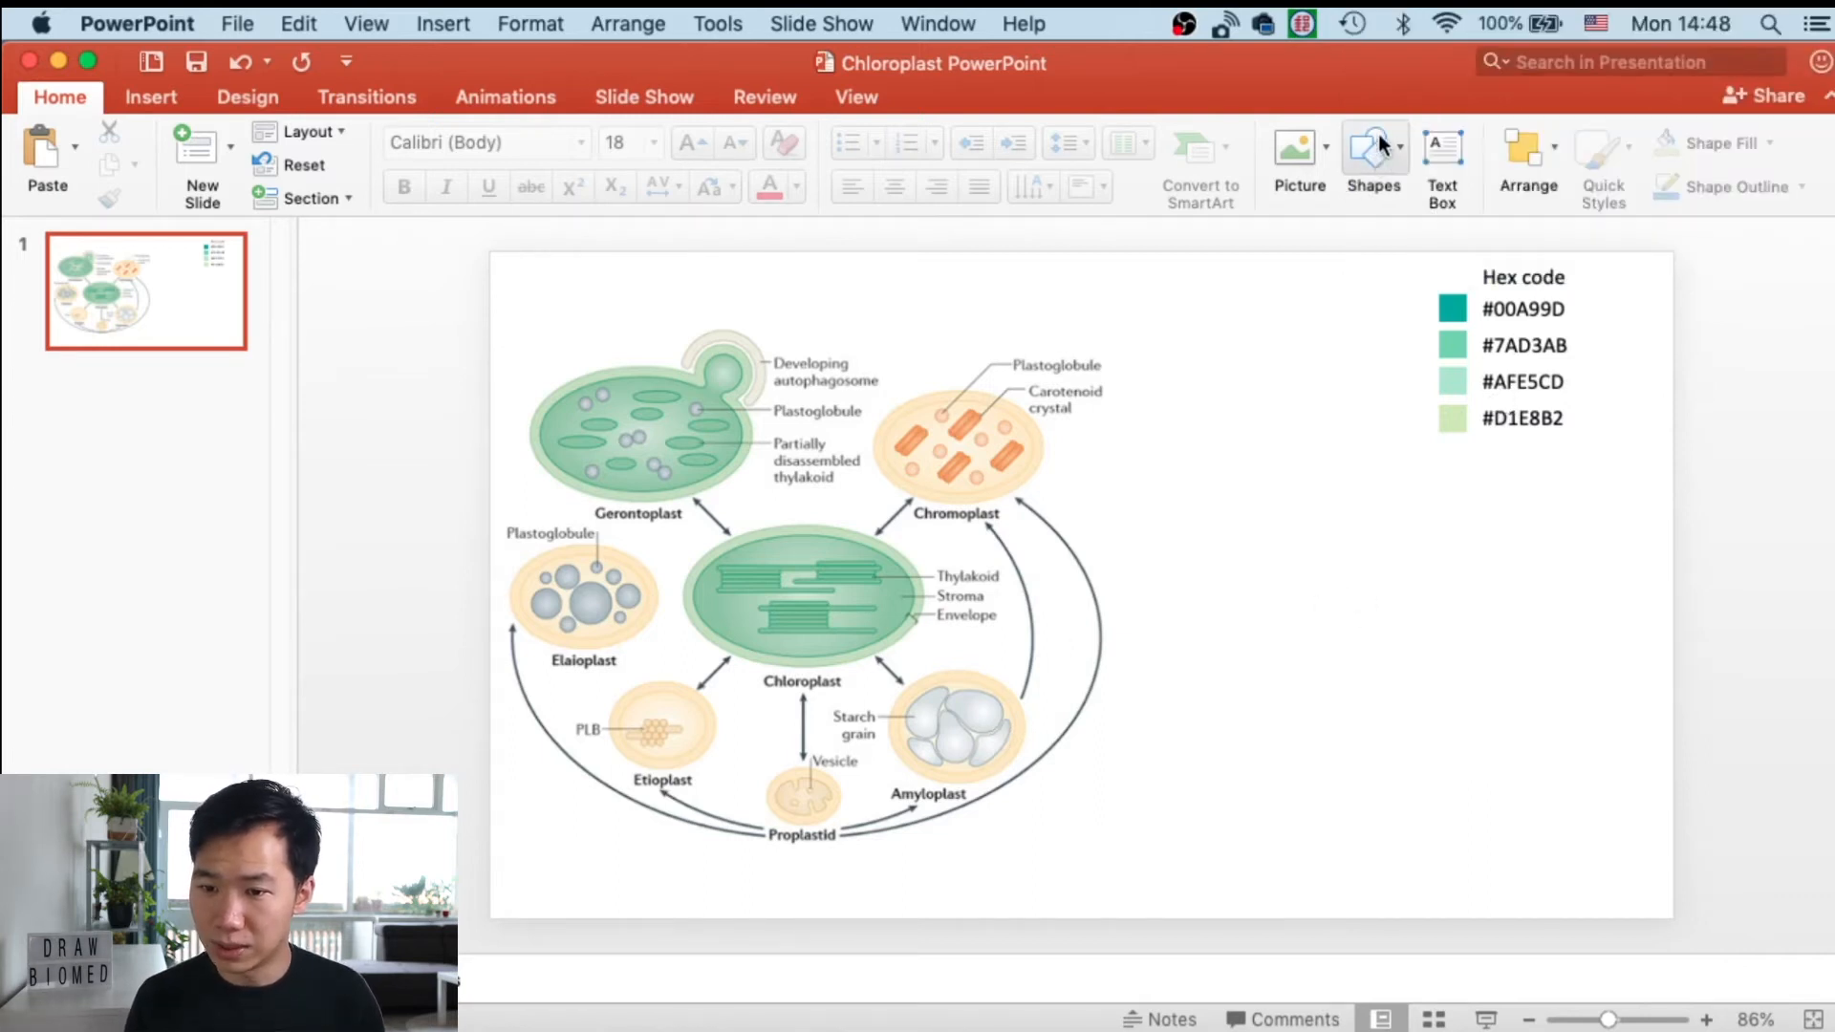
- Draw two oval shapes stacked on the slide's right side and select the upper one
left_click(1373, 146)
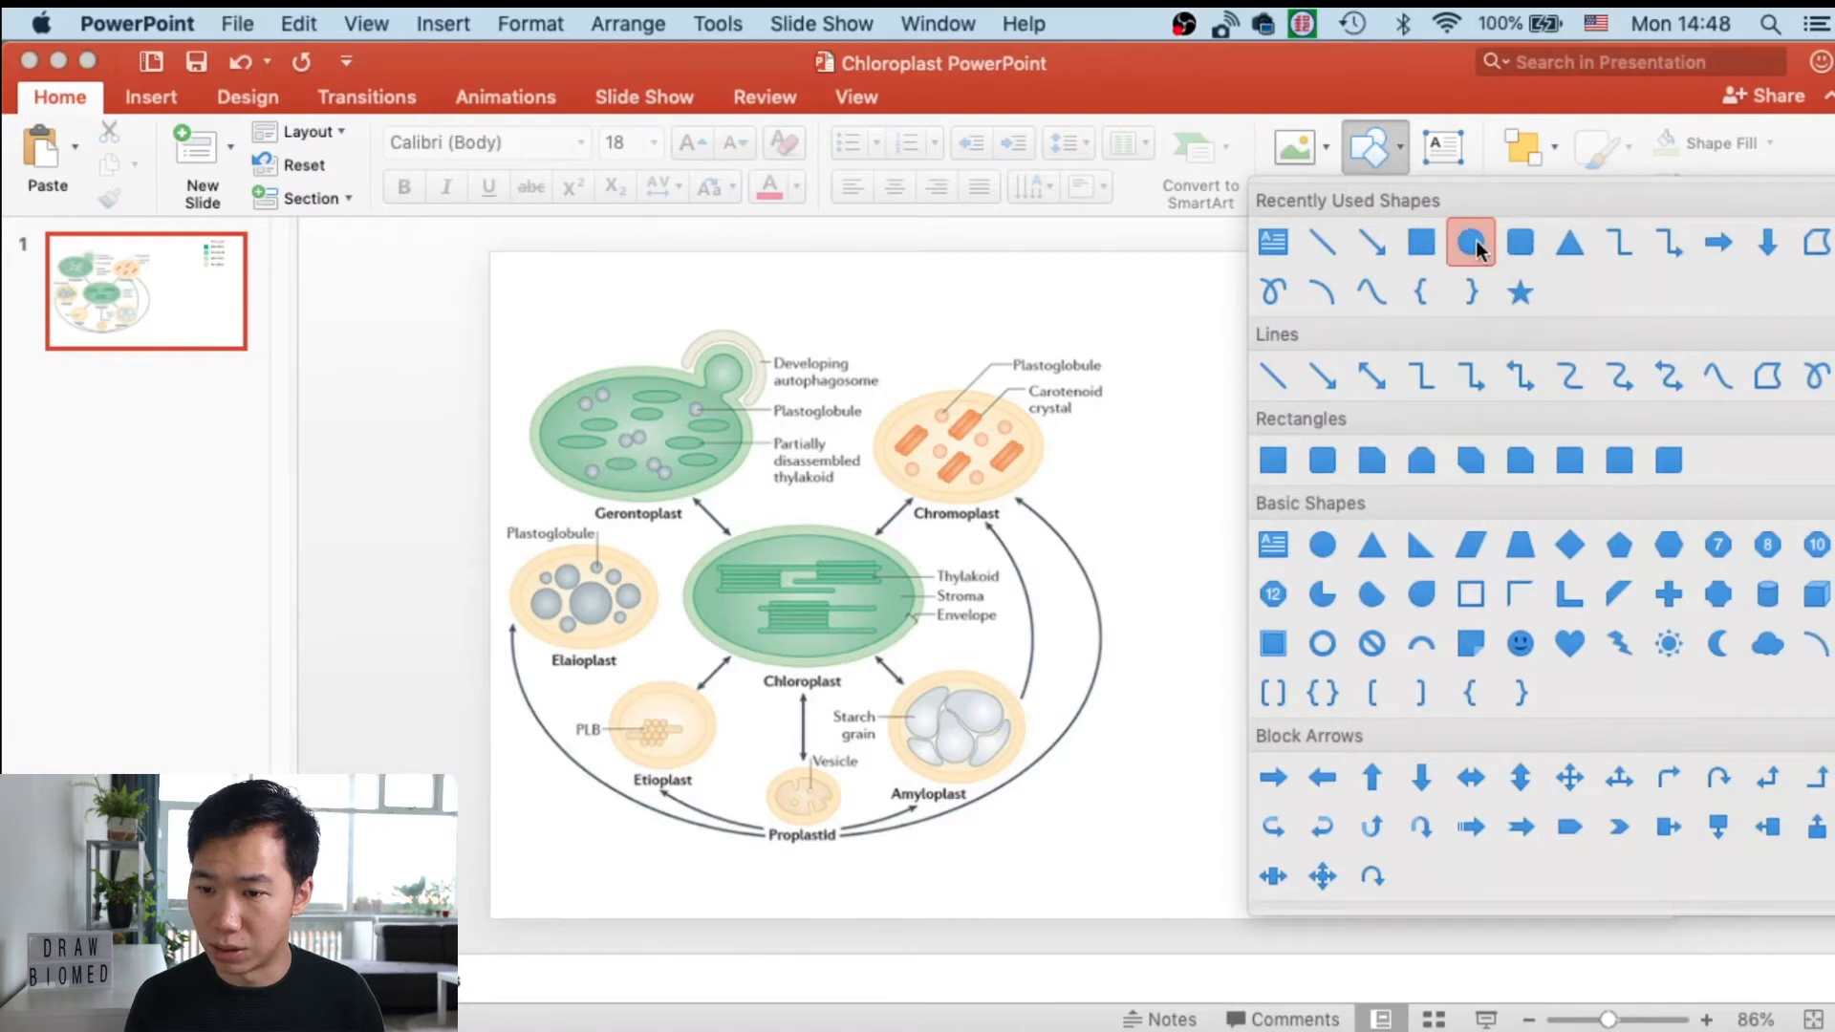
left_click(1471, 242)
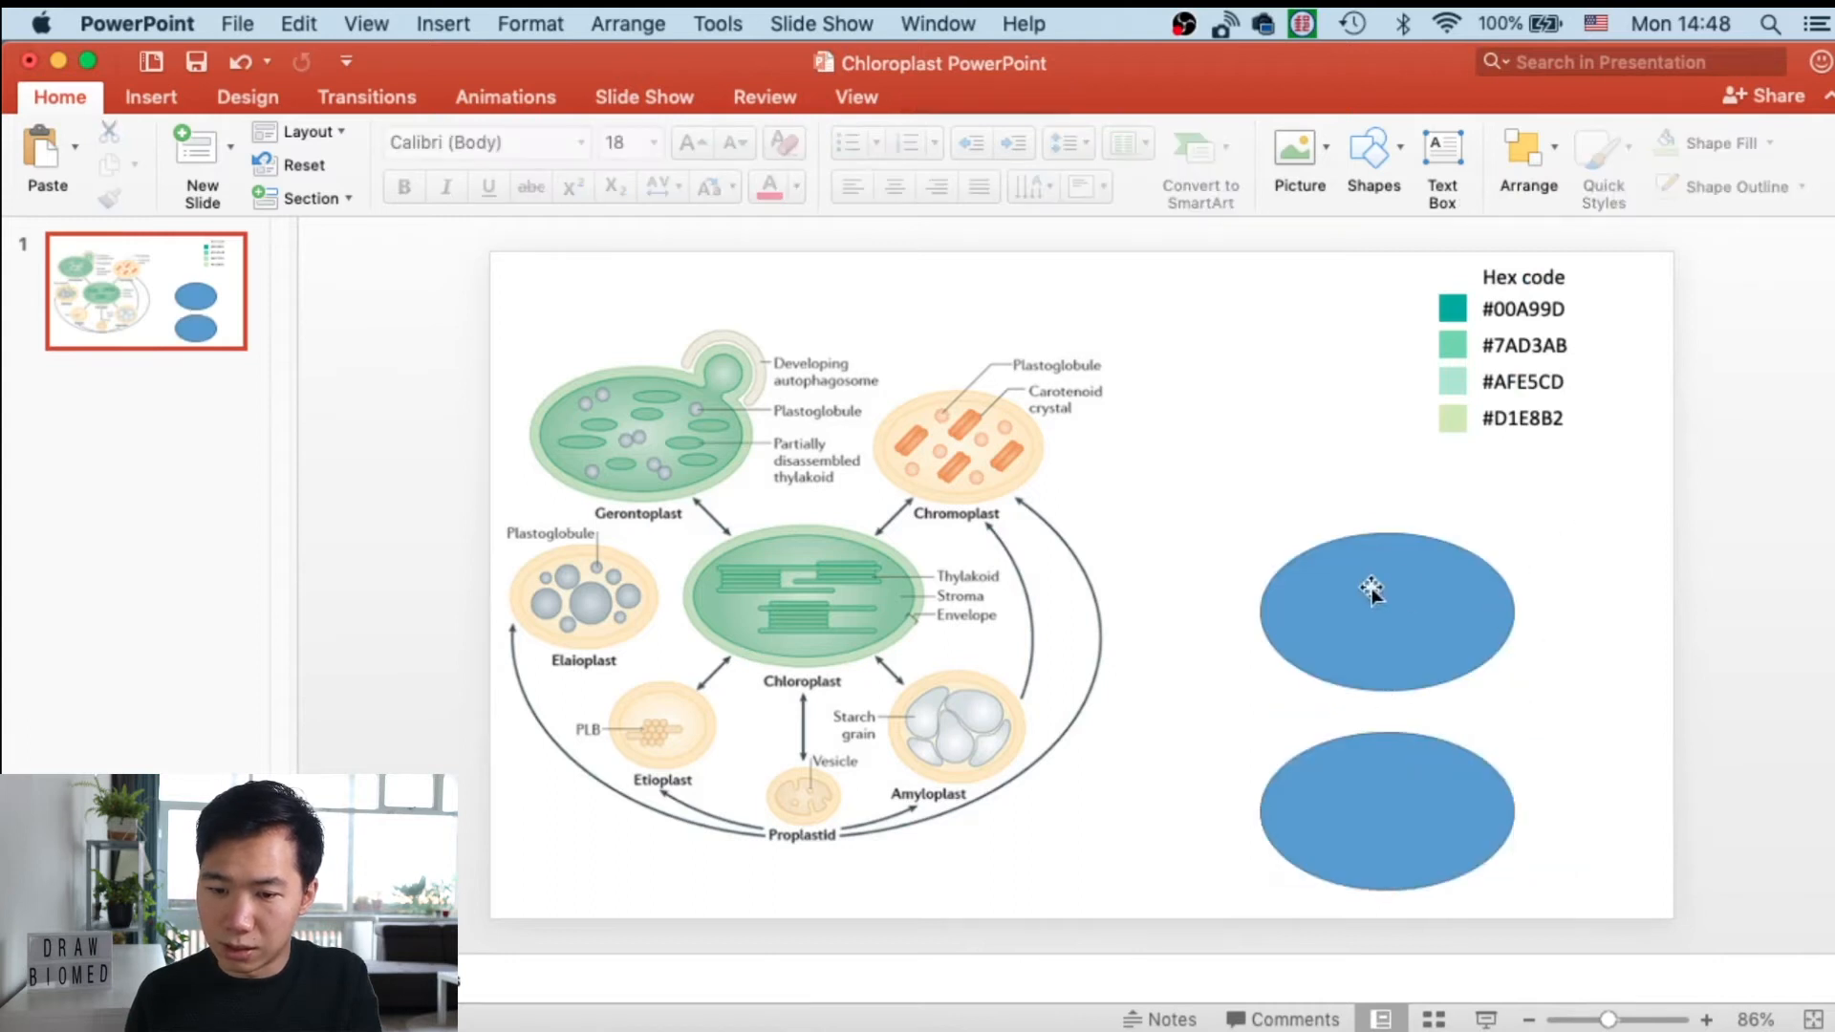
left_click(1372, 607)
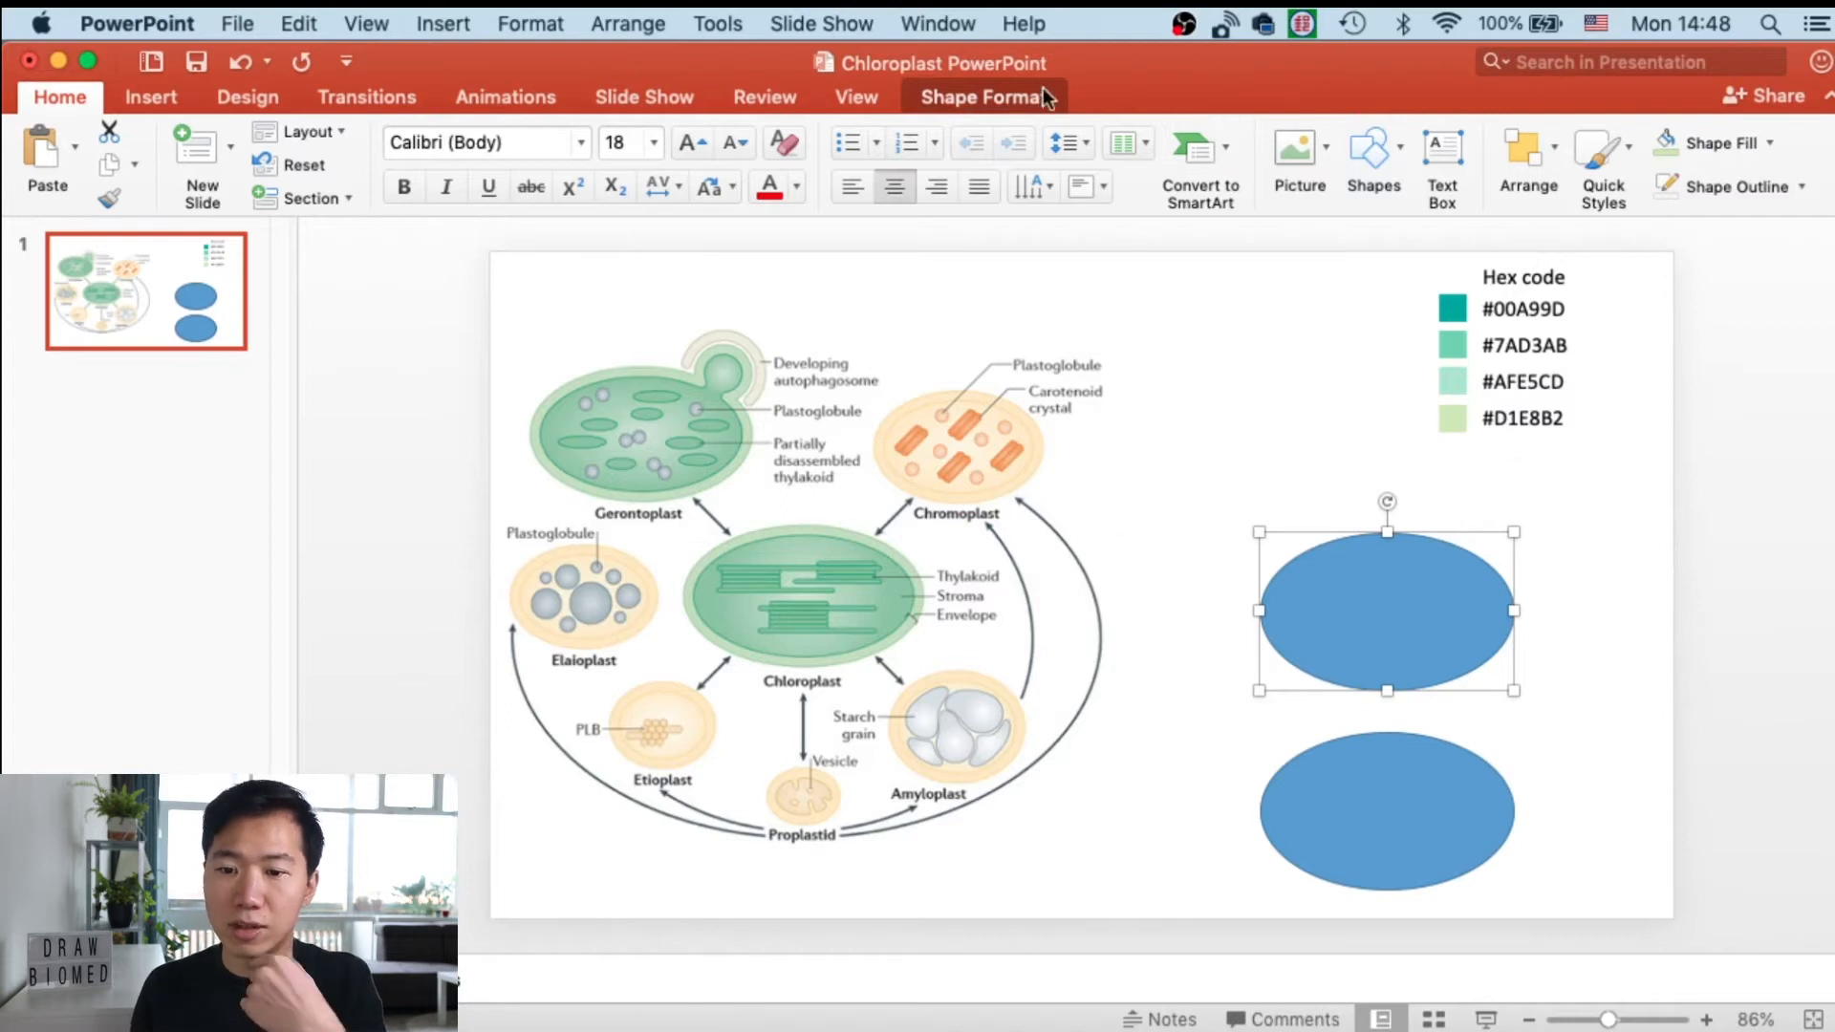
- Open More Fill Colors from Shape Fill for the upper oval
left_click(982, 97)
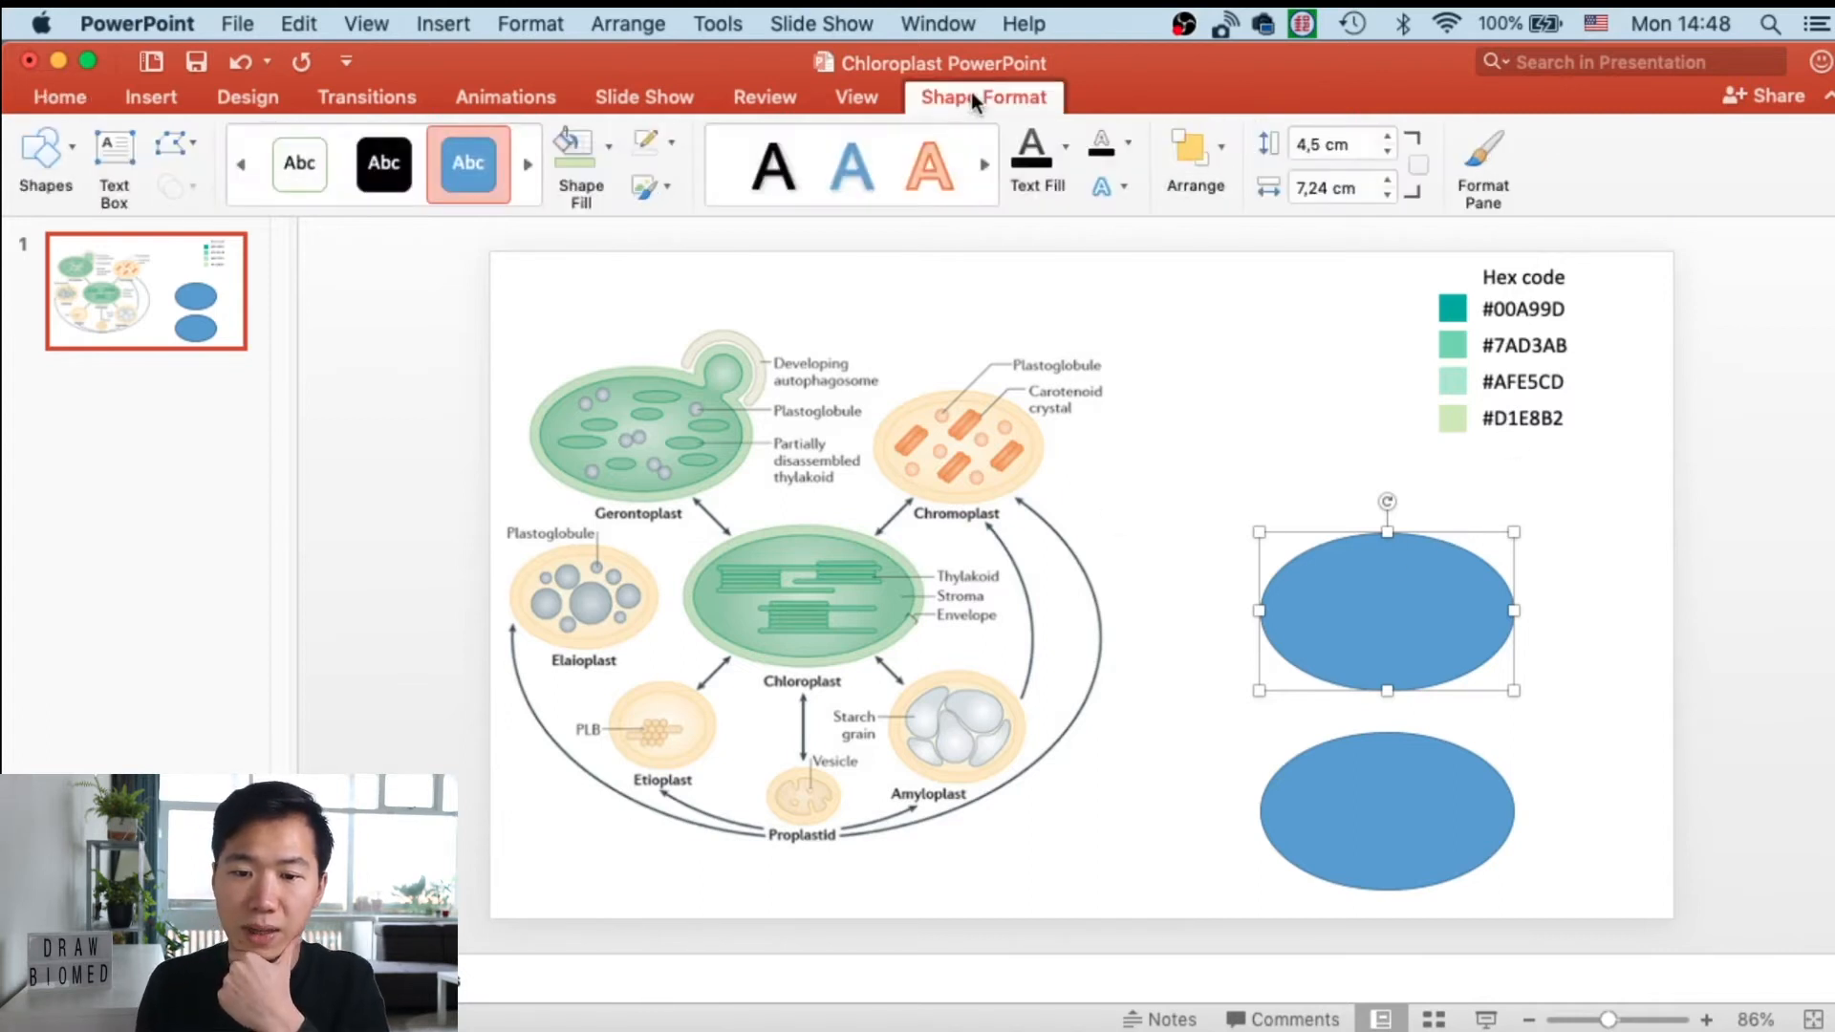
left_click(589, 142)
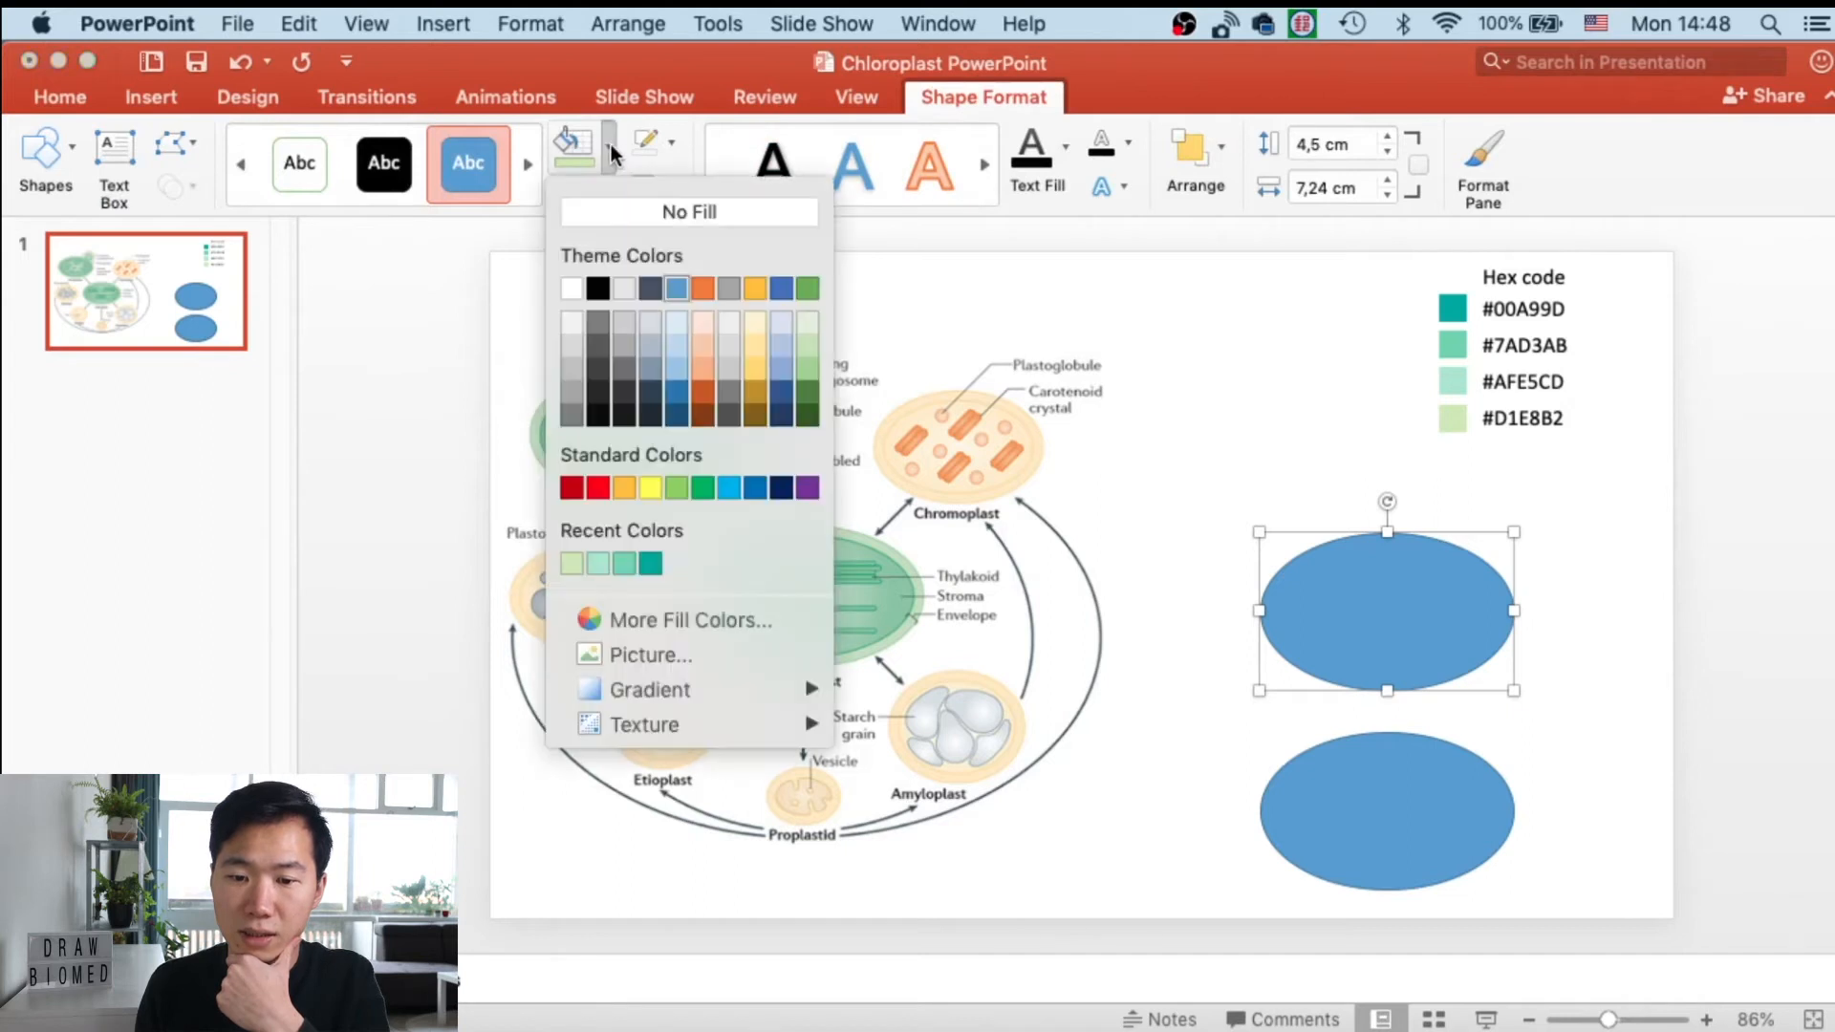
mouse_move(605, 595)
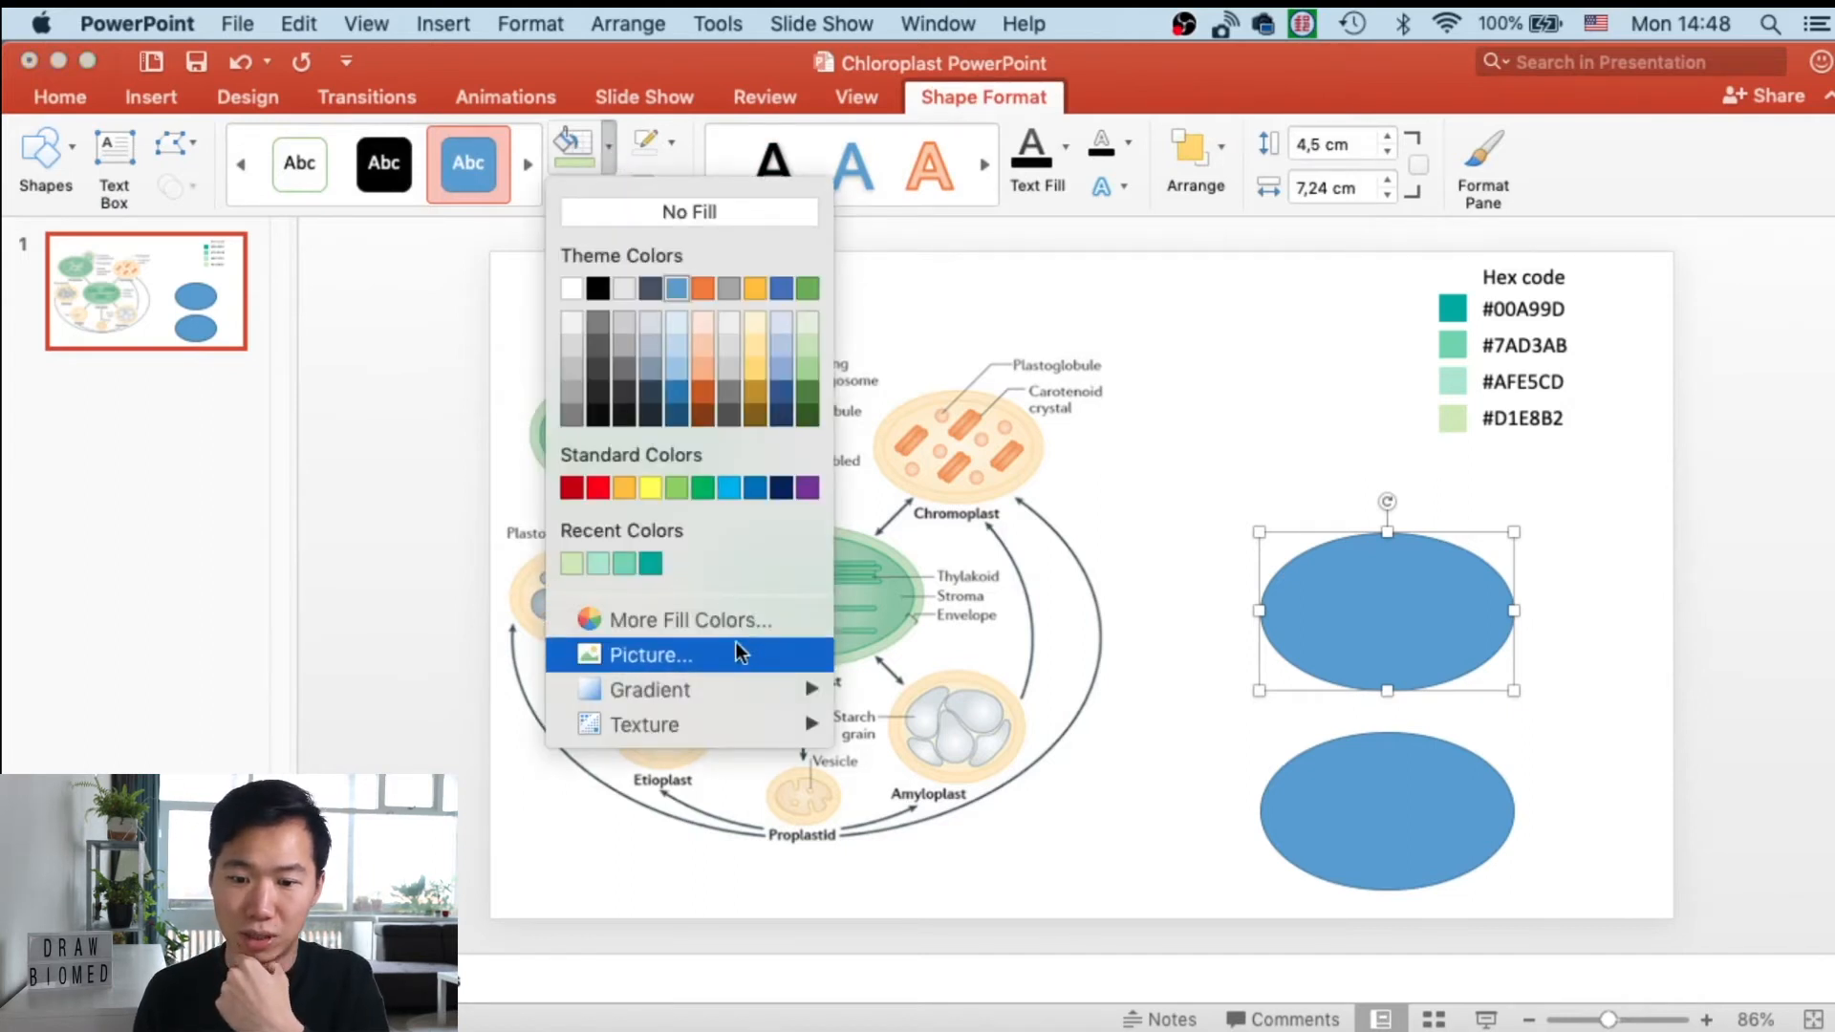
mouse_move(706, 636)
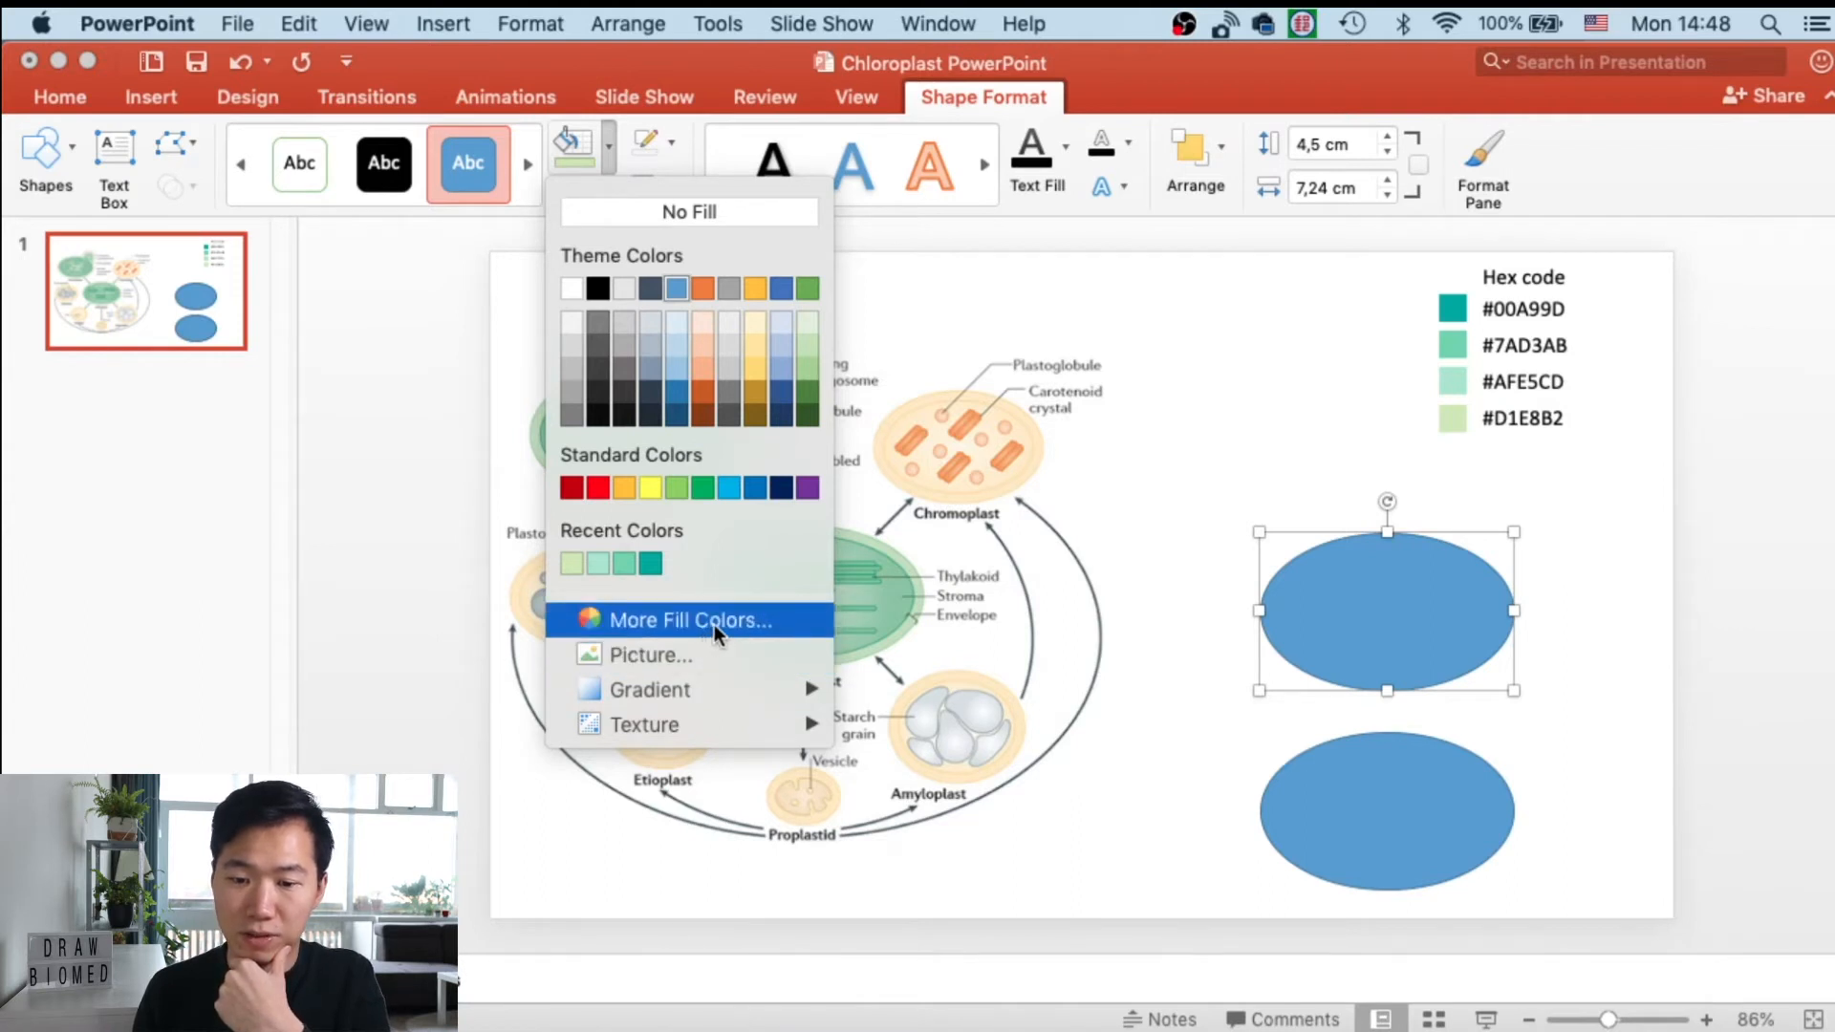
left_click(690, 619)
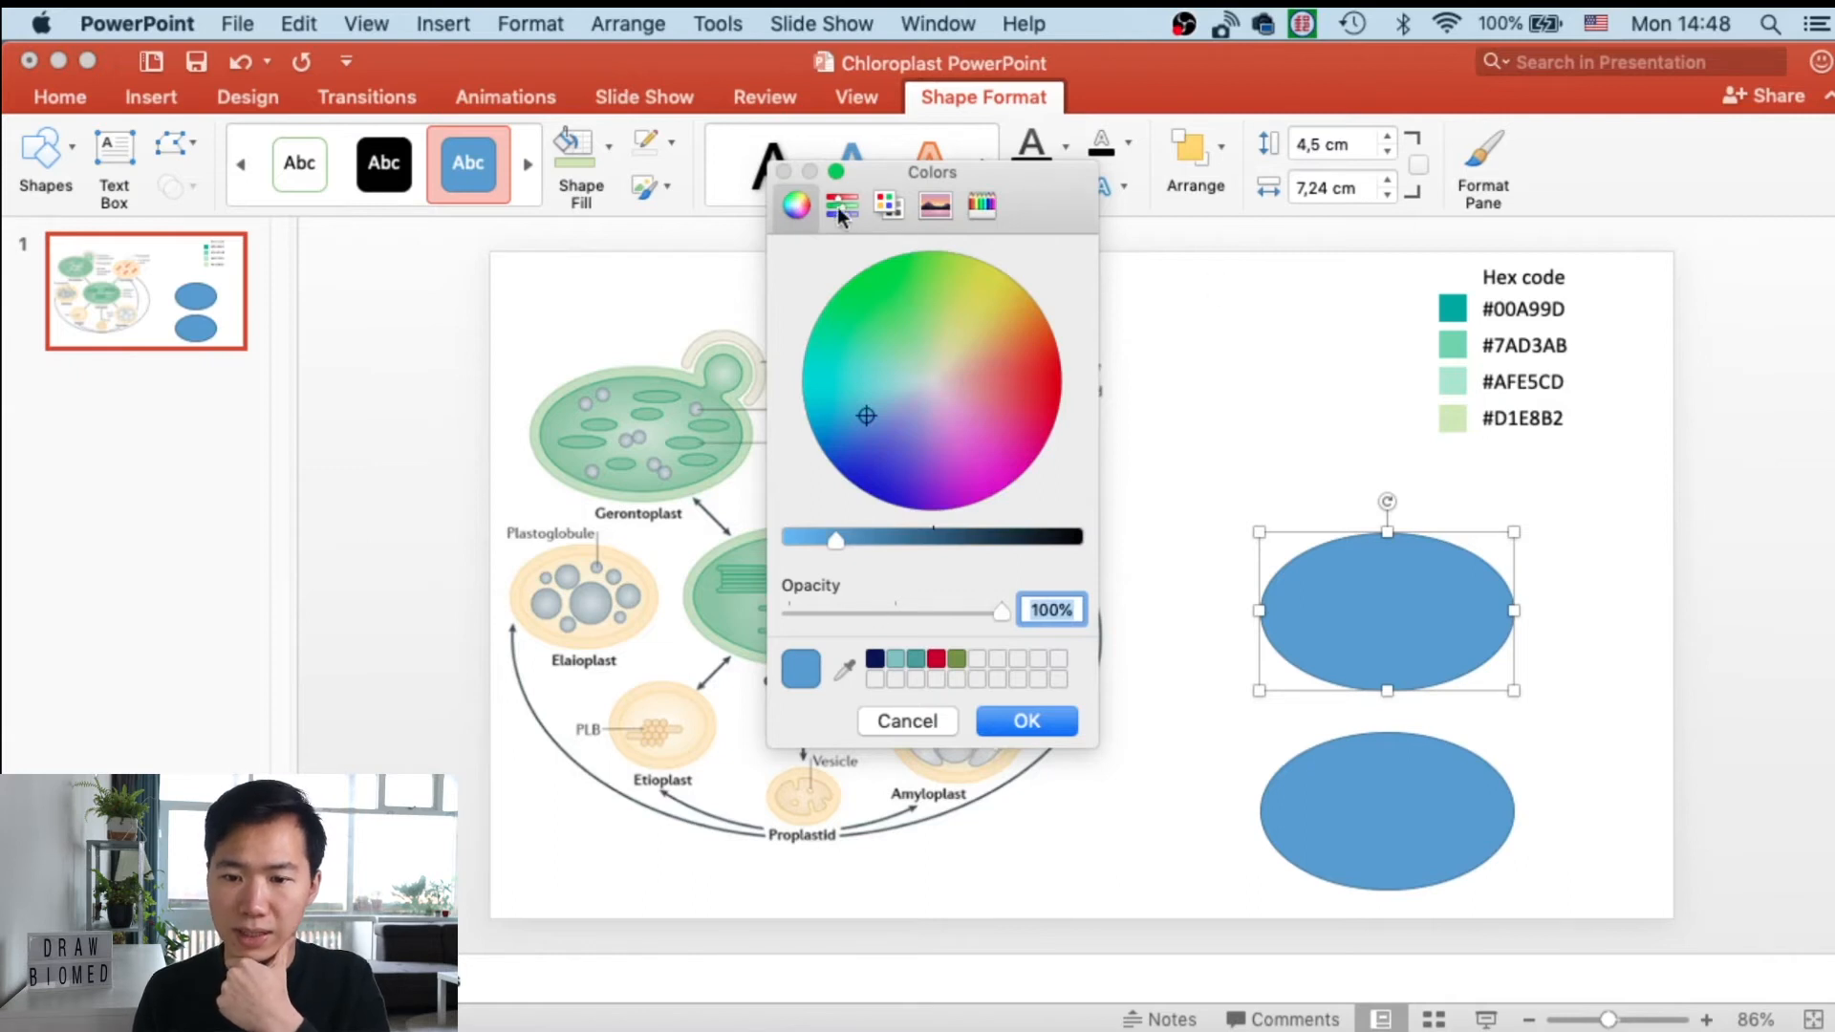
- Fill the upper oval pale green with hex D1E8B2 using the RGB sliders
left_click(842, 206)
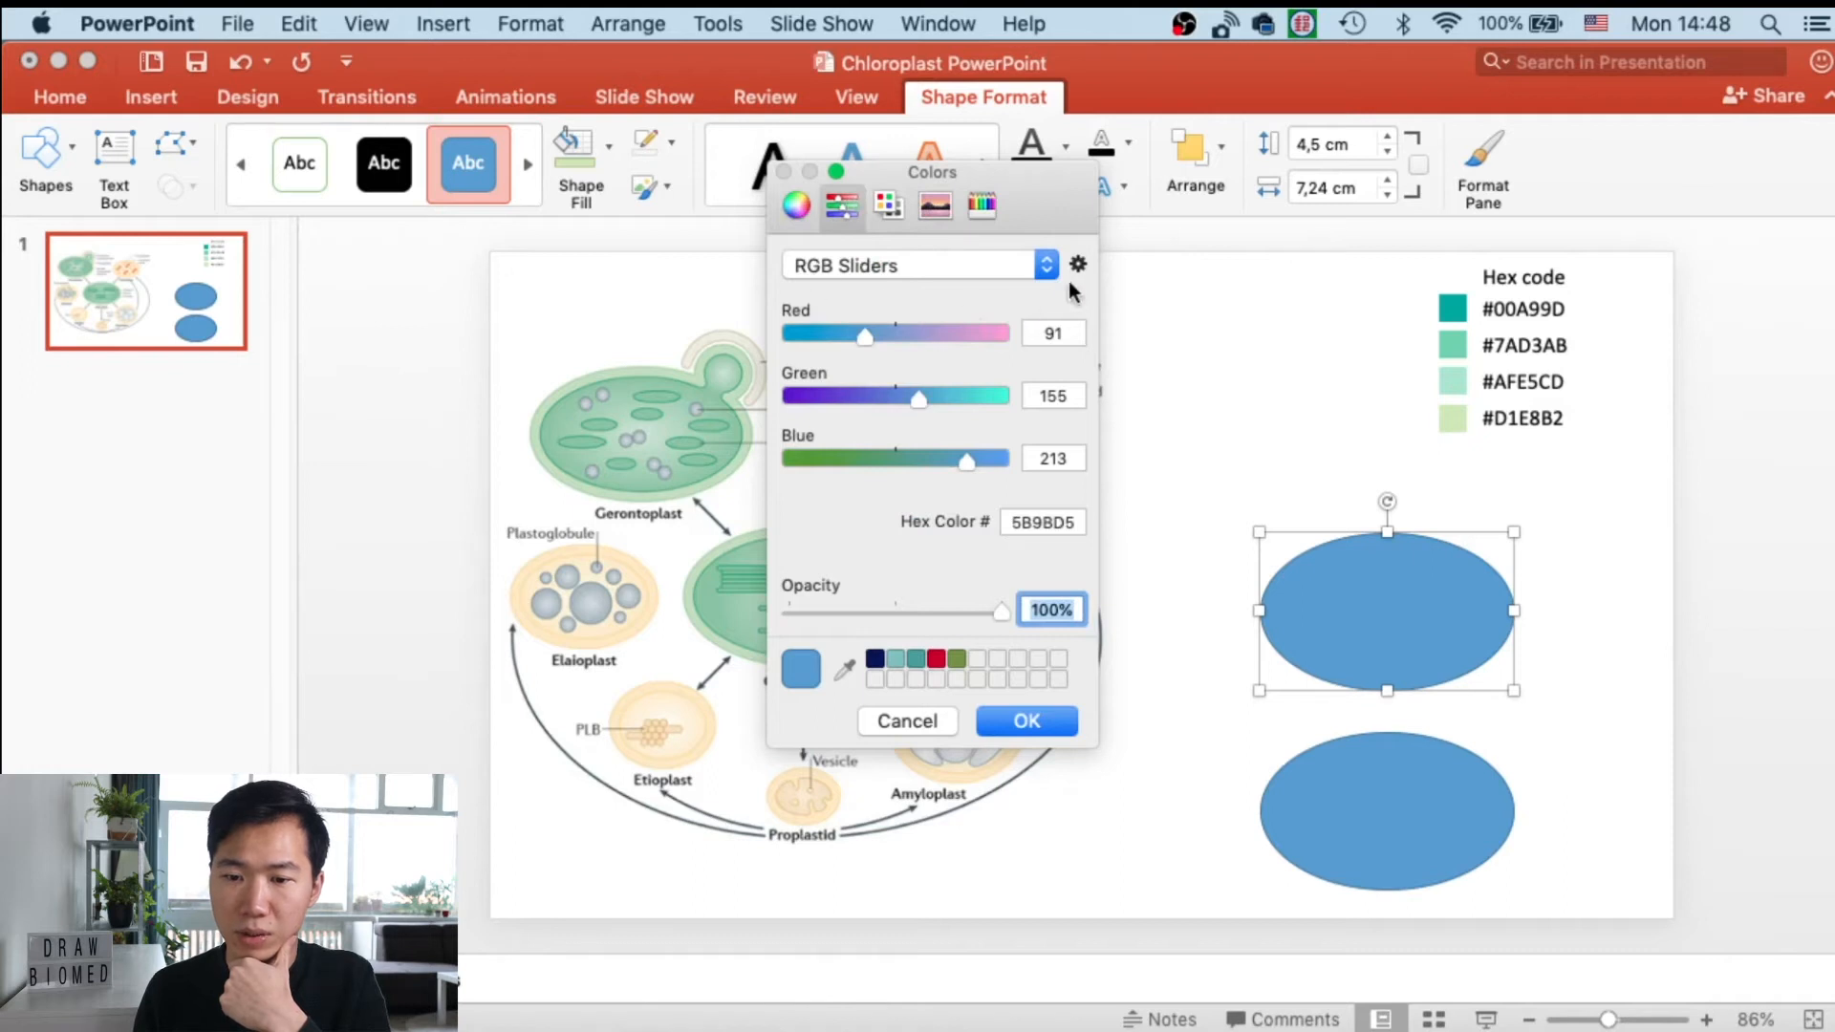
left_click(918, 265)
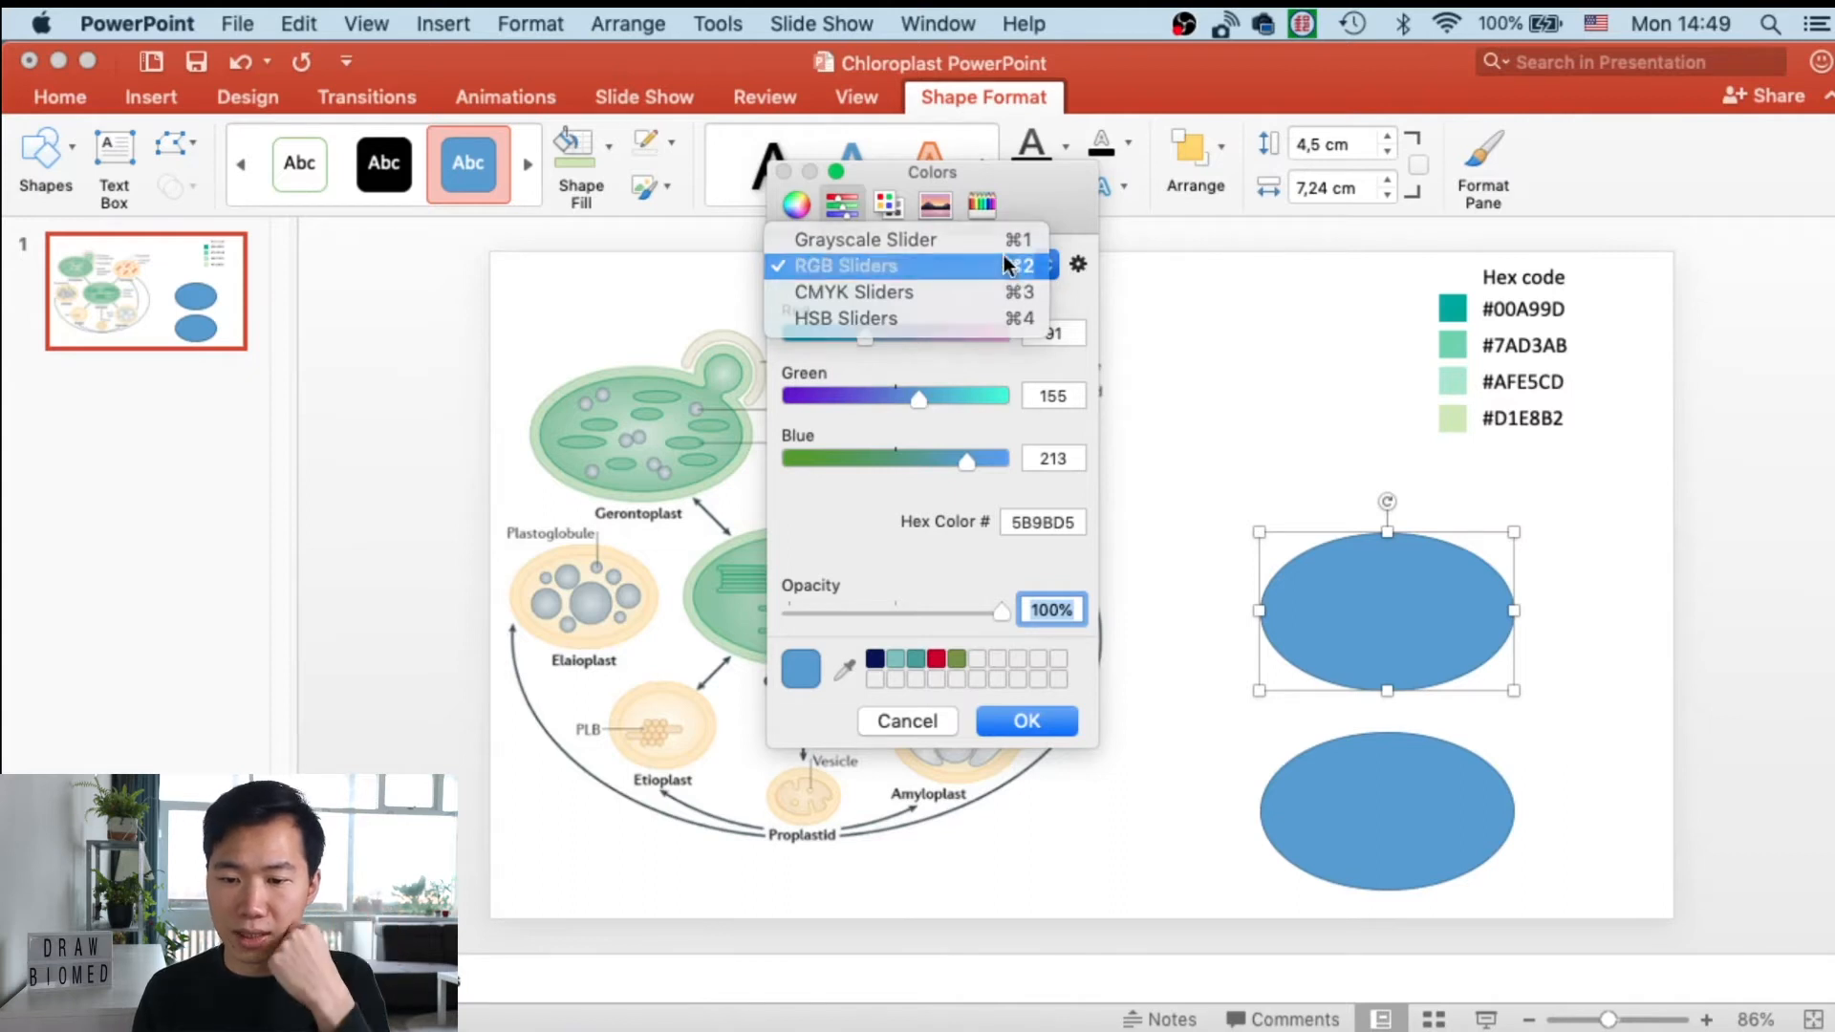
left_click(844, 266)
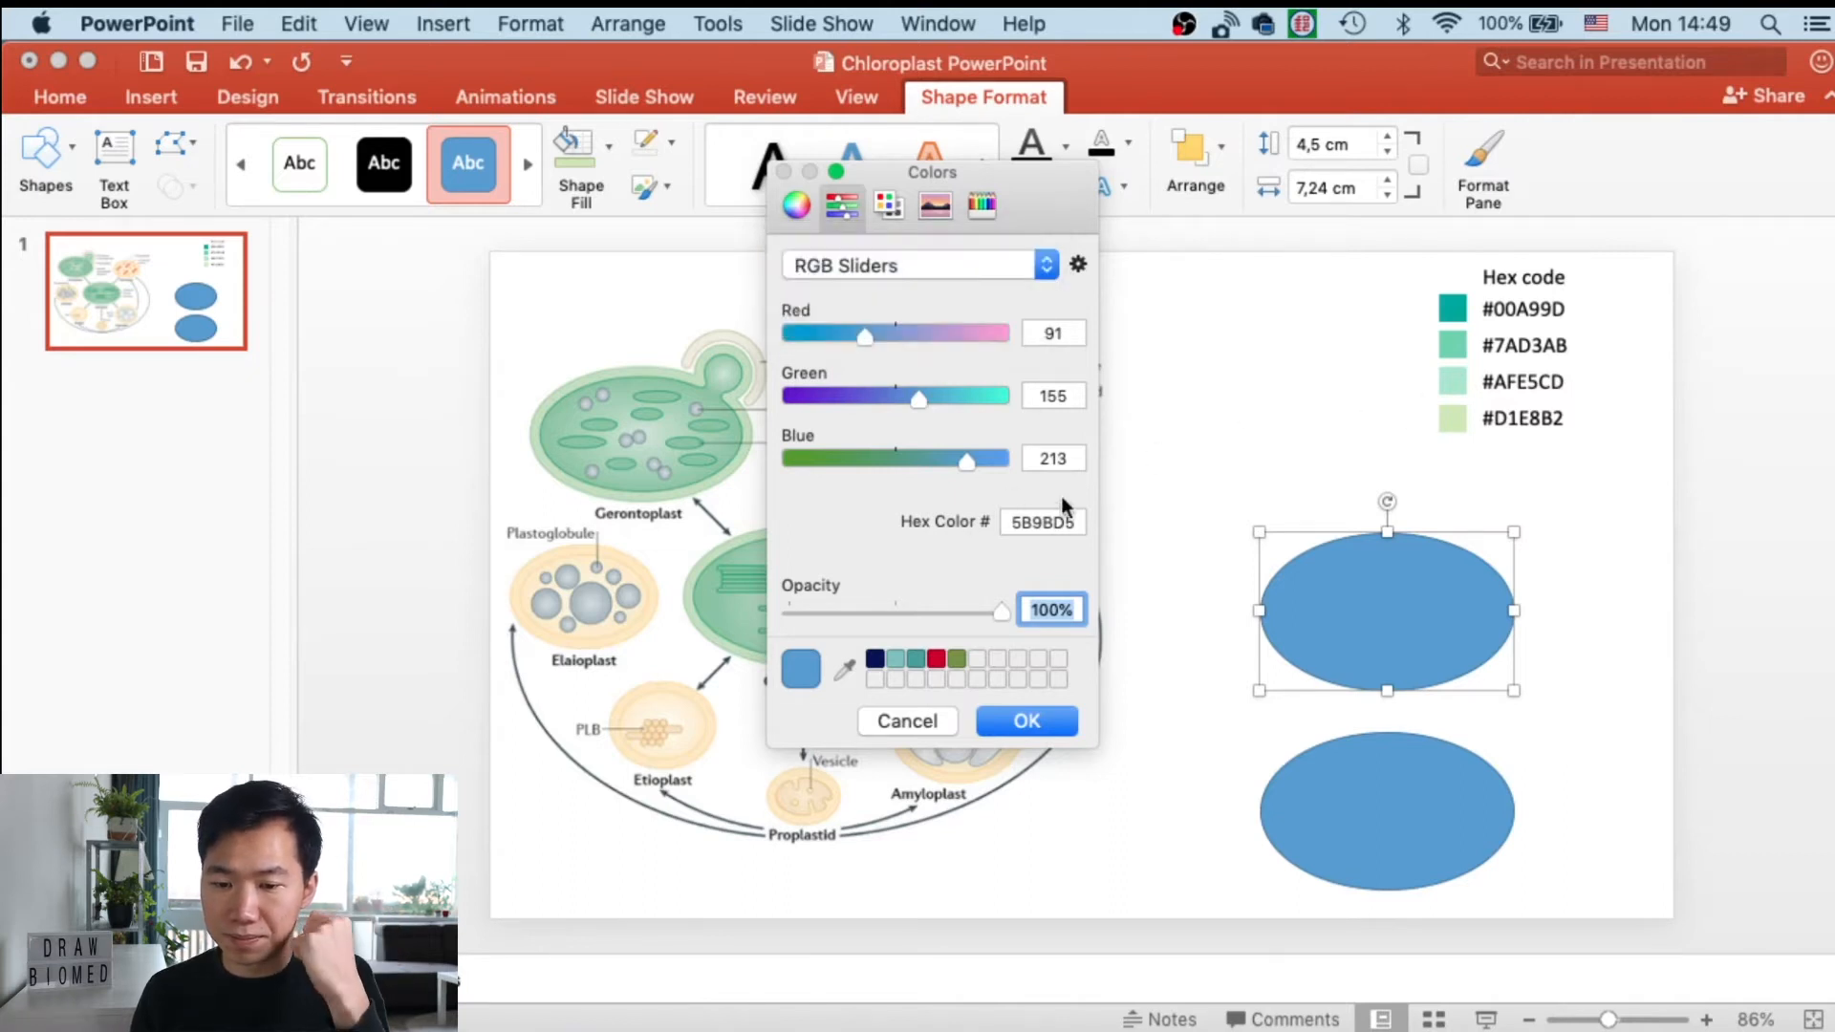
left_click(1041, 522)
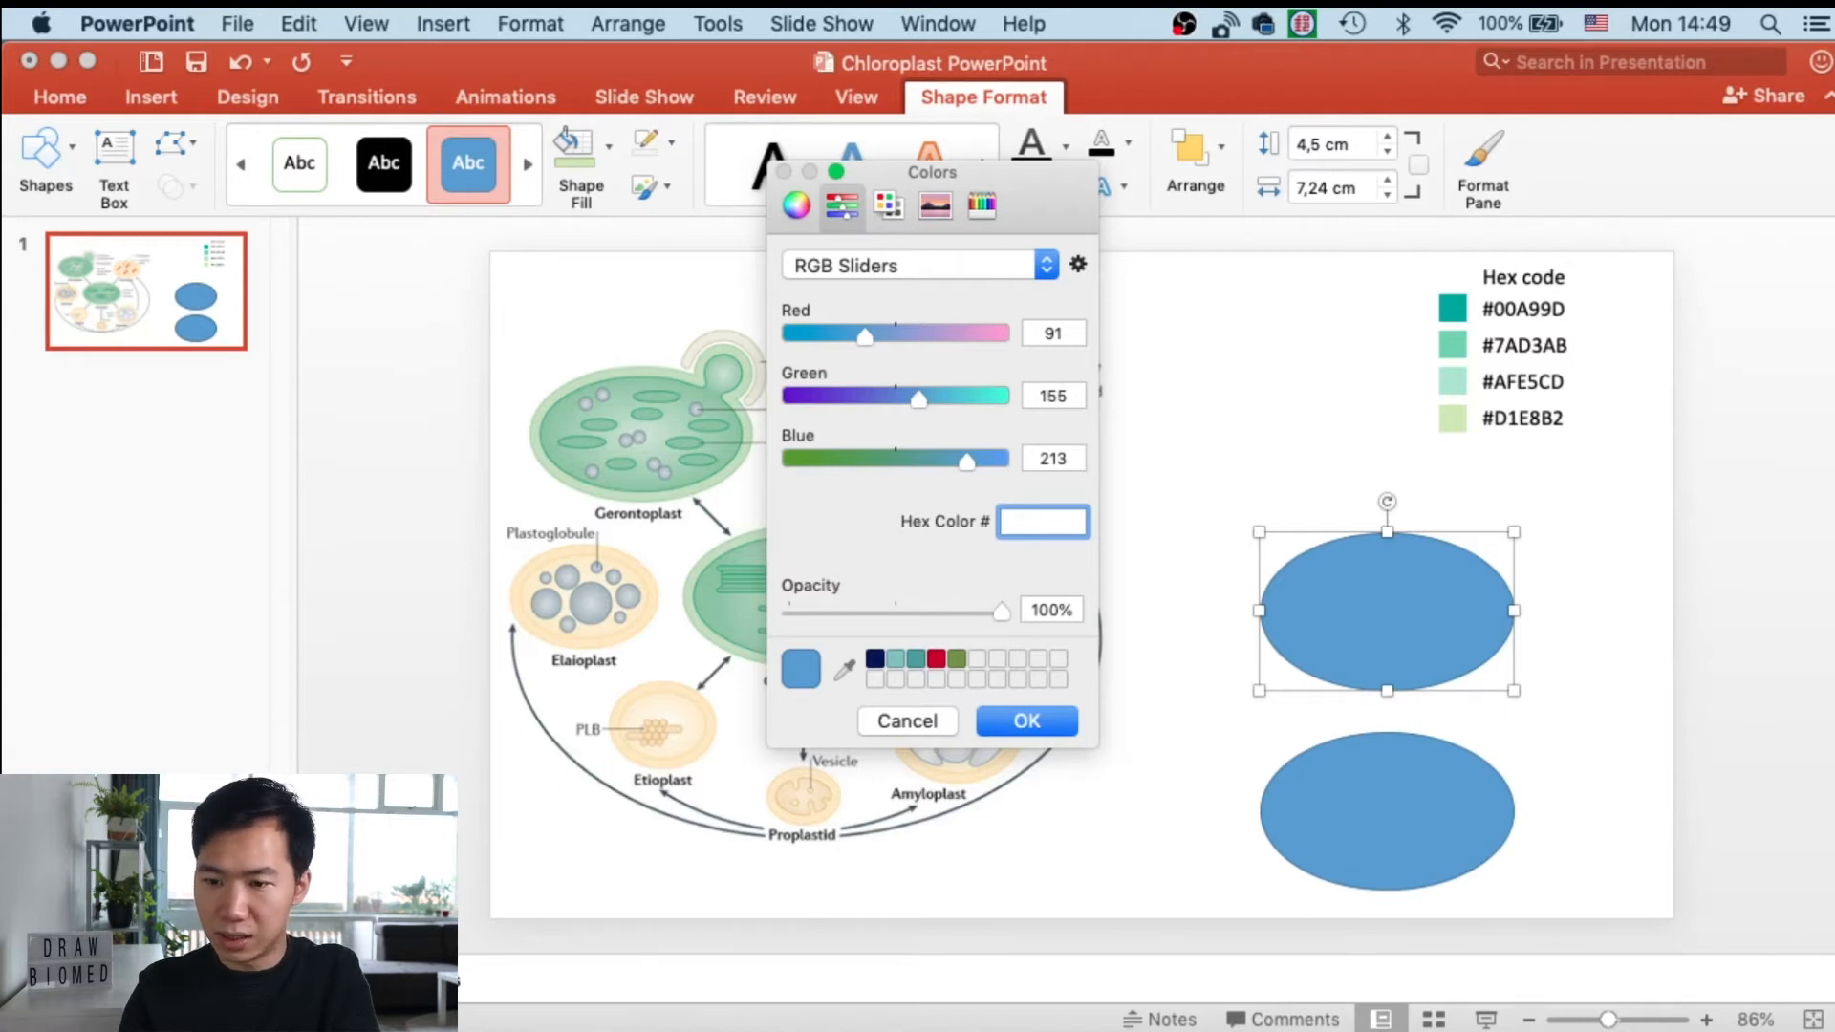
type("D1e8b2")
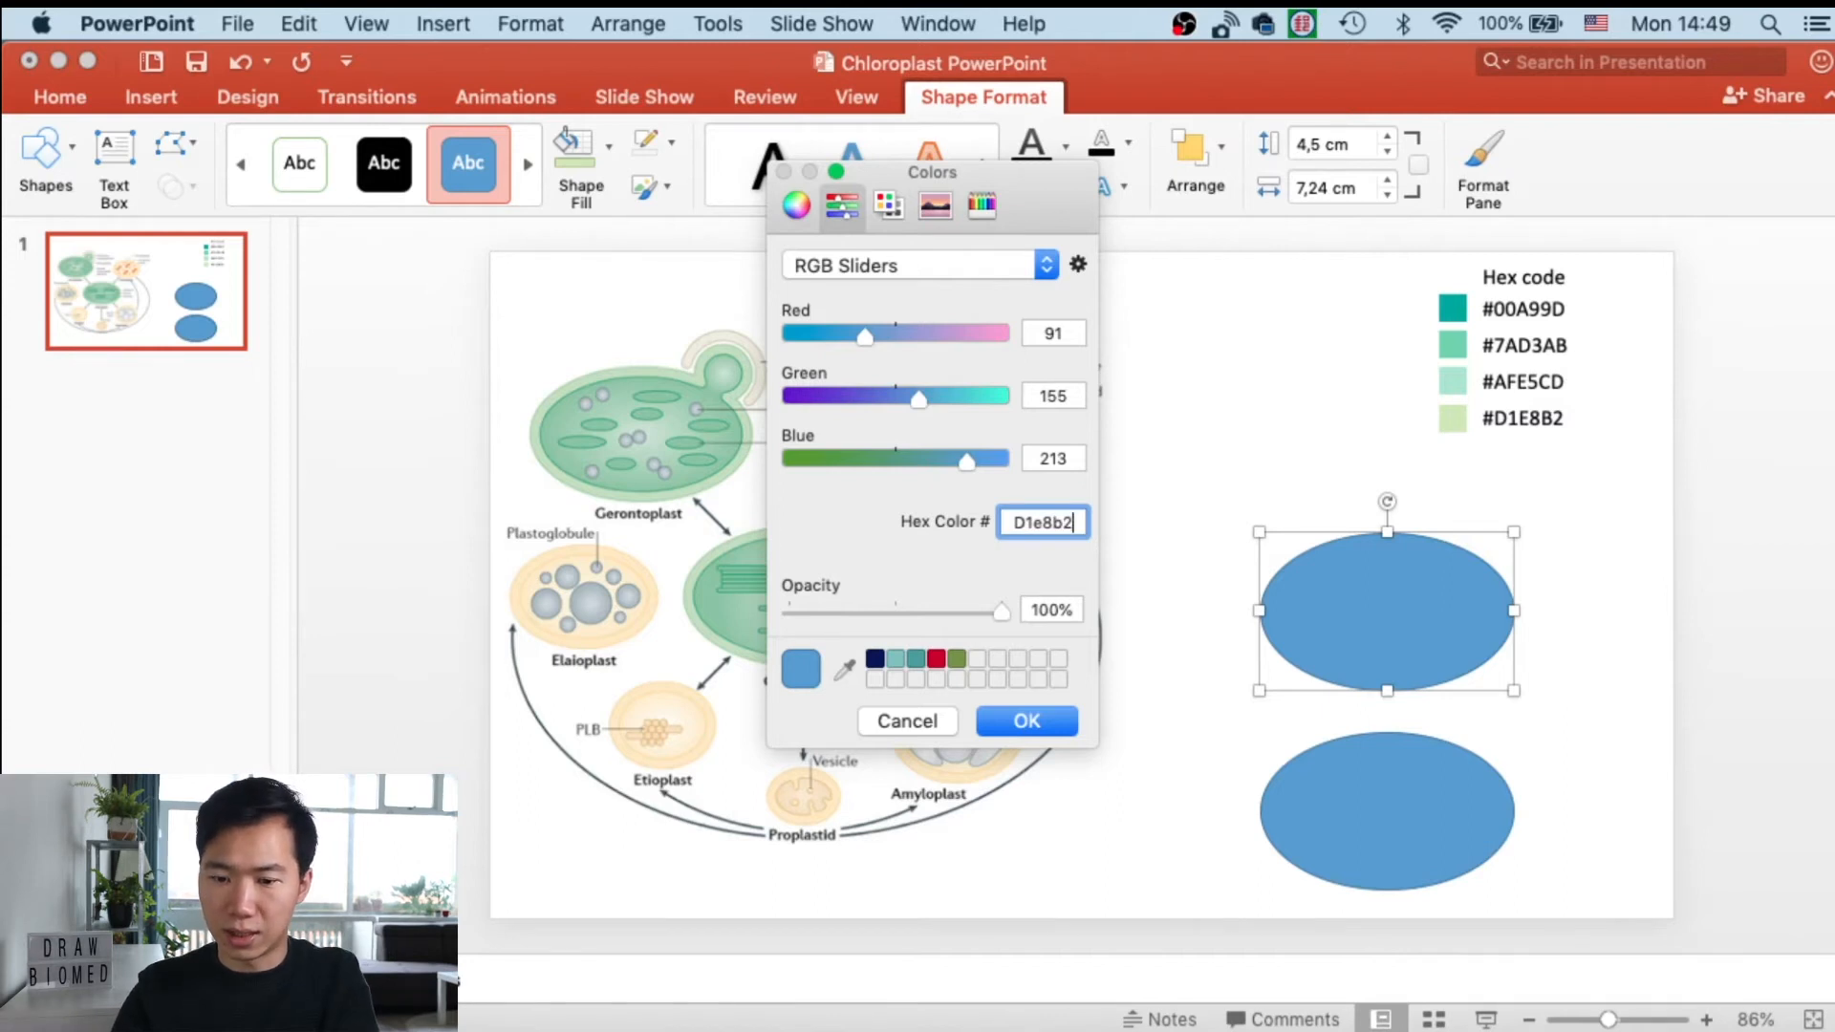
left_click(1026, 720)
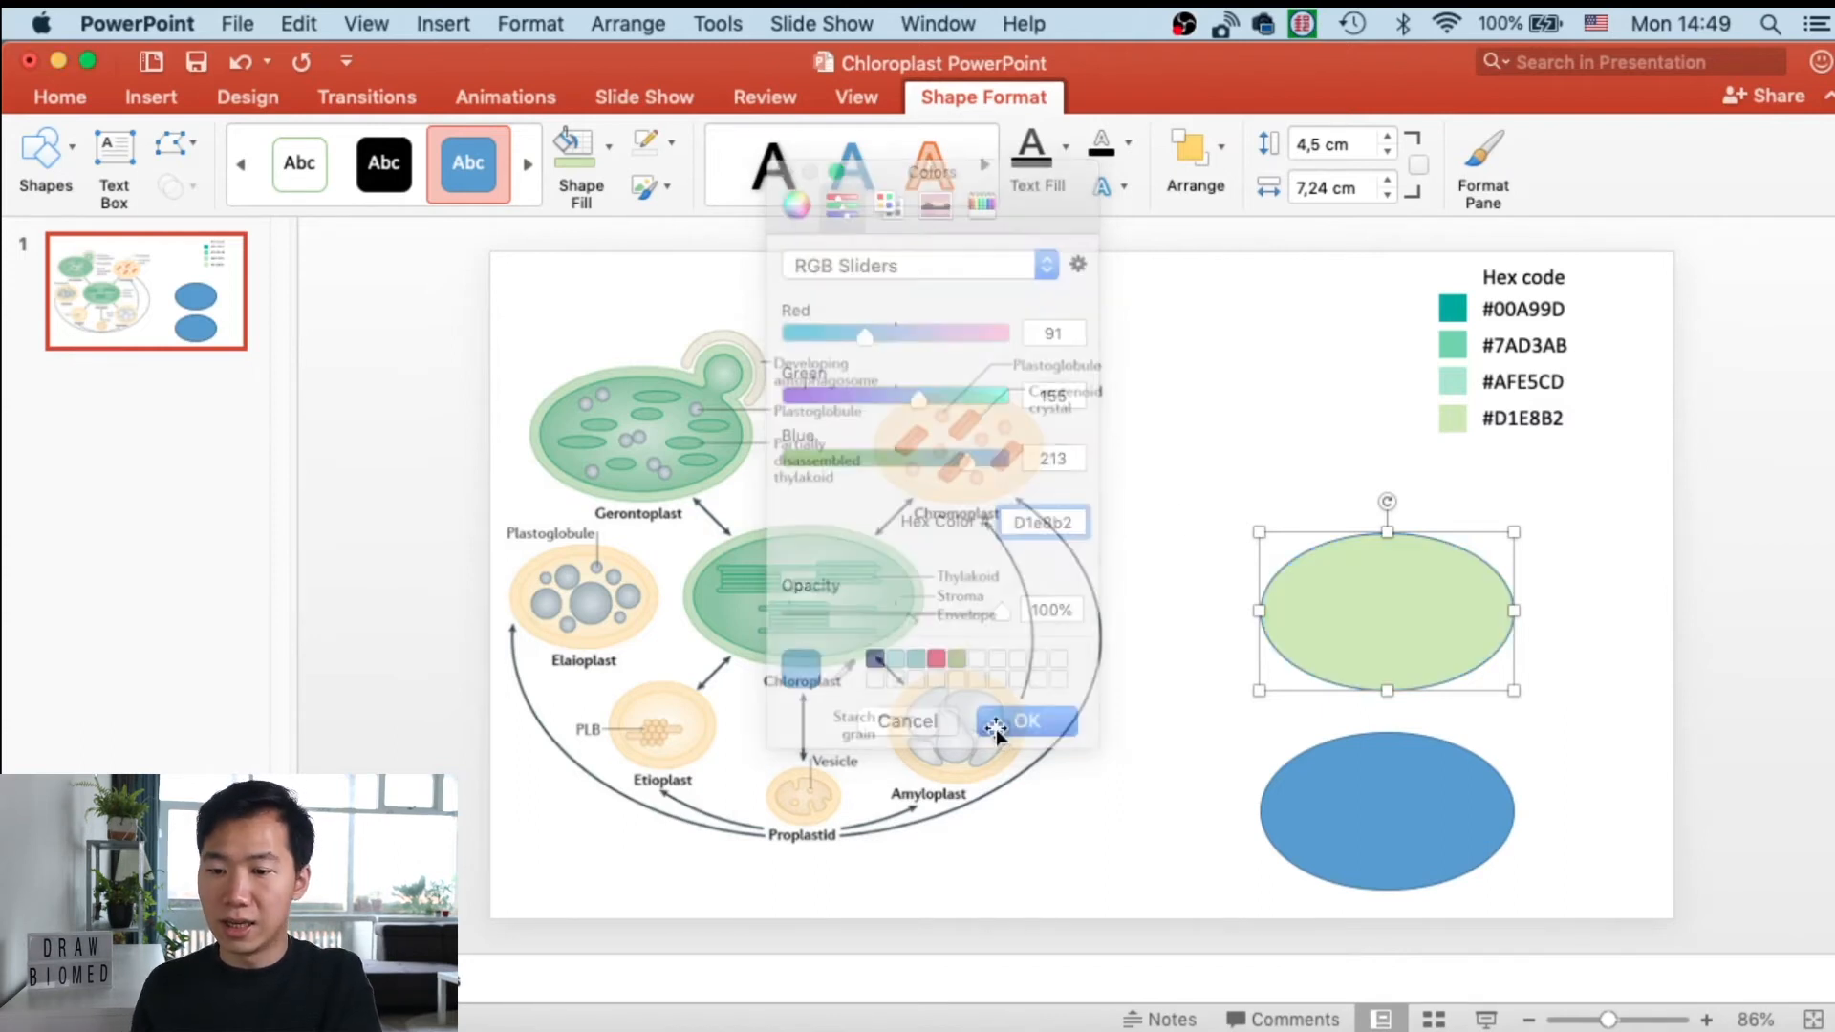
left_click(1027, 721)
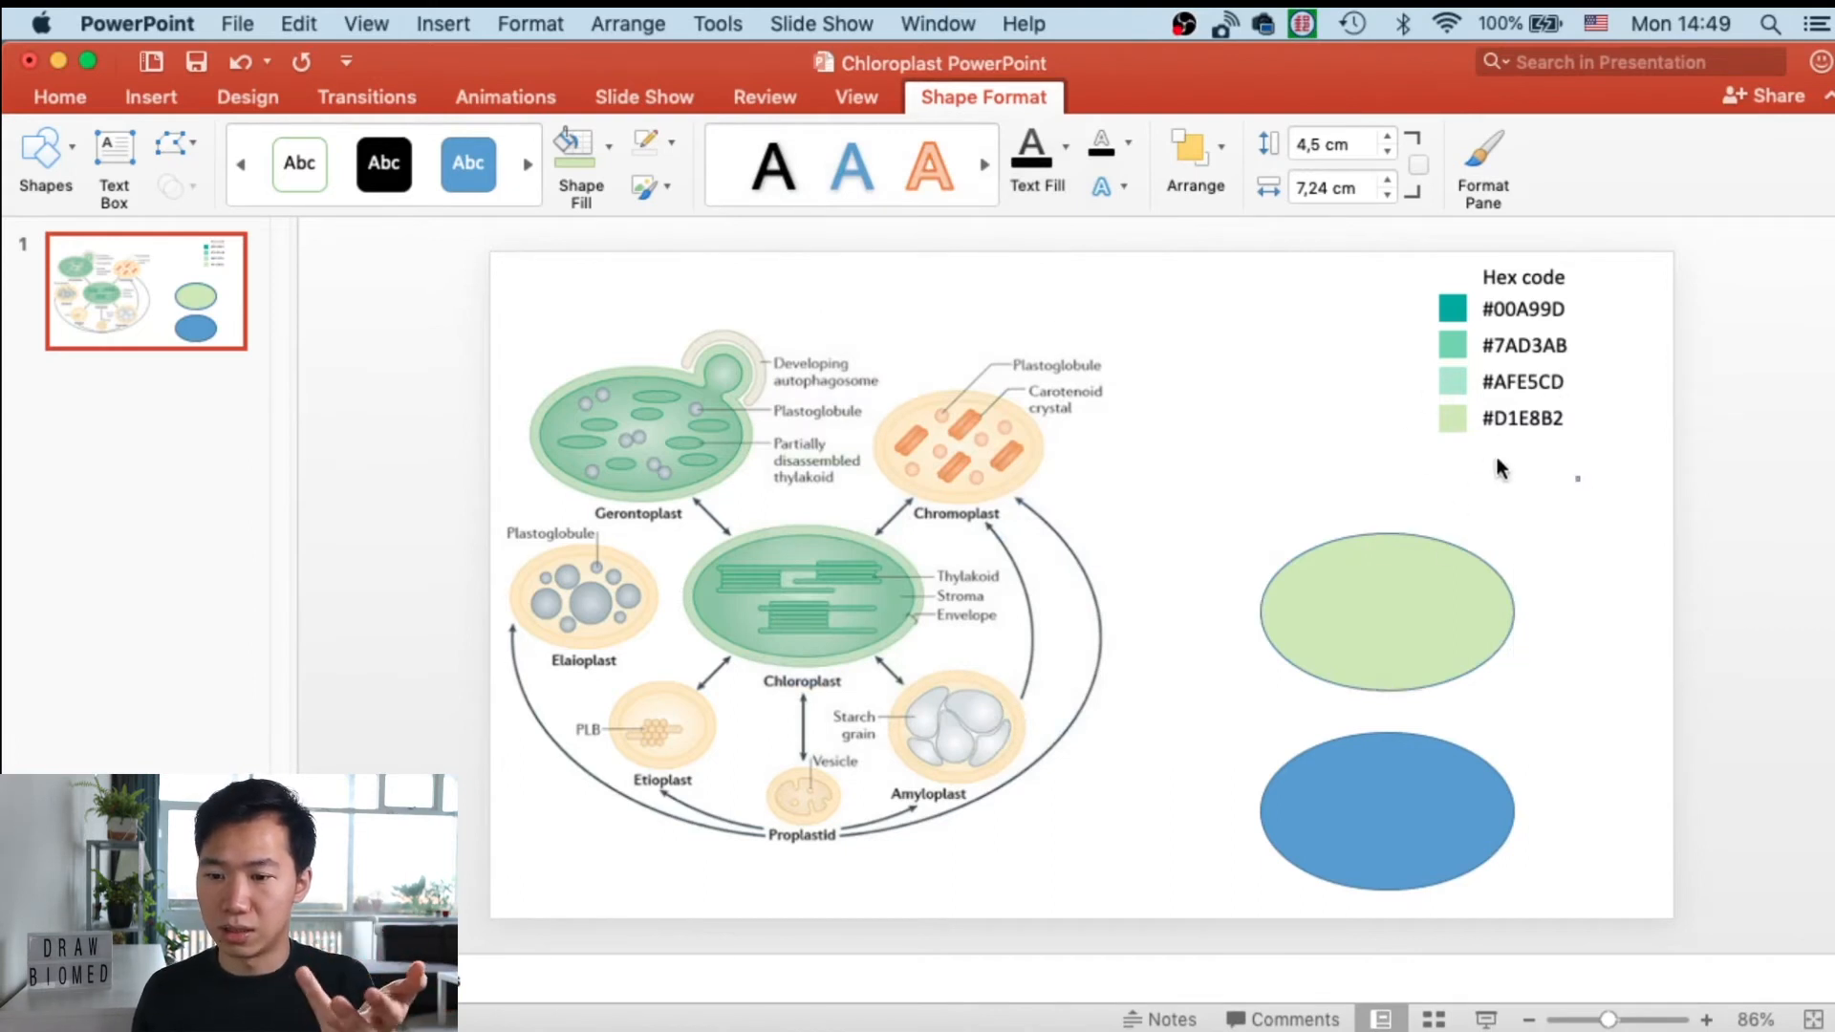
left_click(59, 97)
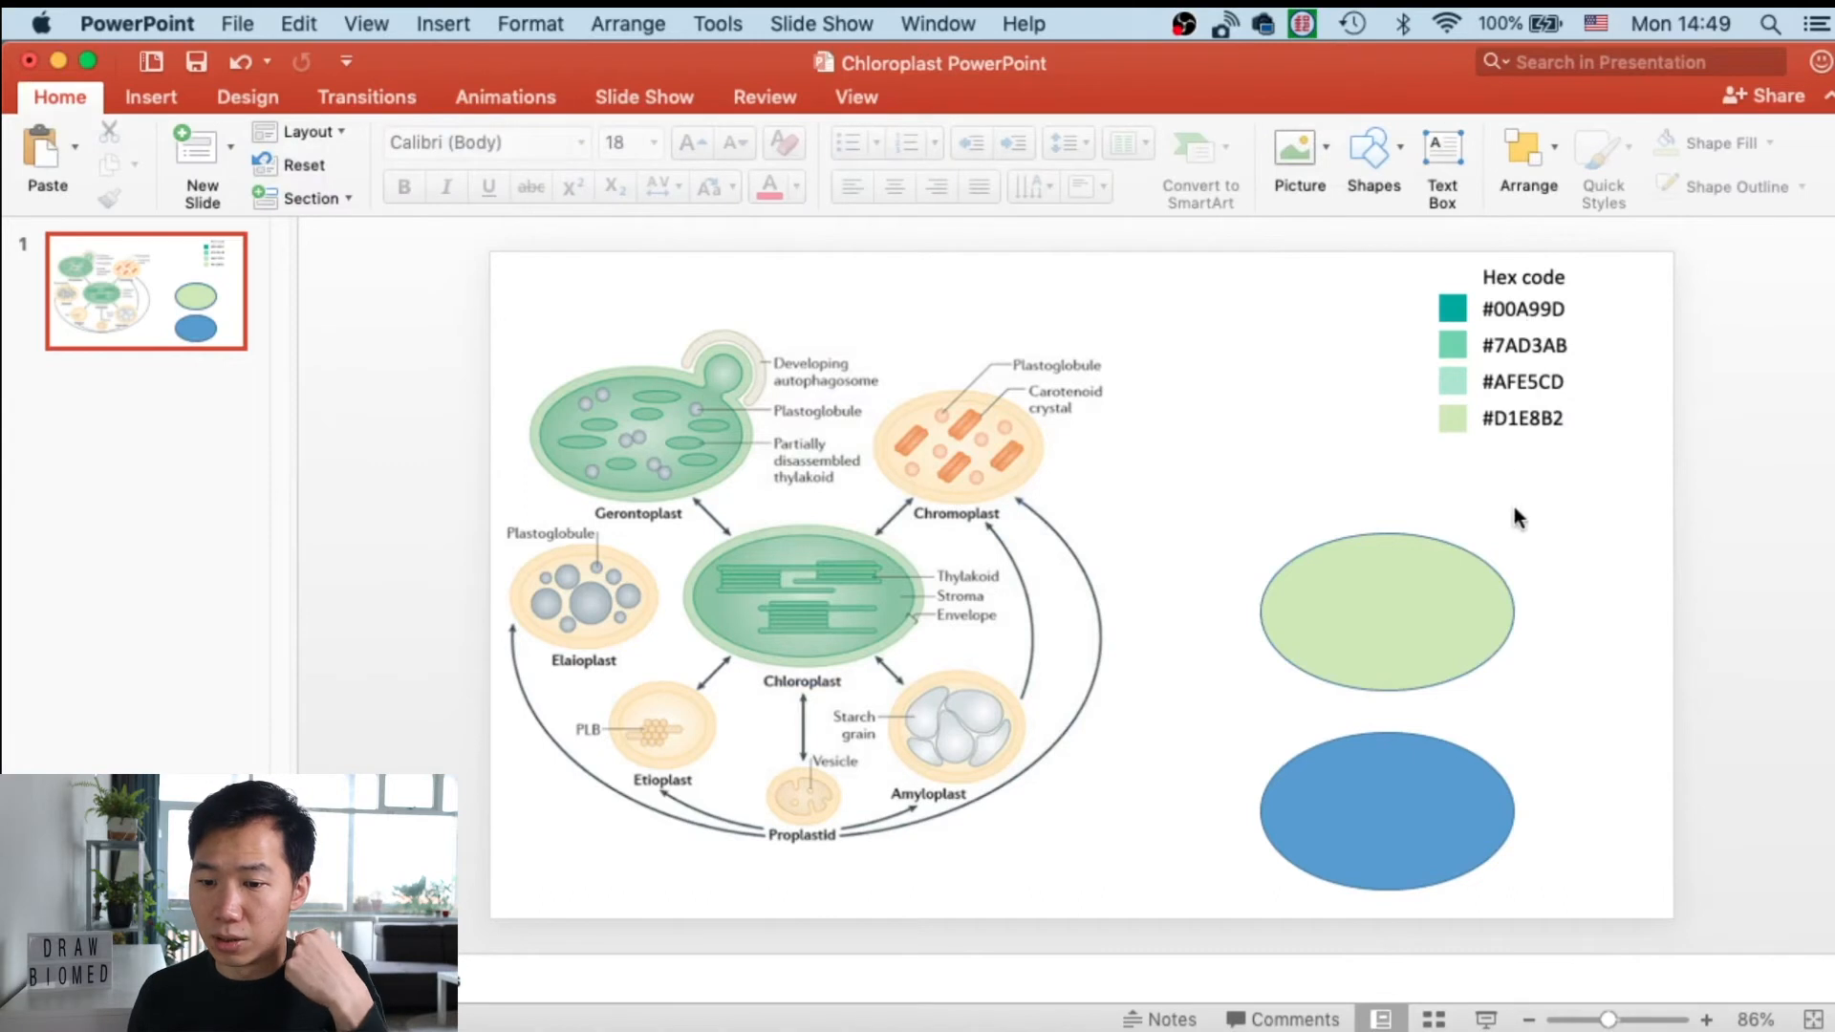
left_click(1387, 613)
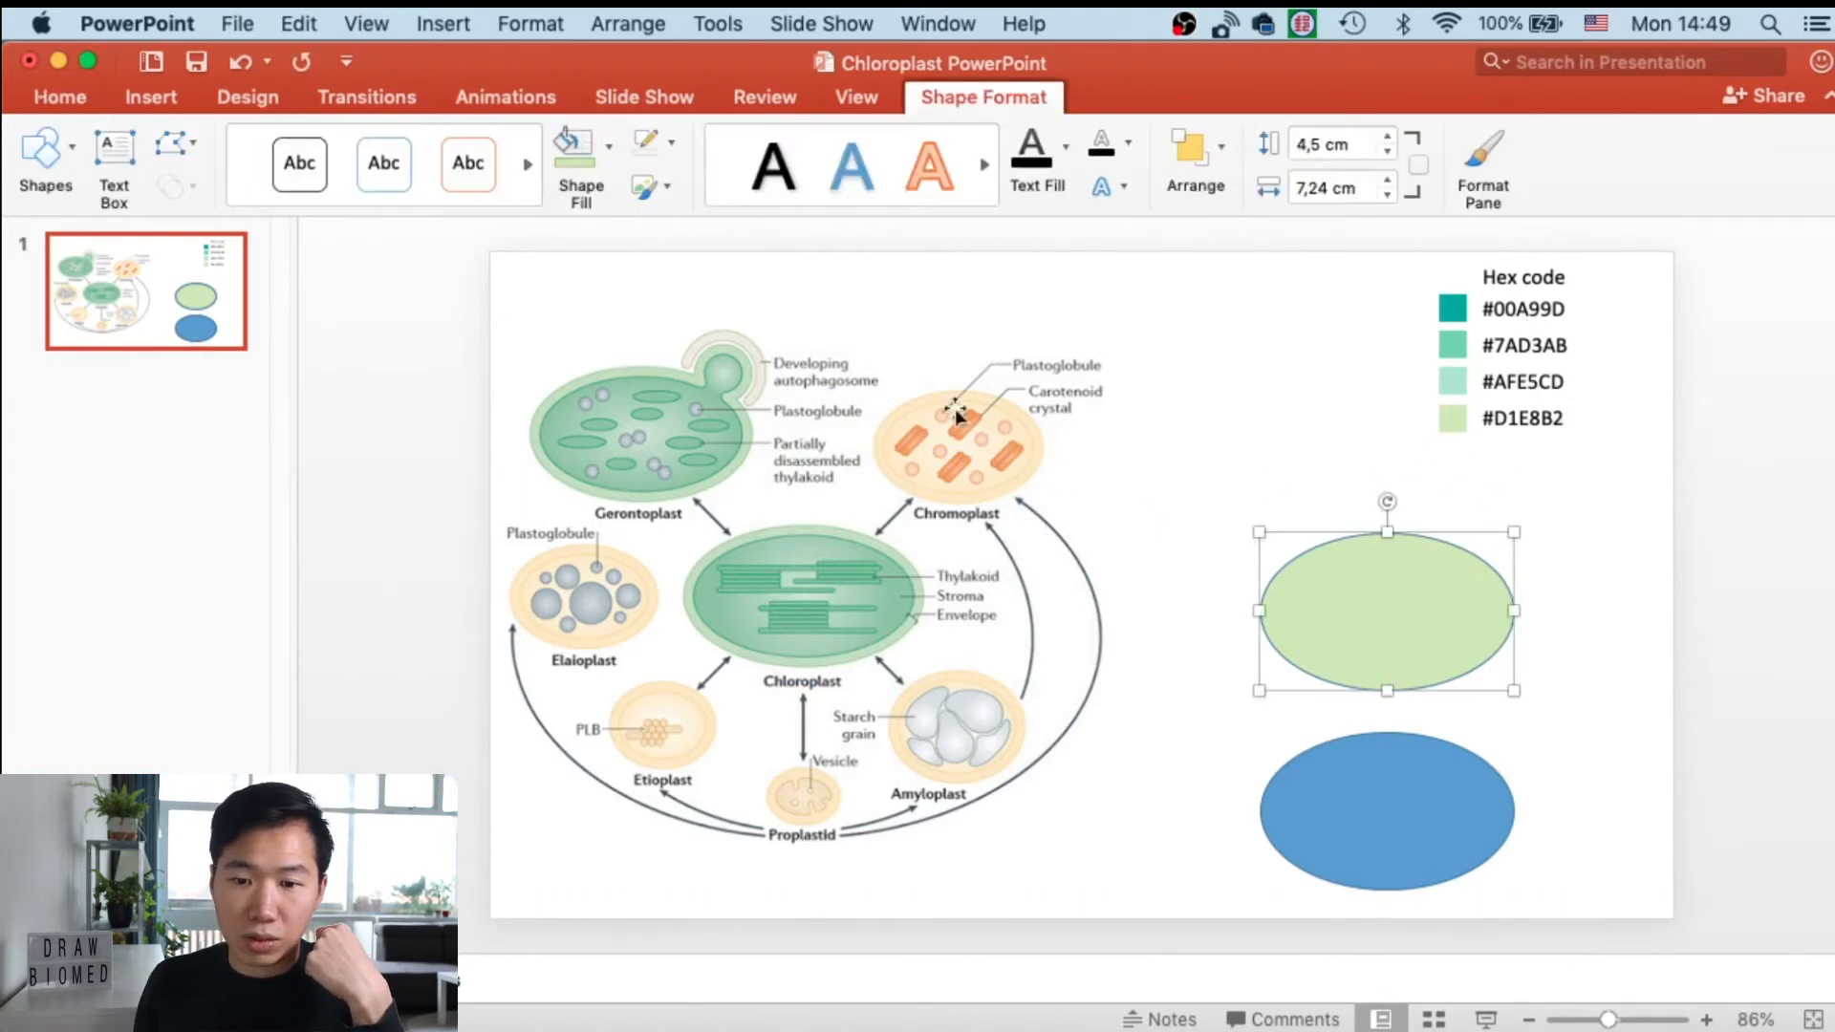
left_click(644, 141)
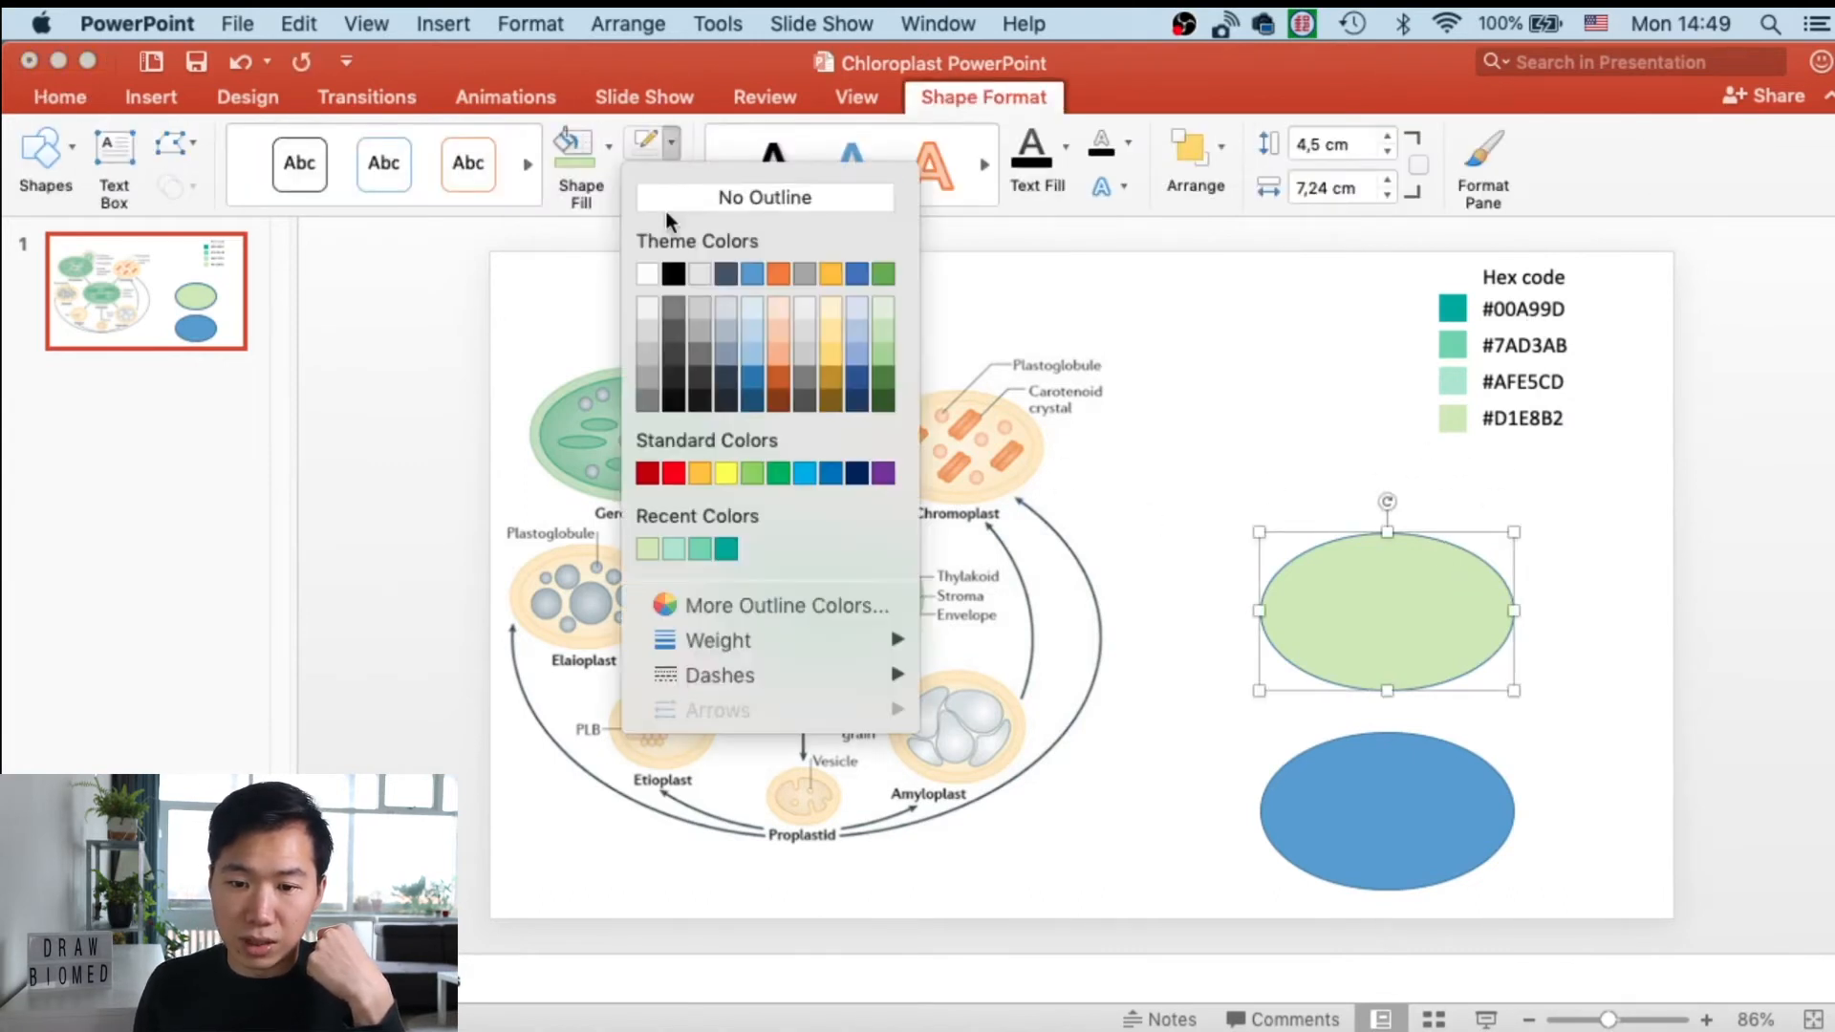
mouse_move(688, 320)
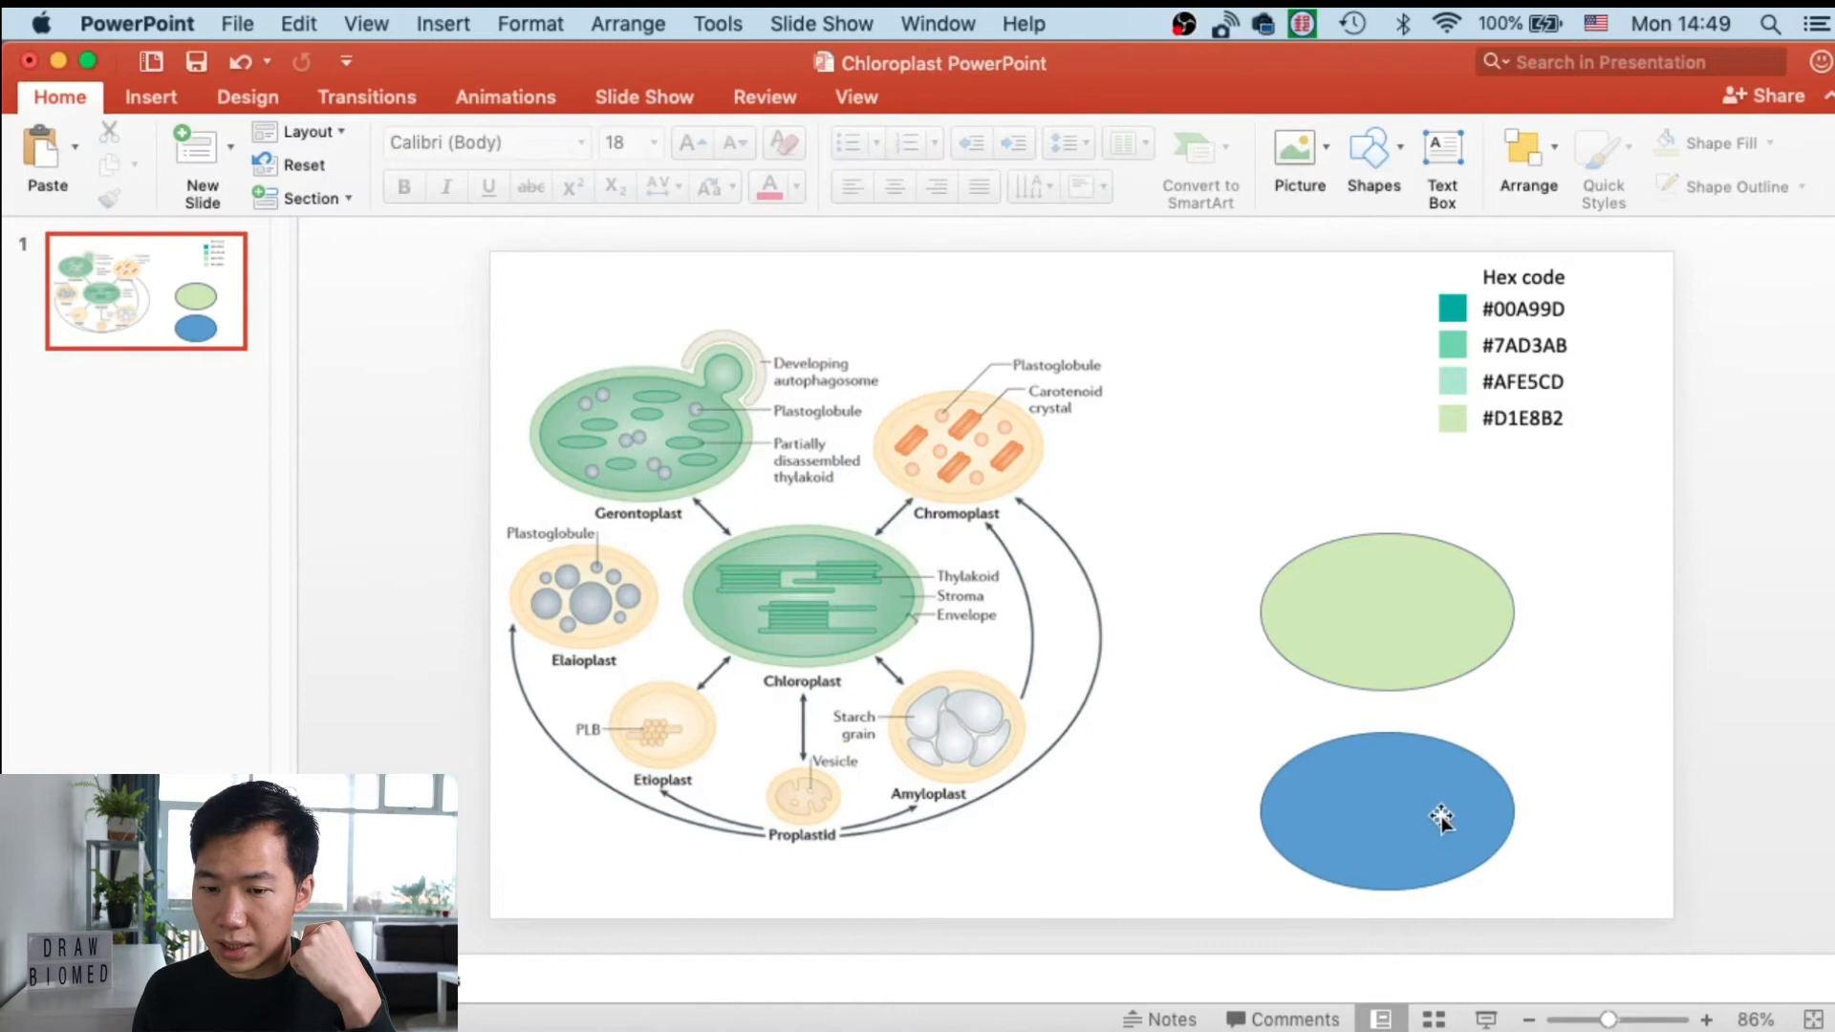
- Select the lower blue oval and open its Format Shape pane
left_click(1435, 820)
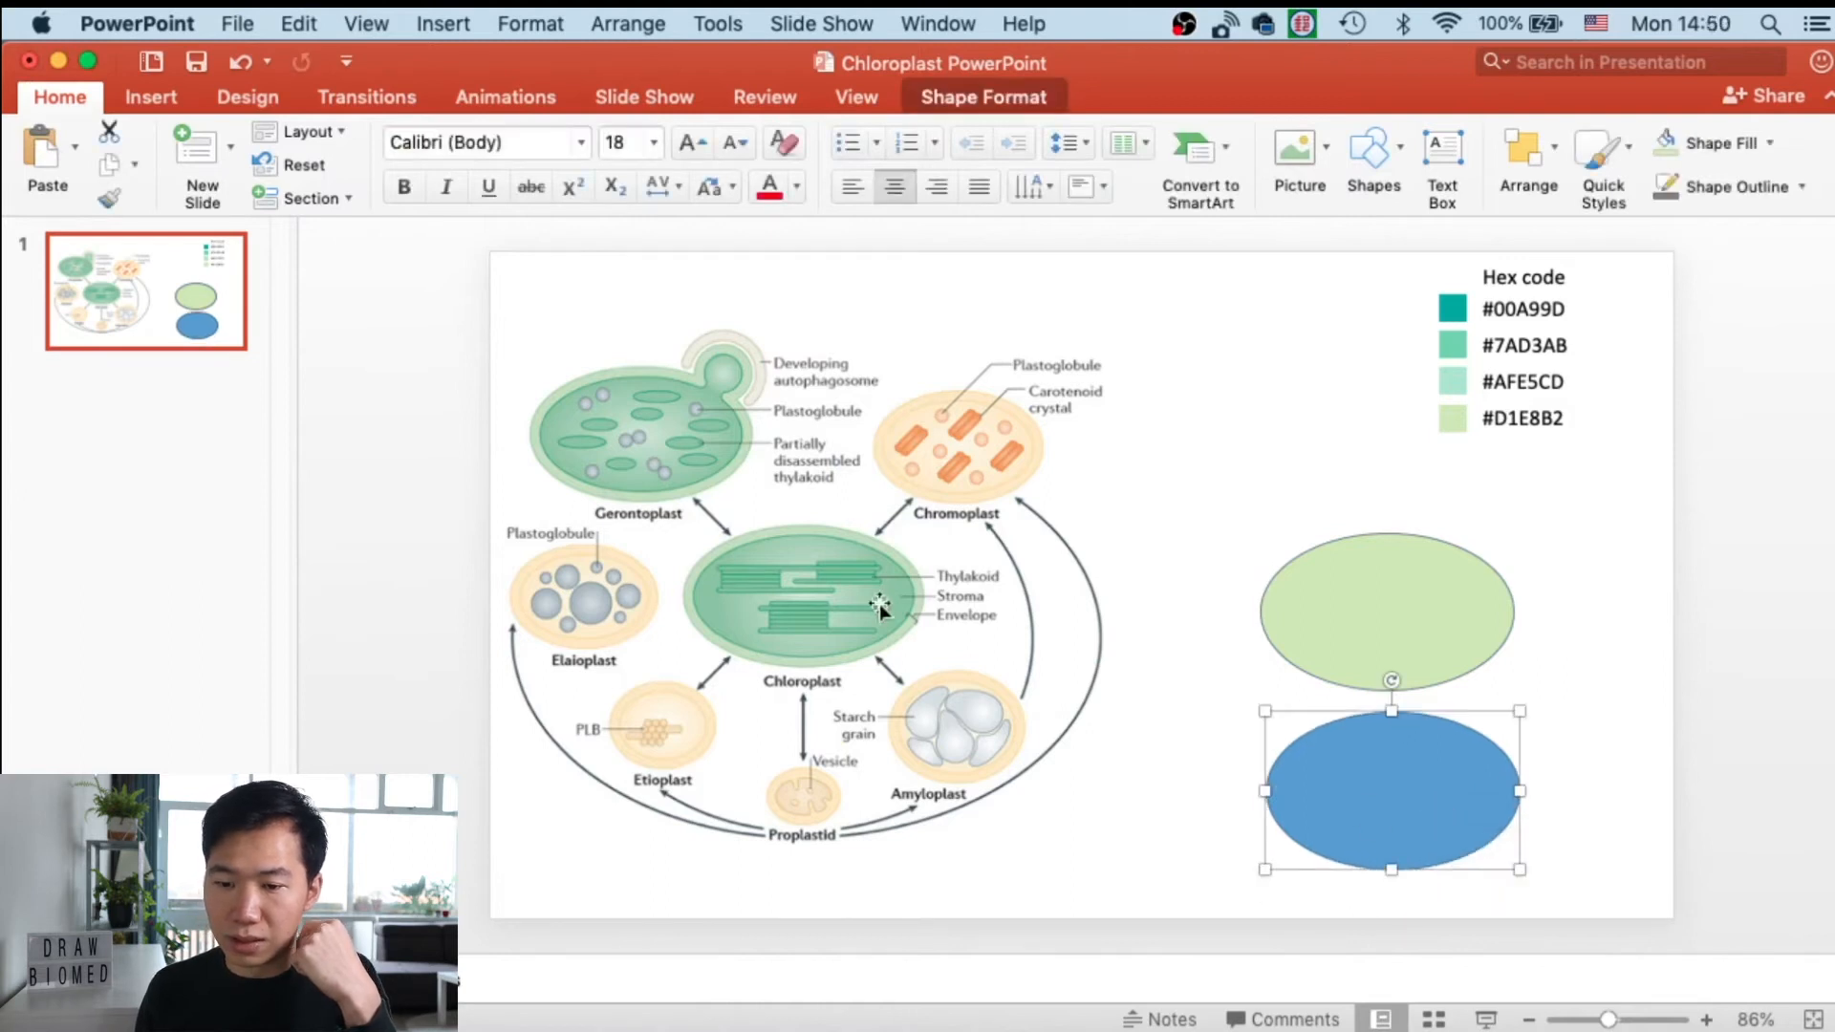
mouse_move(1602, 598)
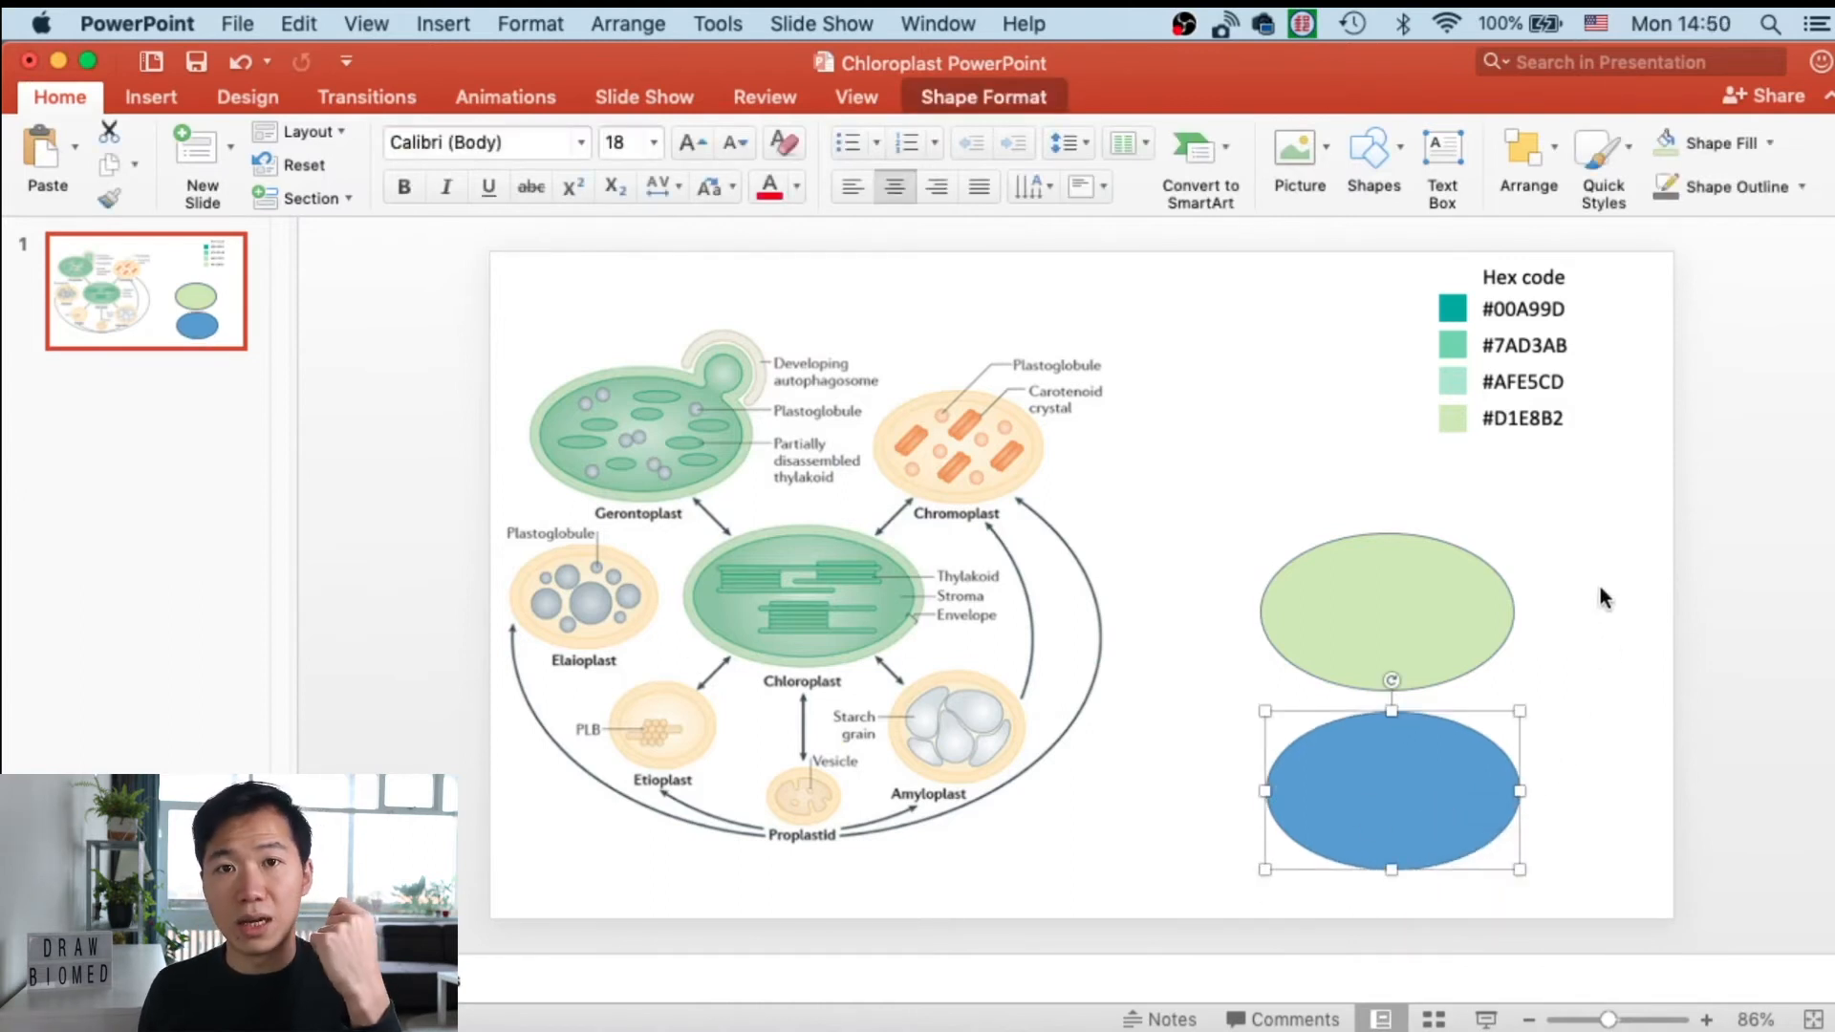
mouse_move(1348, 916)
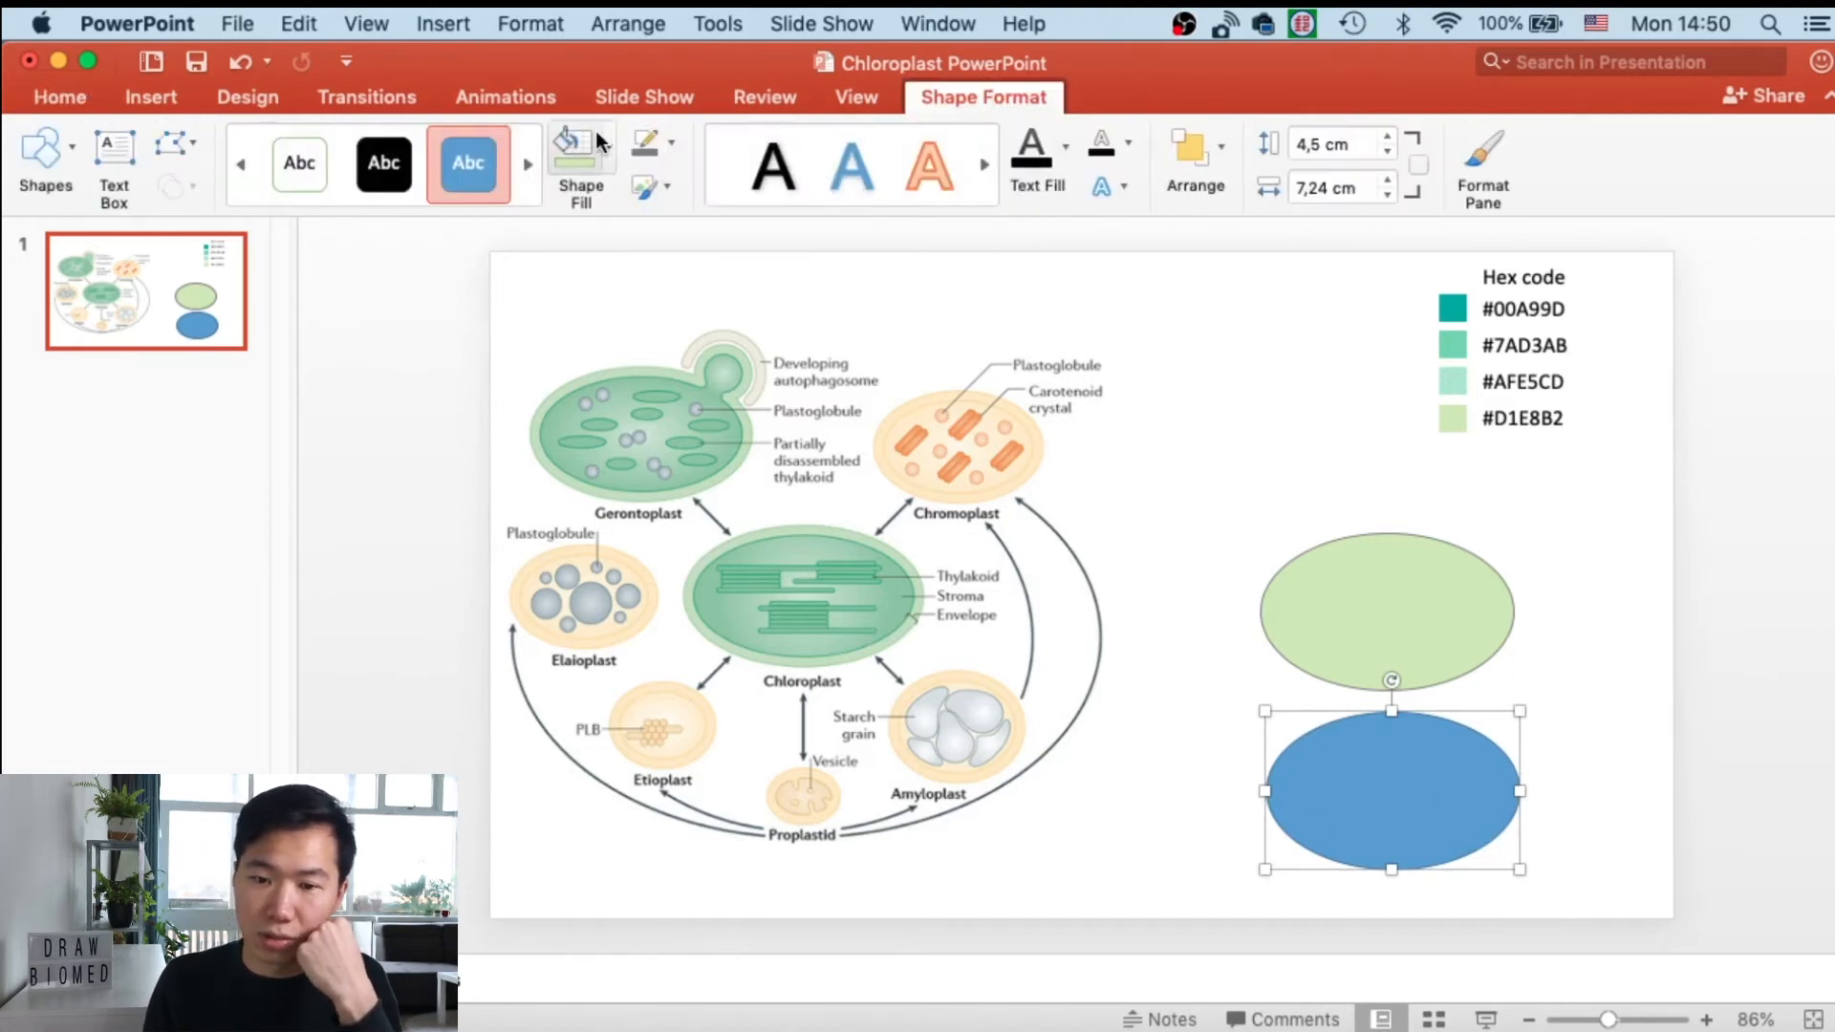
left_click(567, 144)
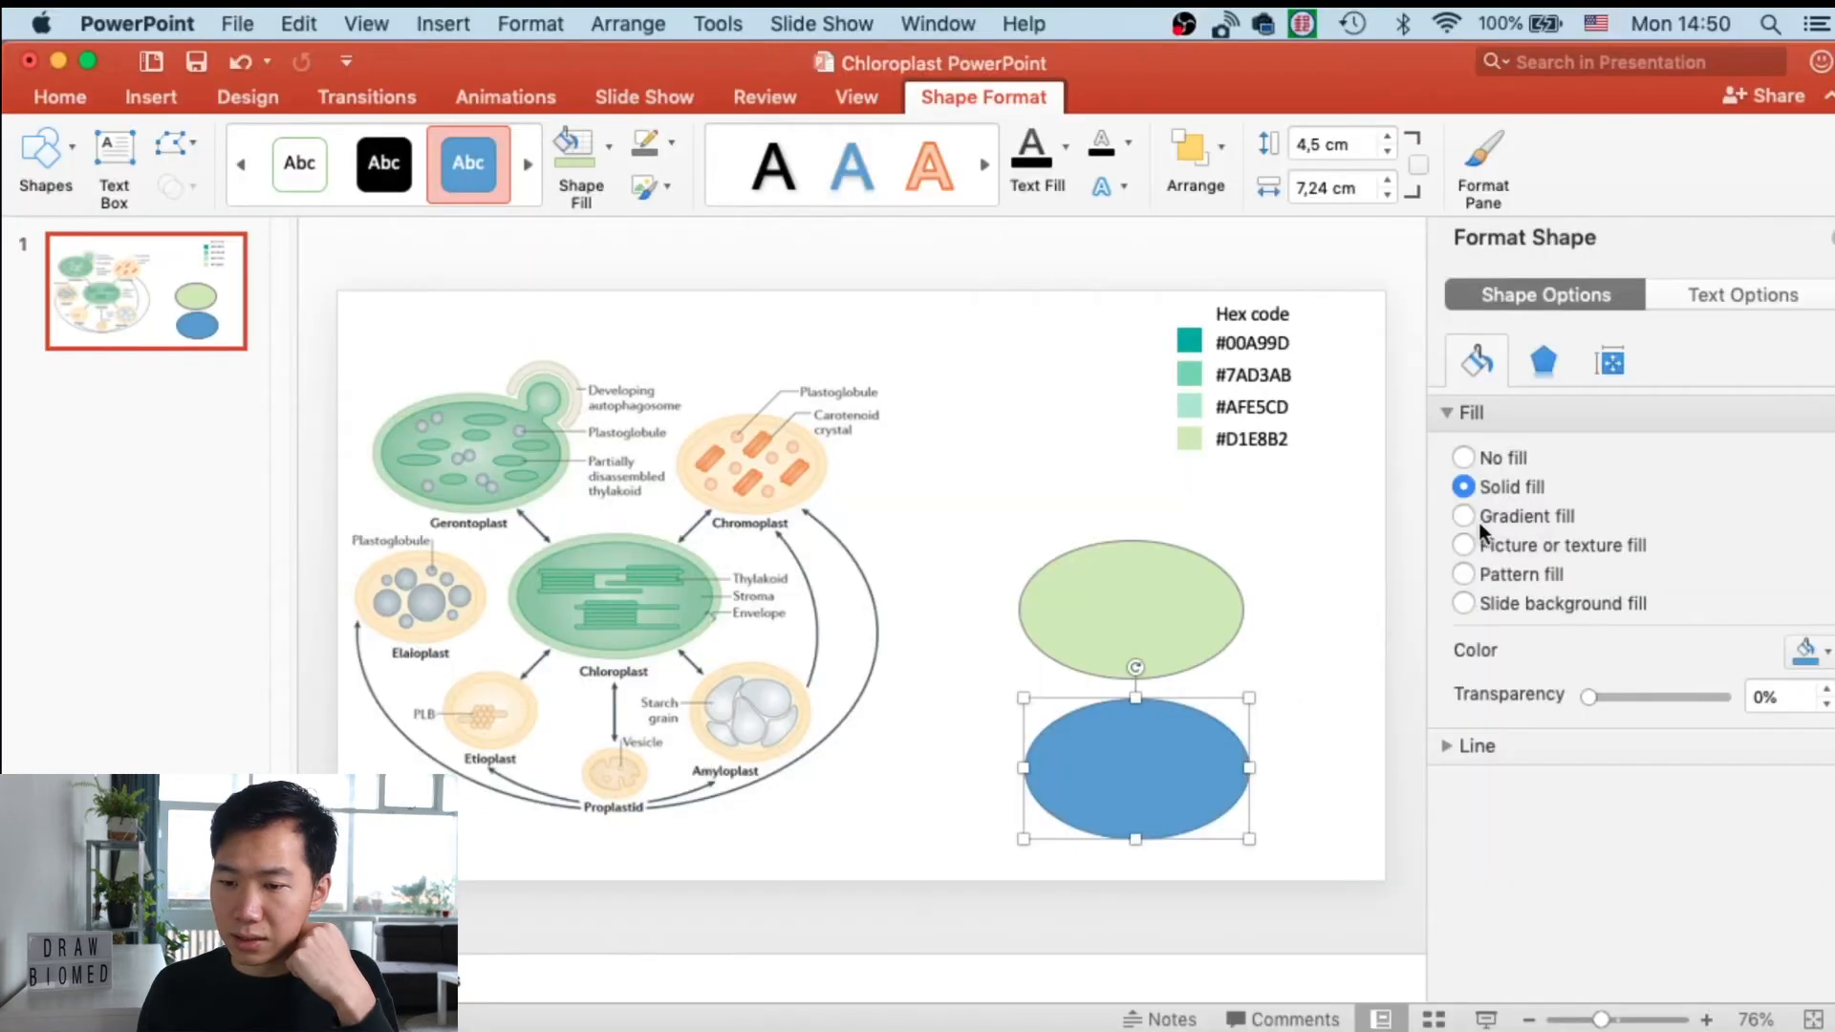
- Give the lower oval a Radial gradient fill with direction From Center
left_click(1463, 516)
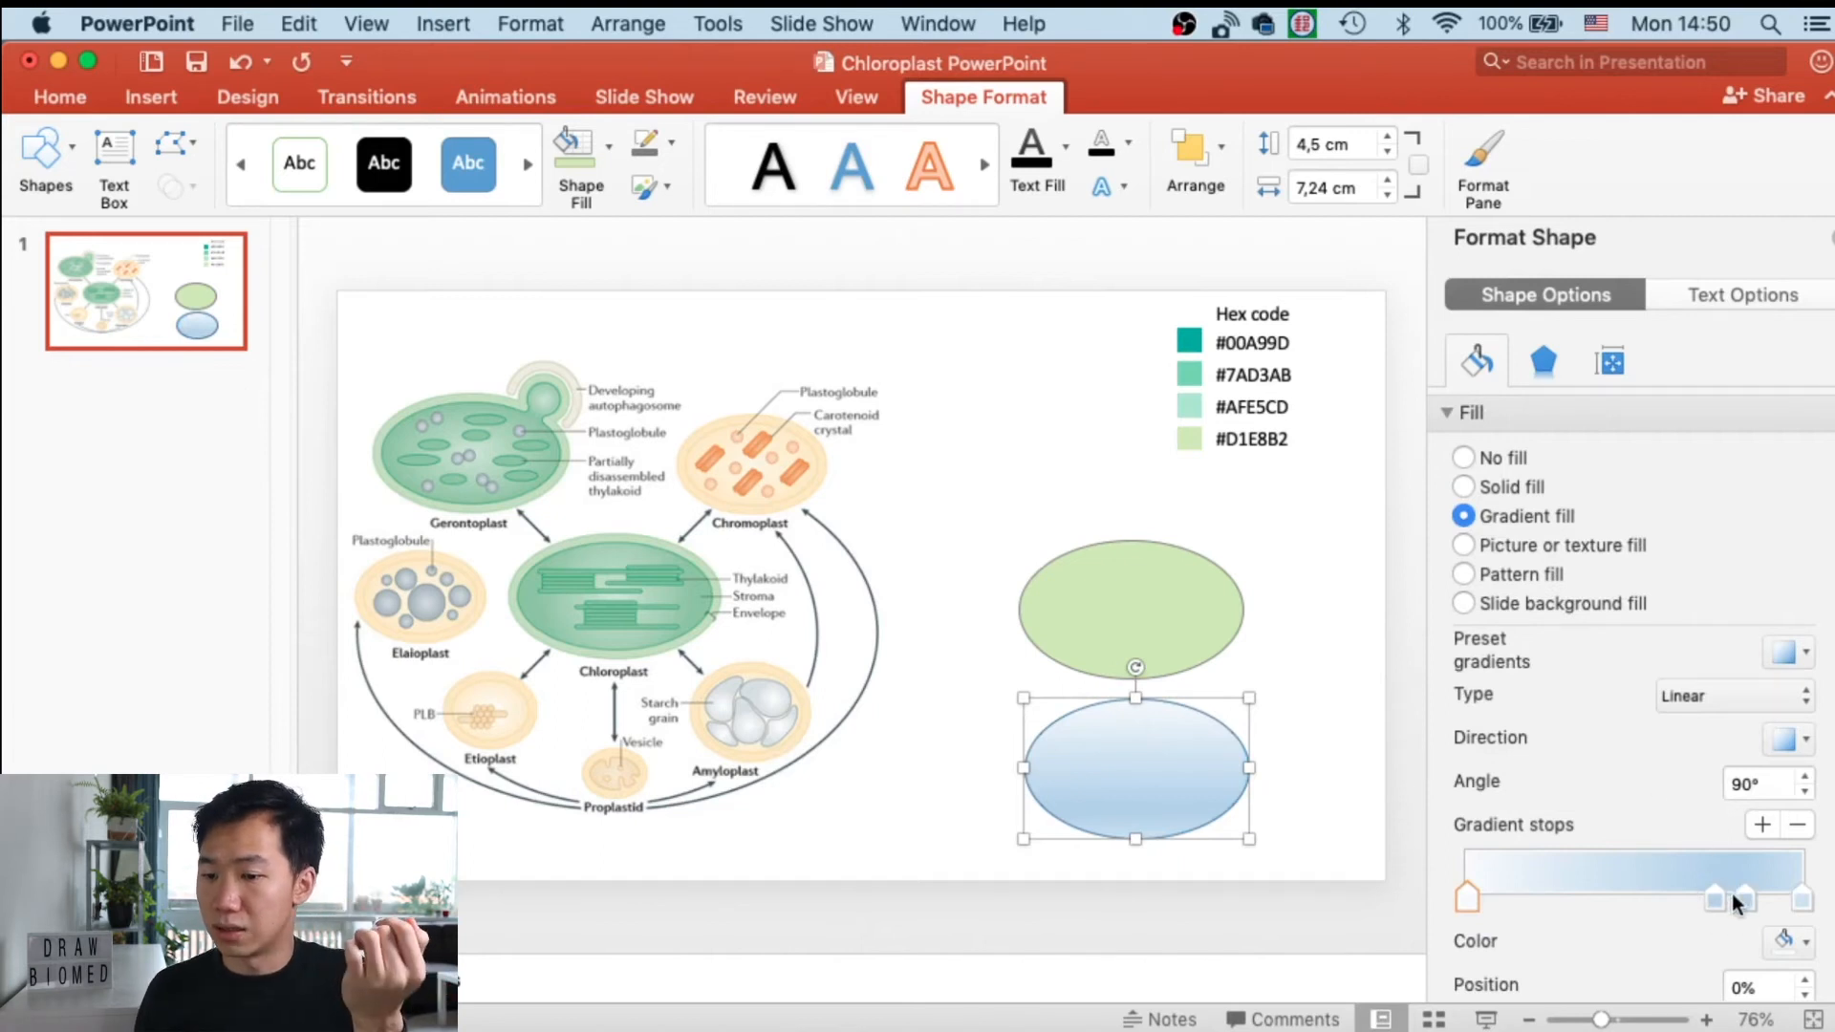
mouse_move(1725, 626)
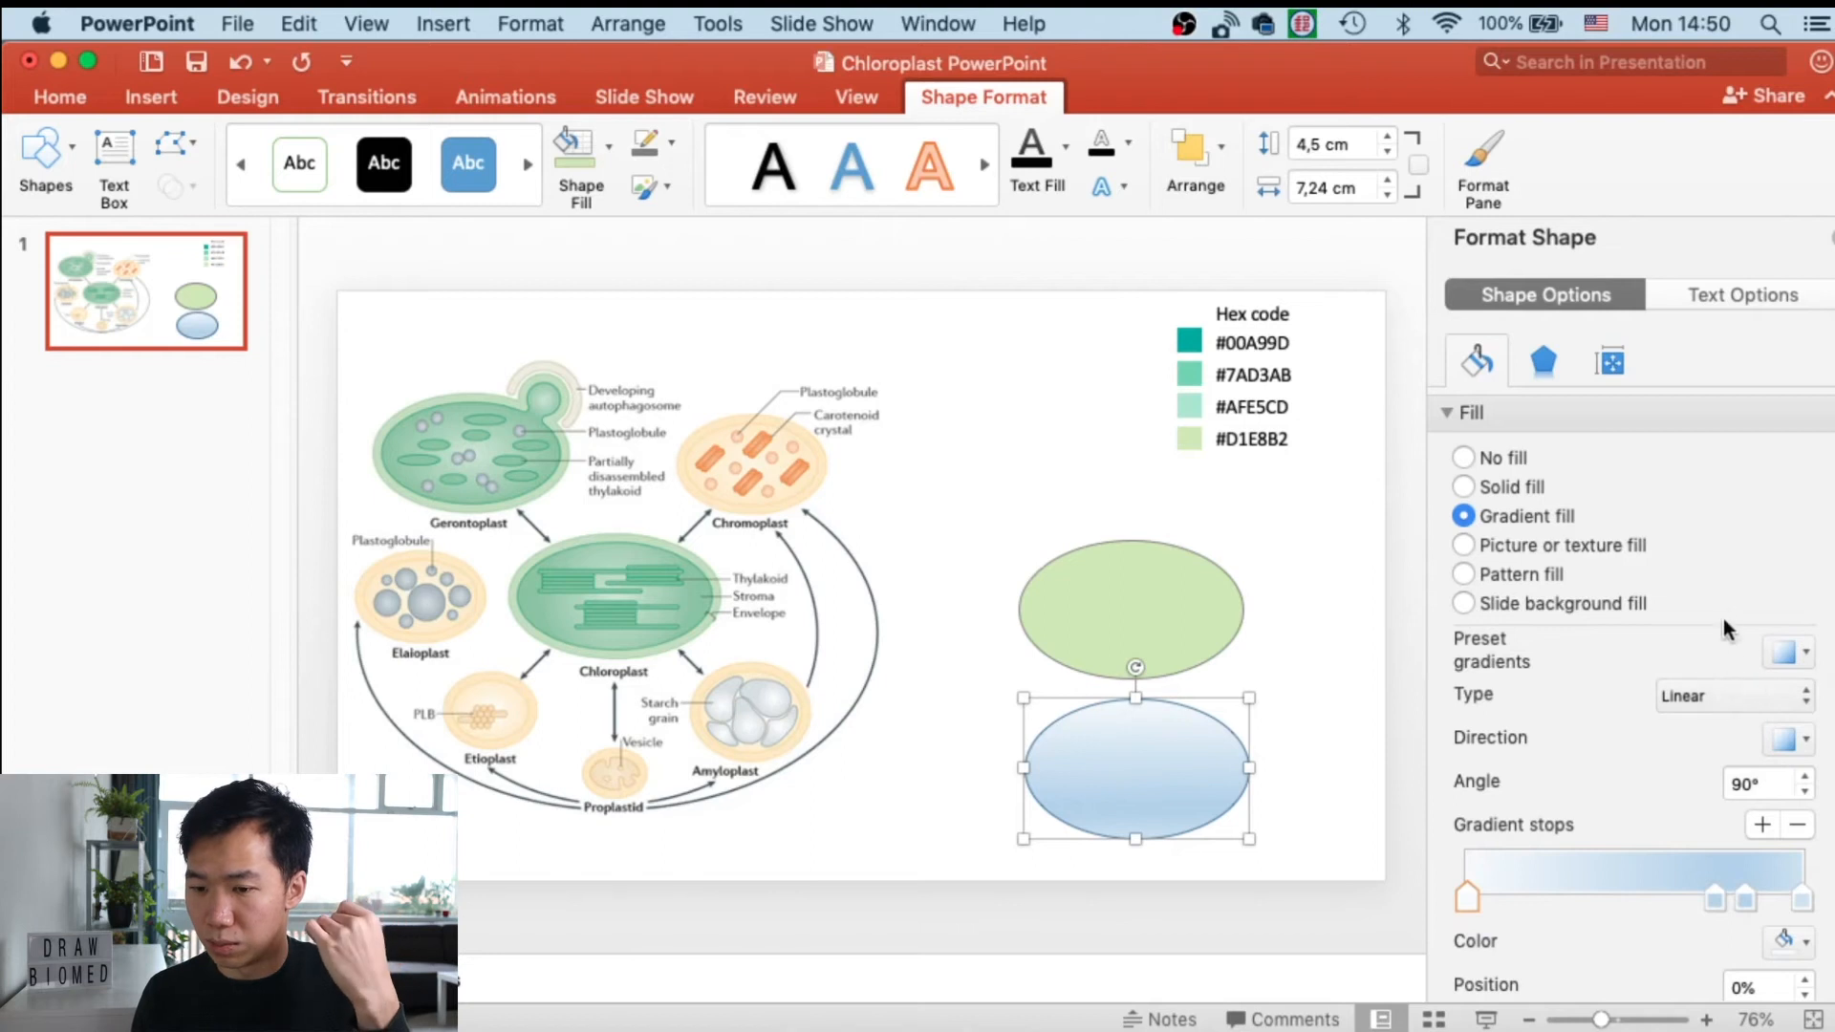
left_click(1799, 651)
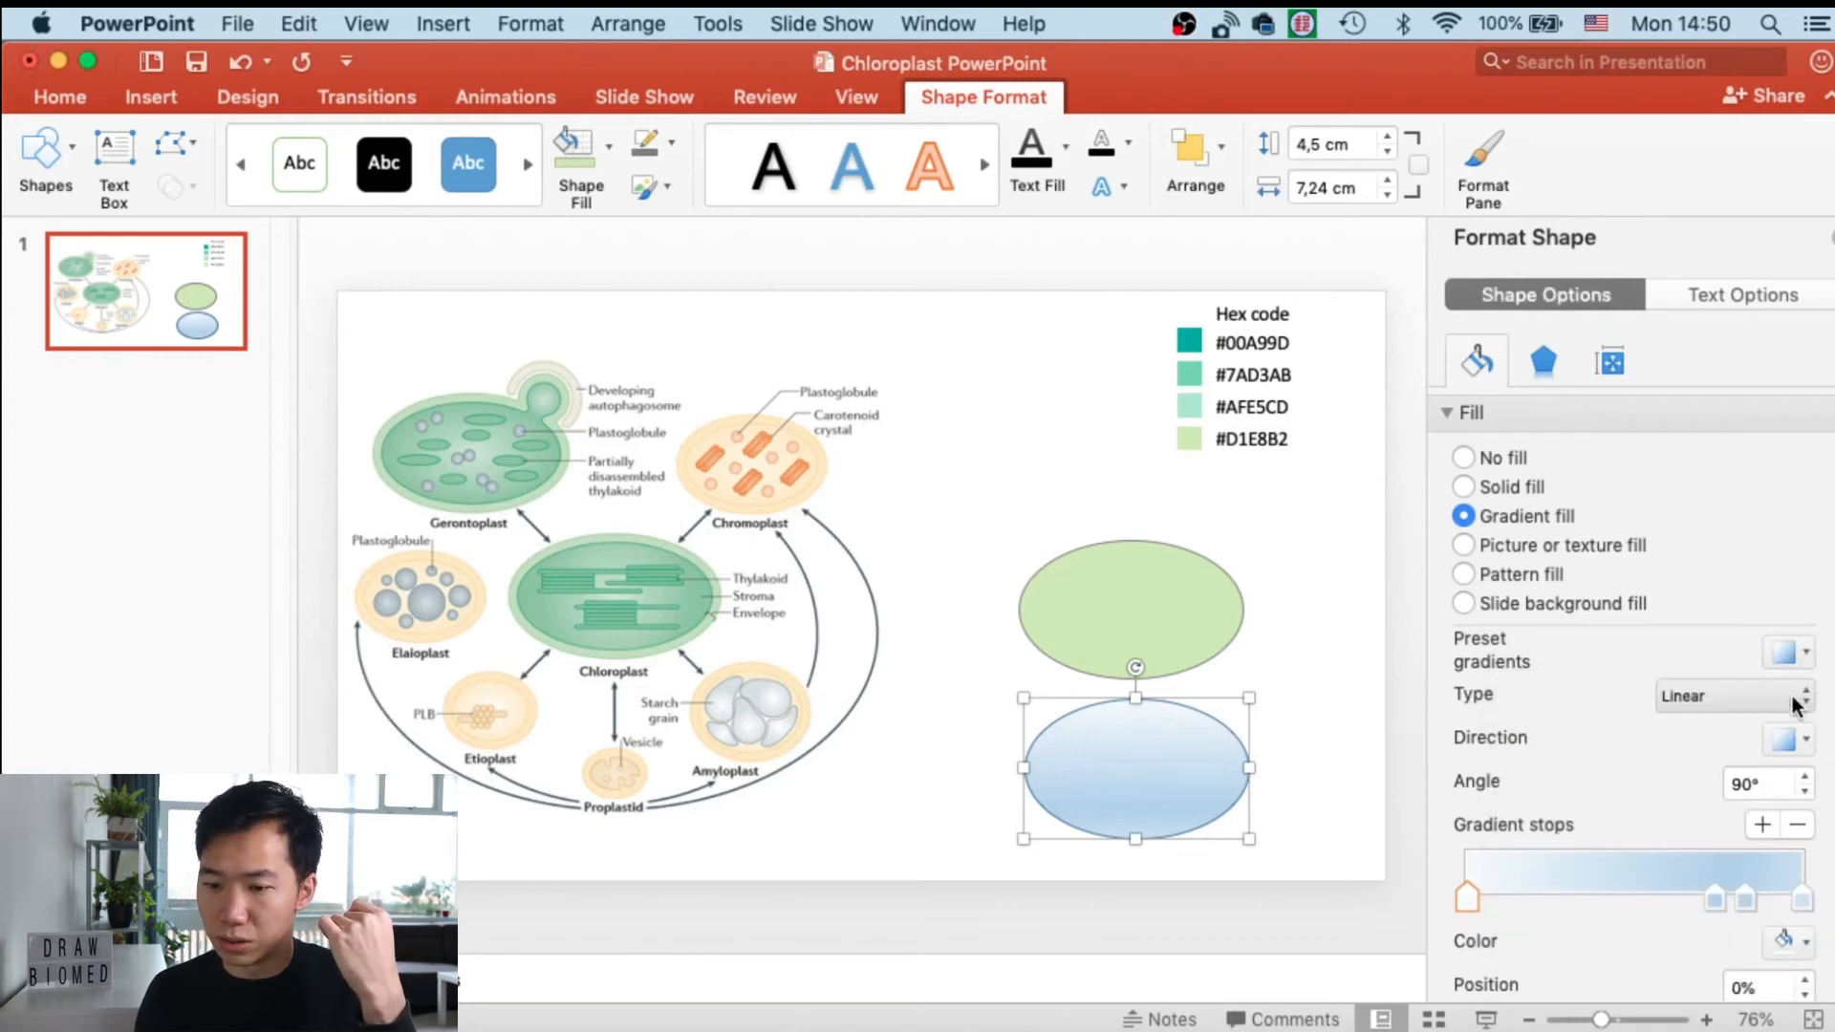
left_click(1732, 695)
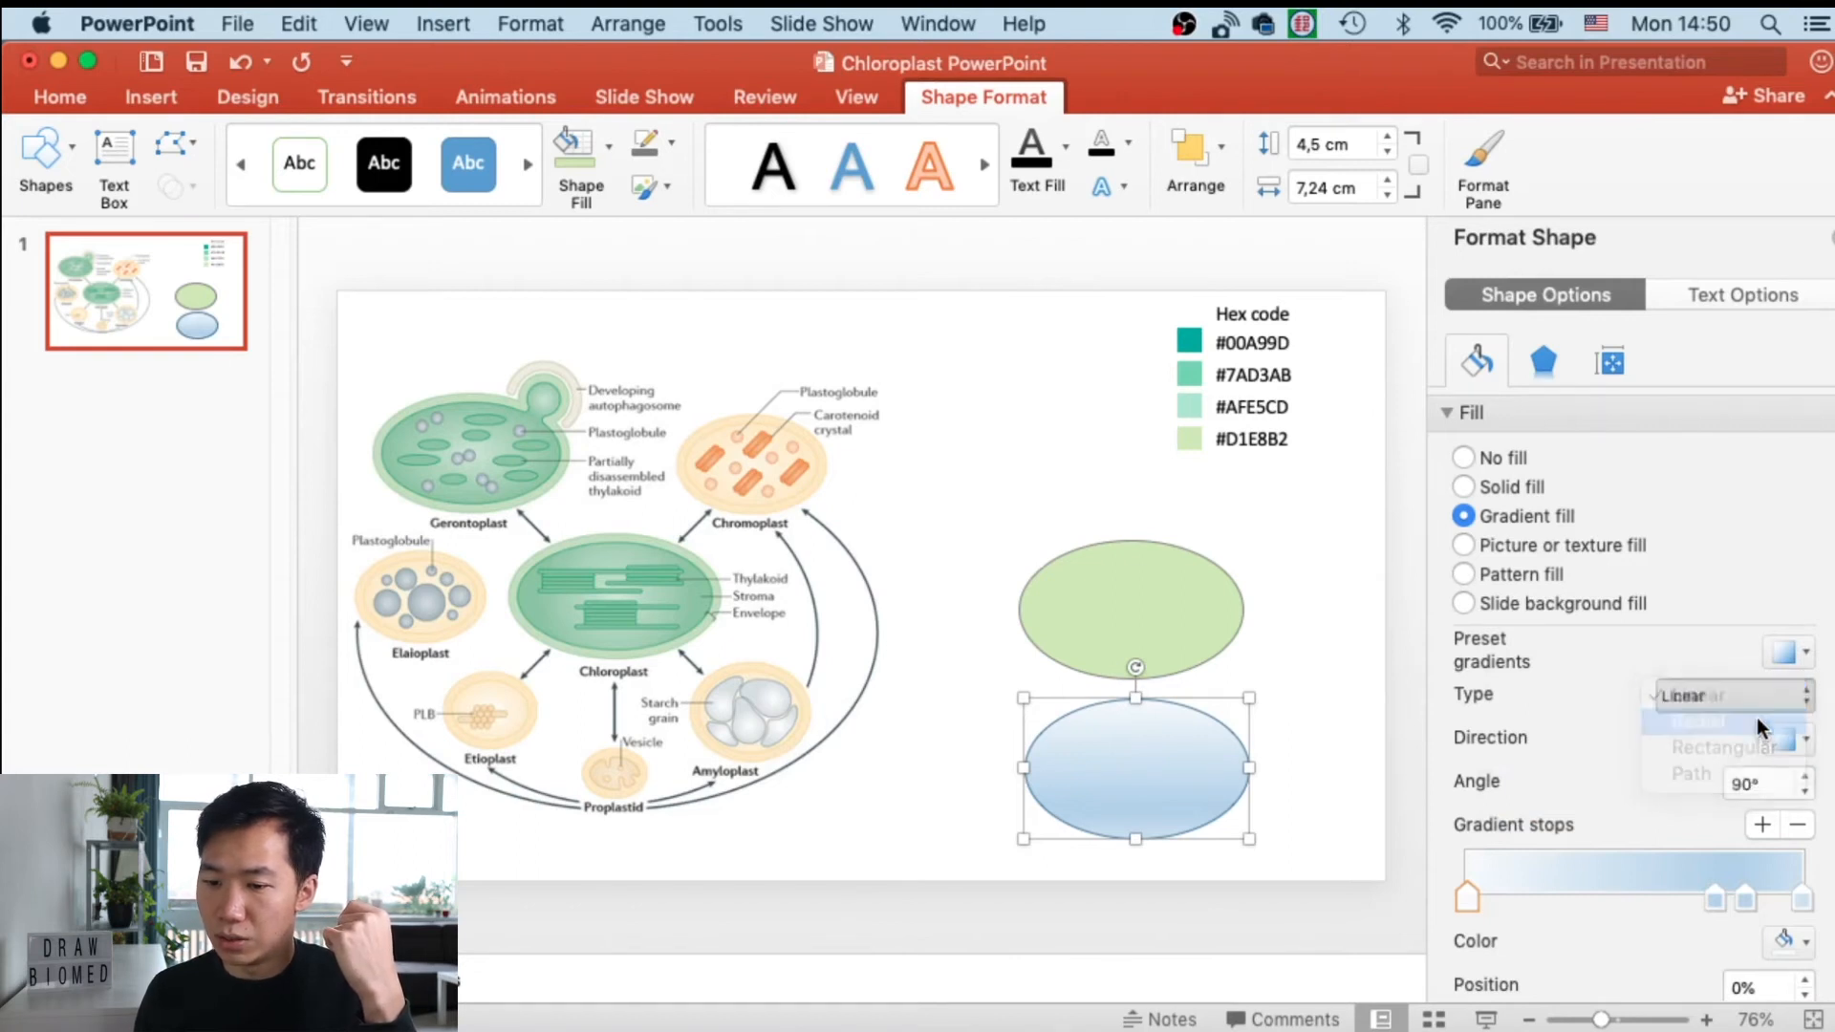
left_click(1688, 718)
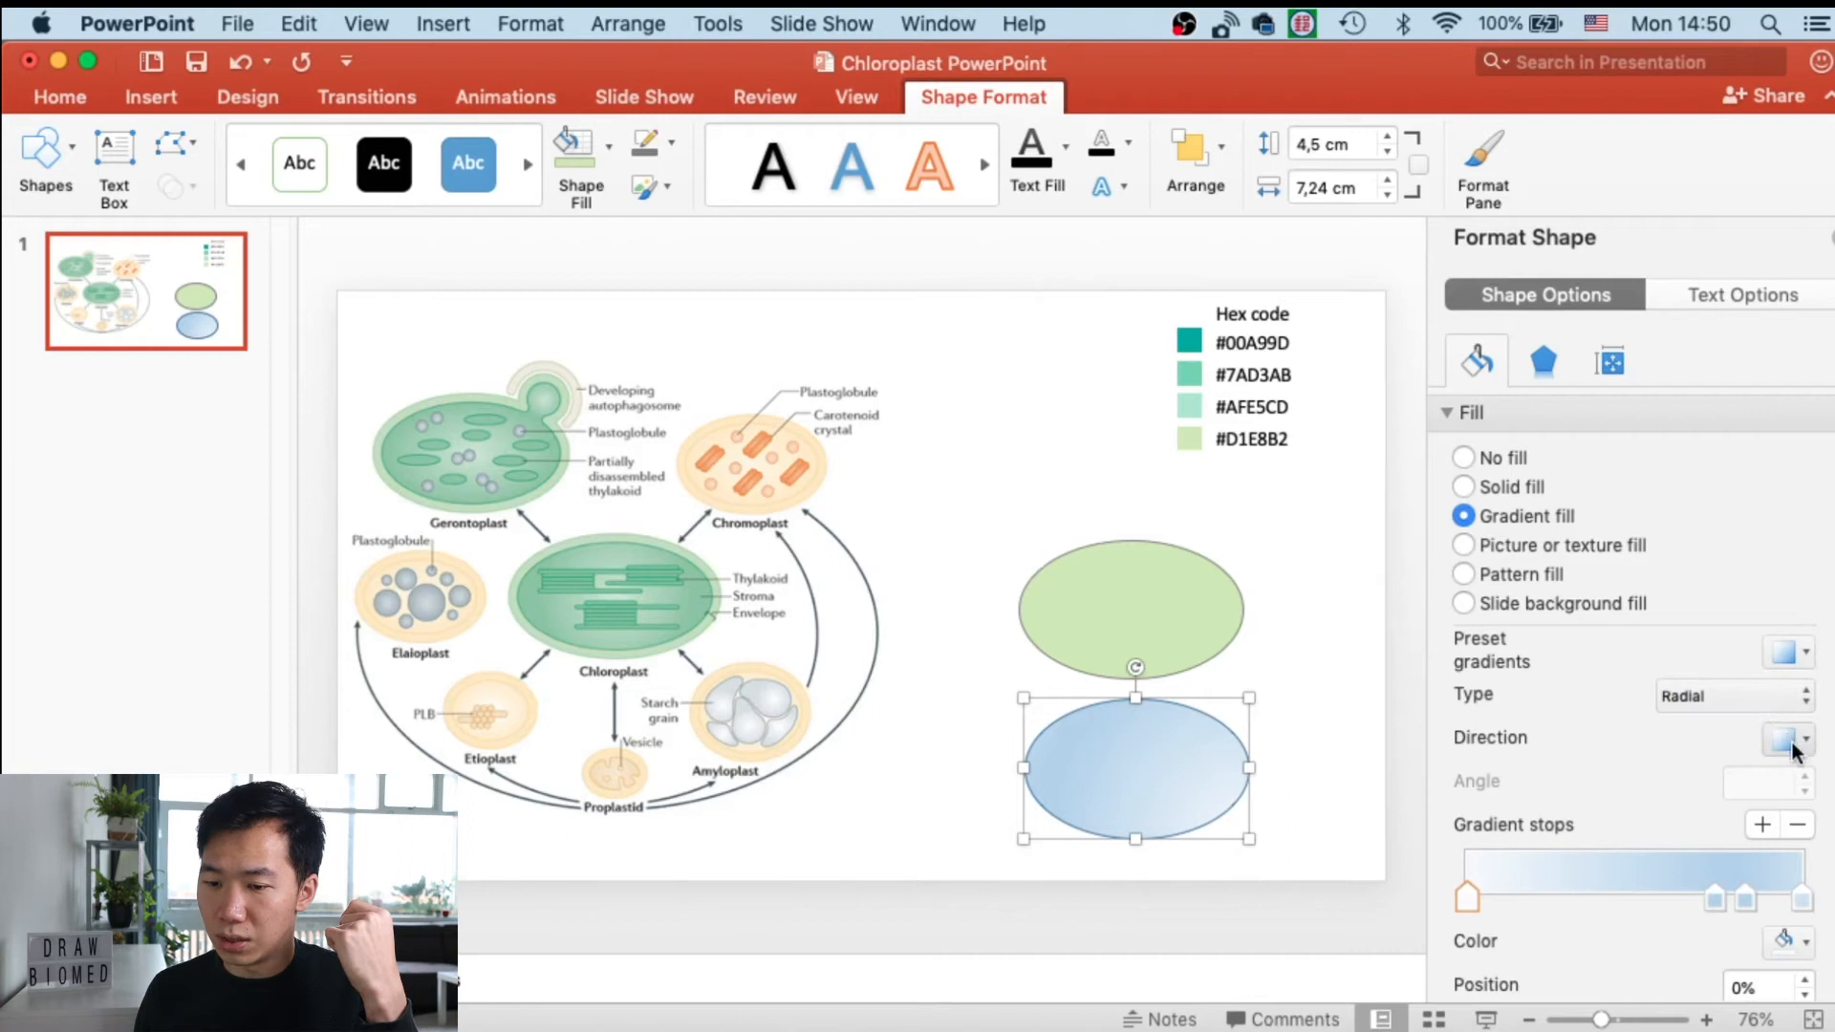
left_click(1781, 740)
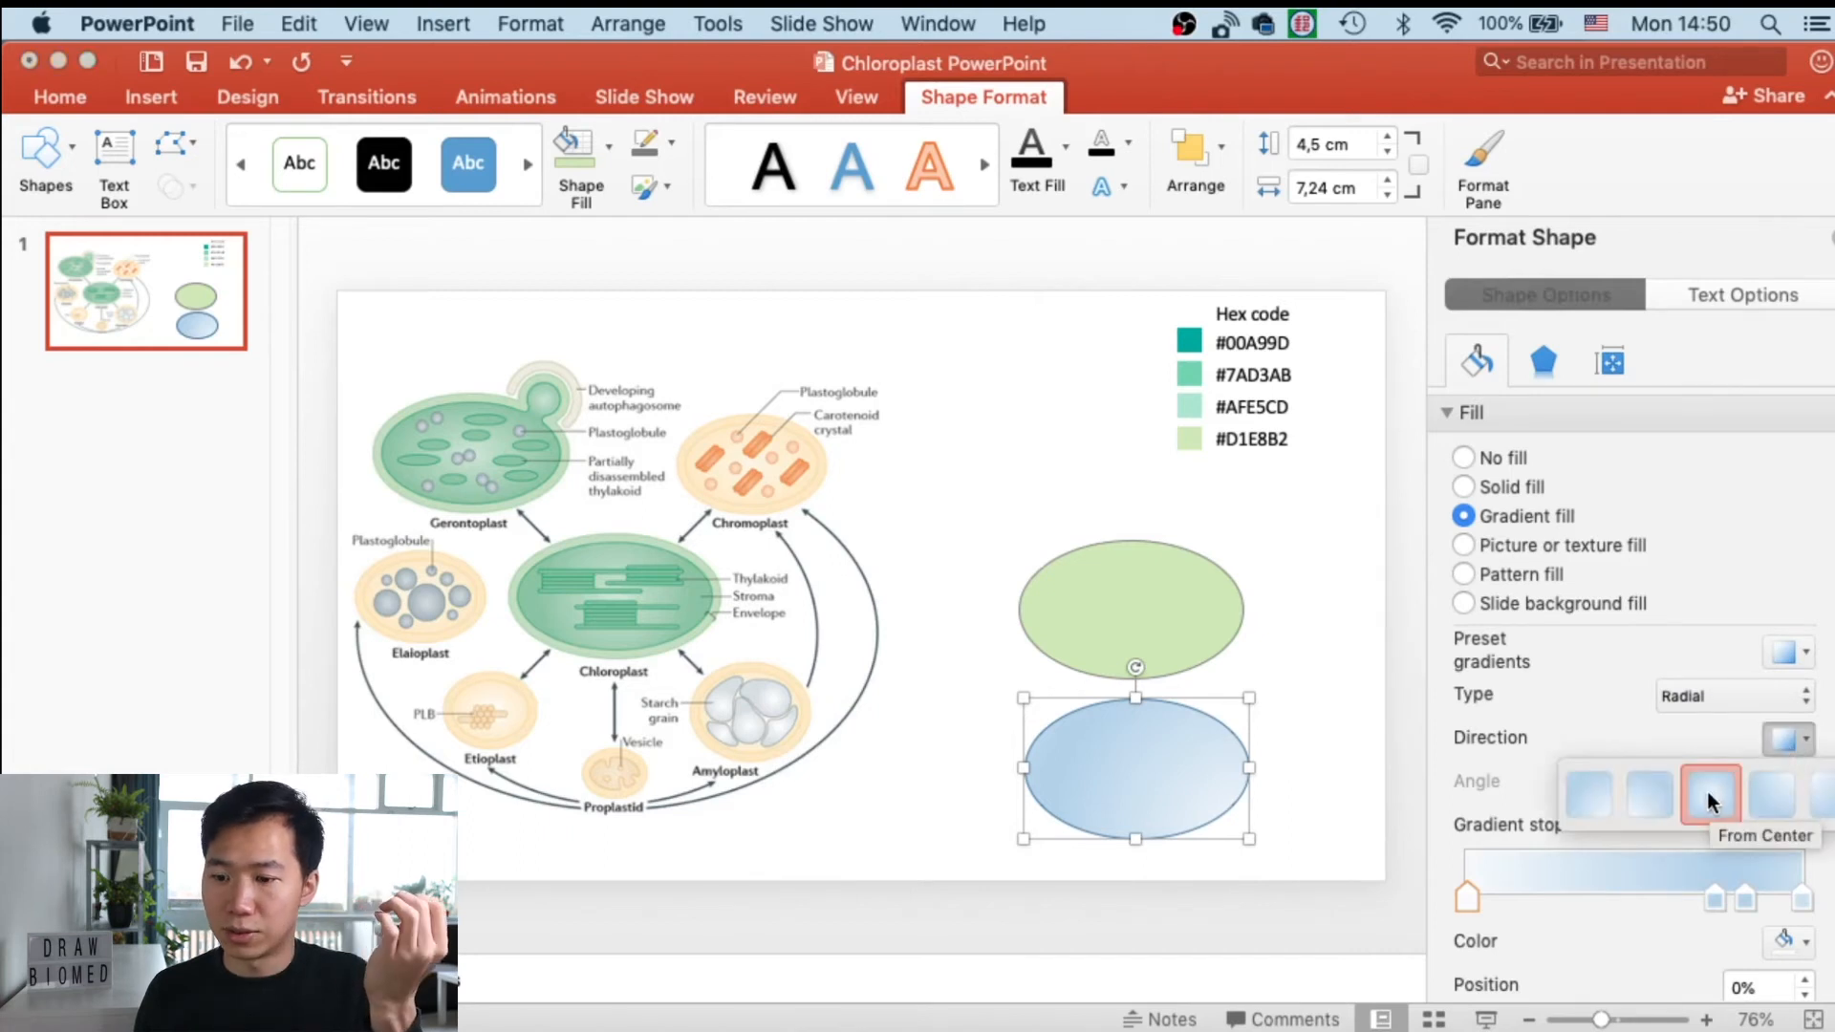
left_click(1709, 800)
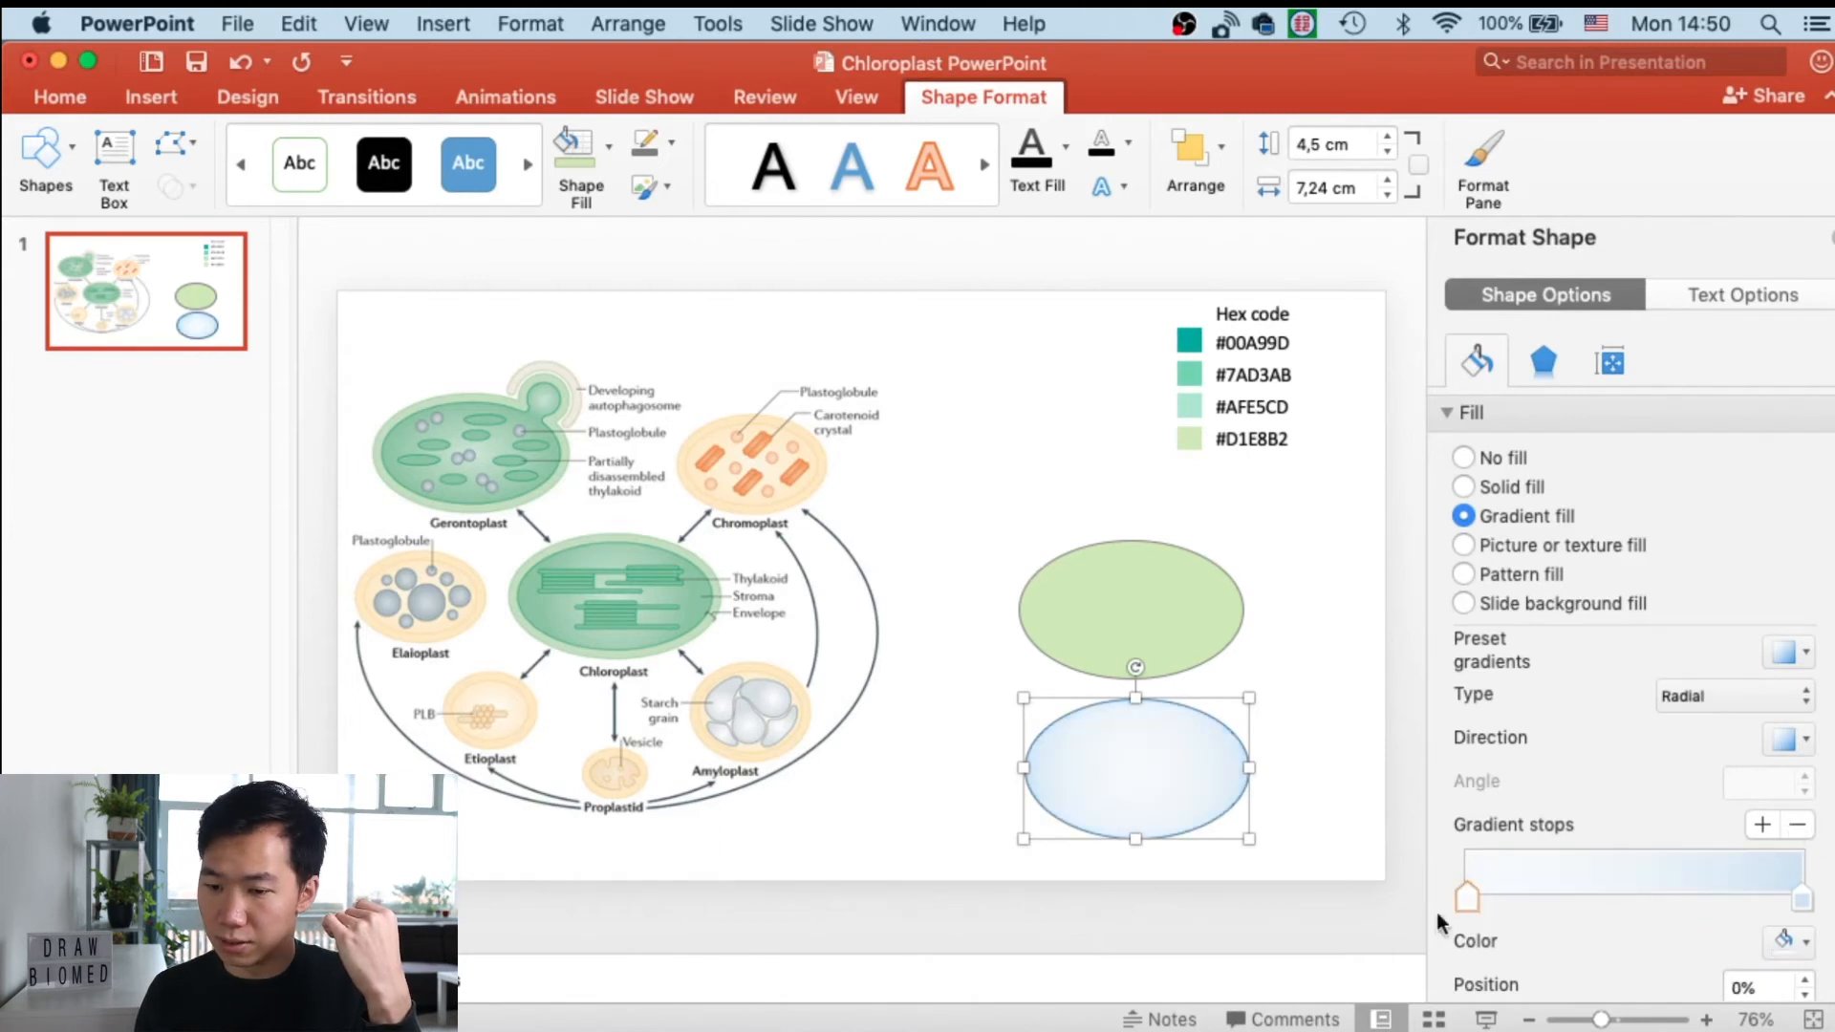
mouse_move(1464, 898)
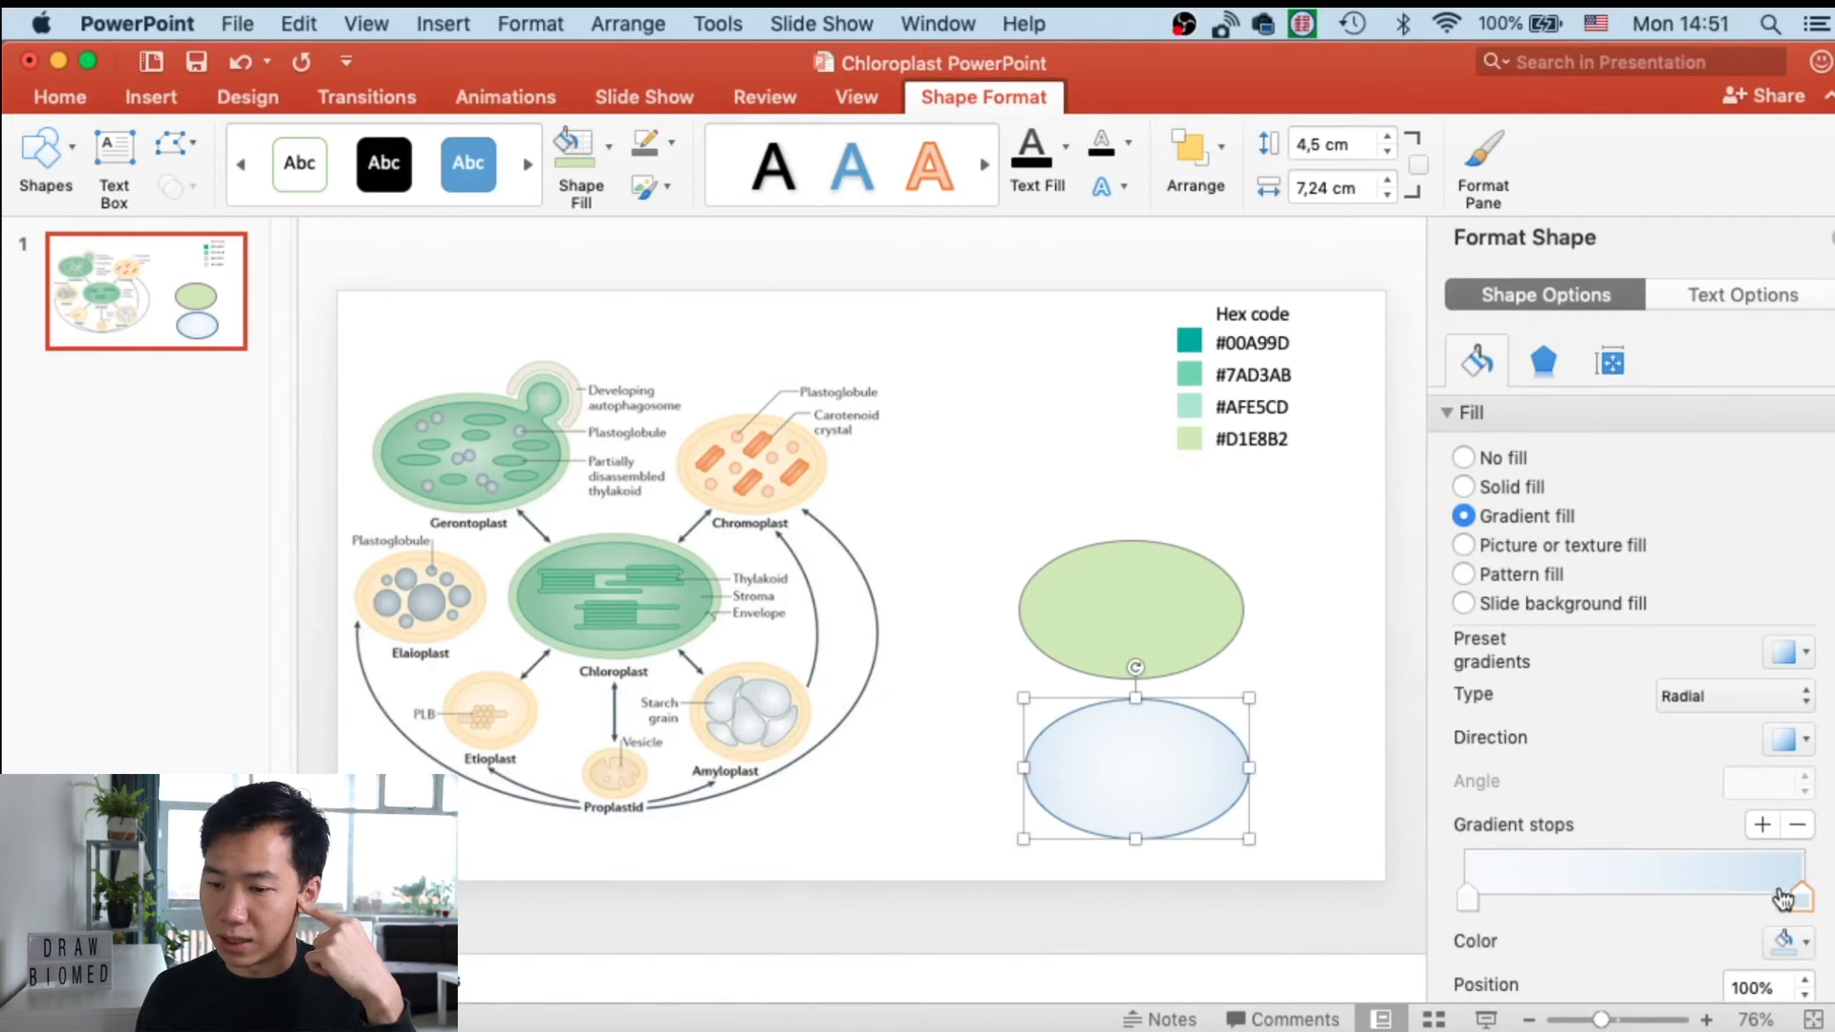
mouse_move(1805, 900)
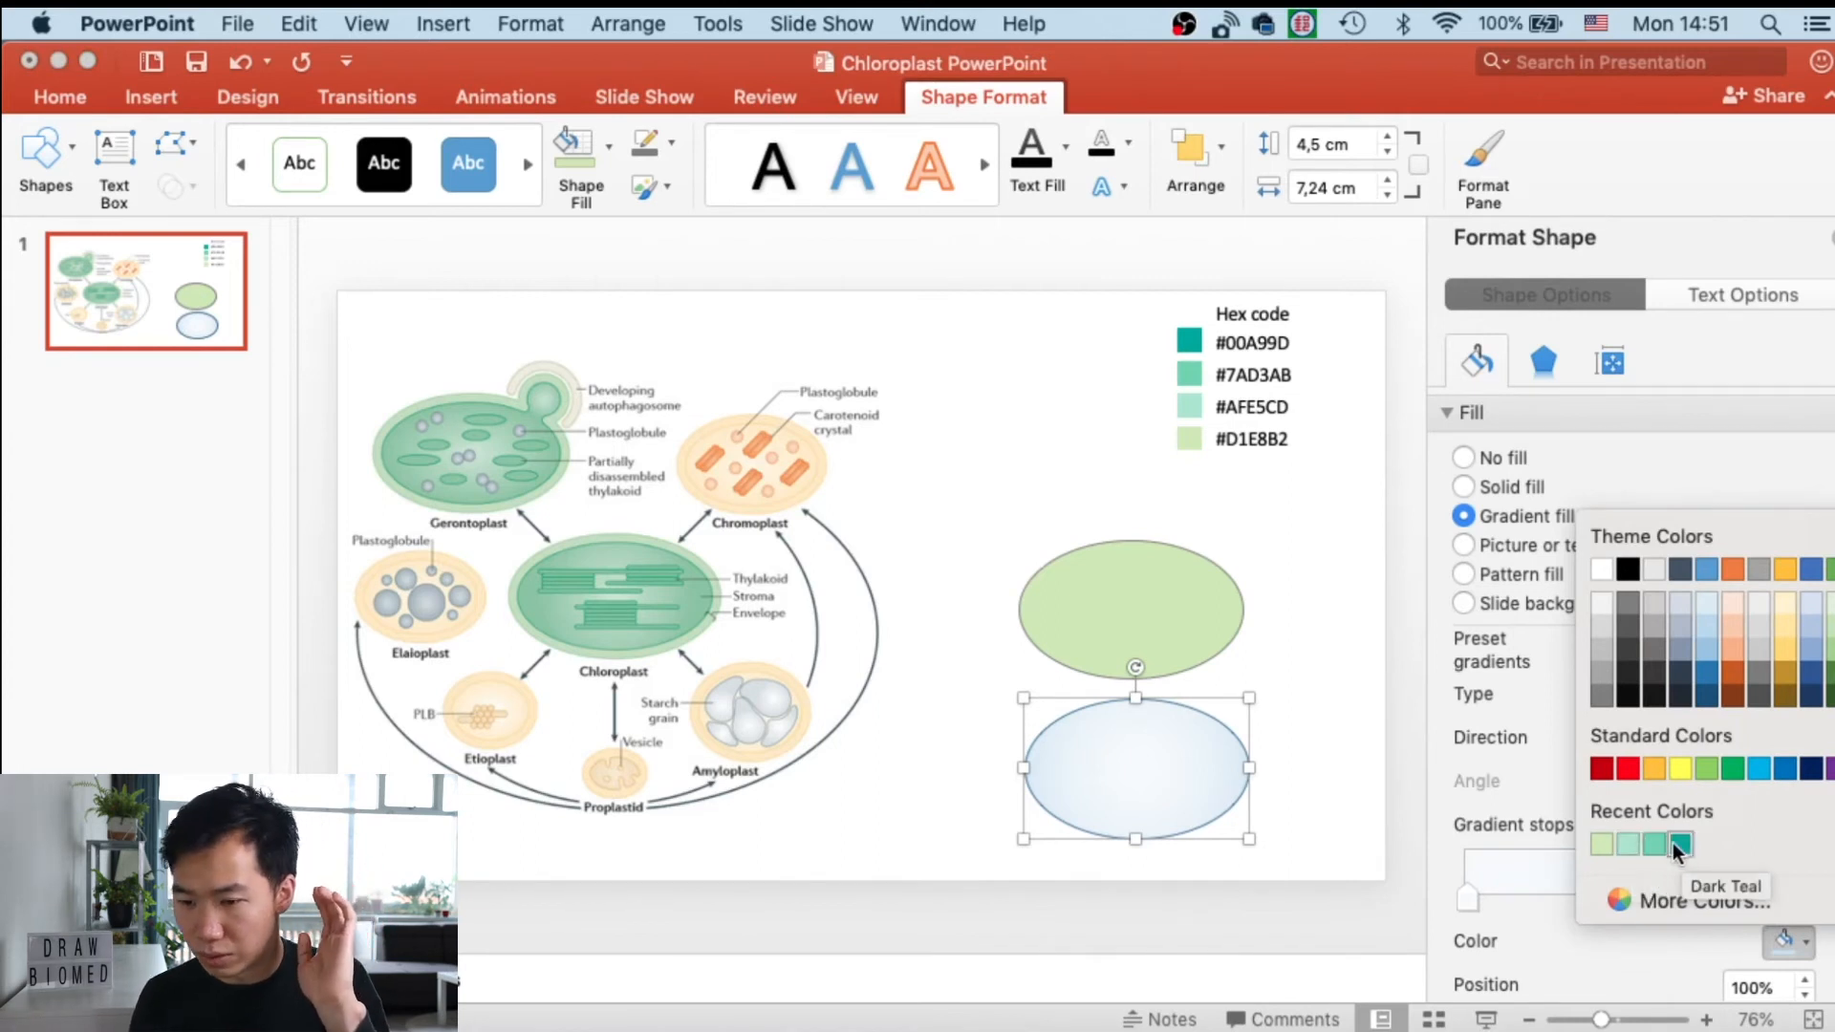
mouse_move(1633, 837)
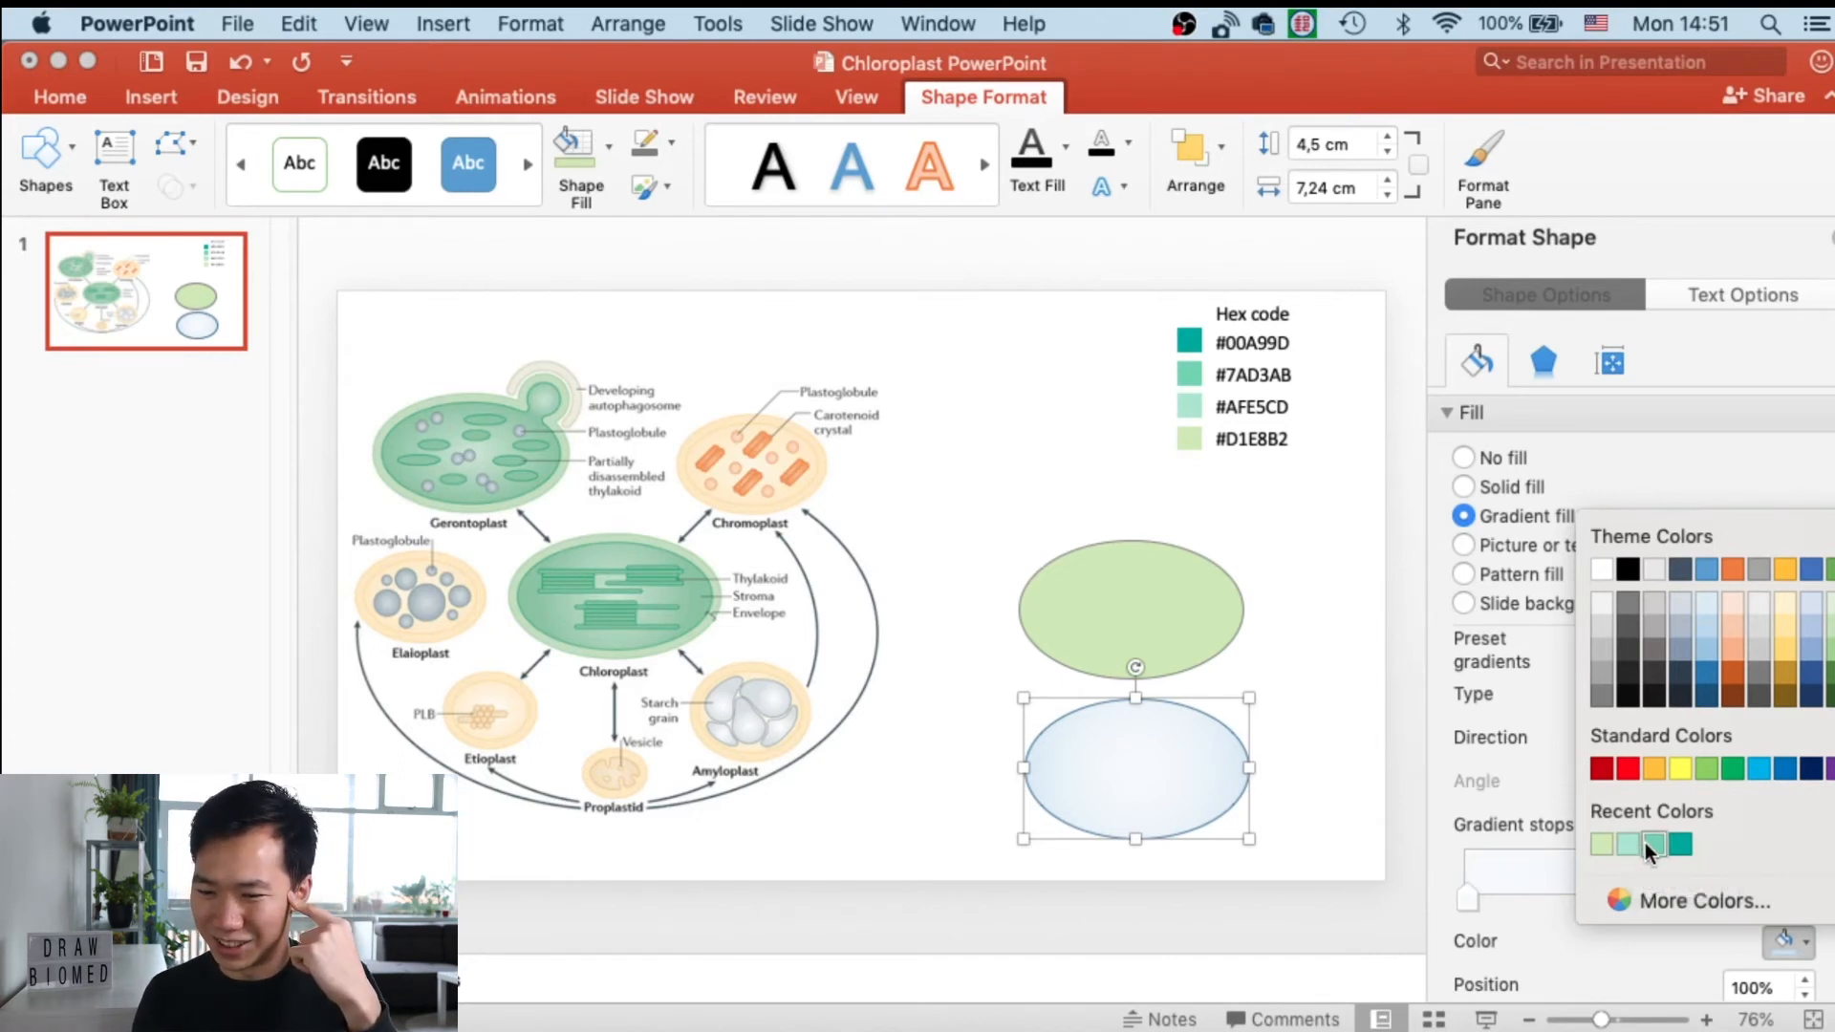
- Set the 100% gradient stop to teal from Recent Colors
left_click(1660, 846)
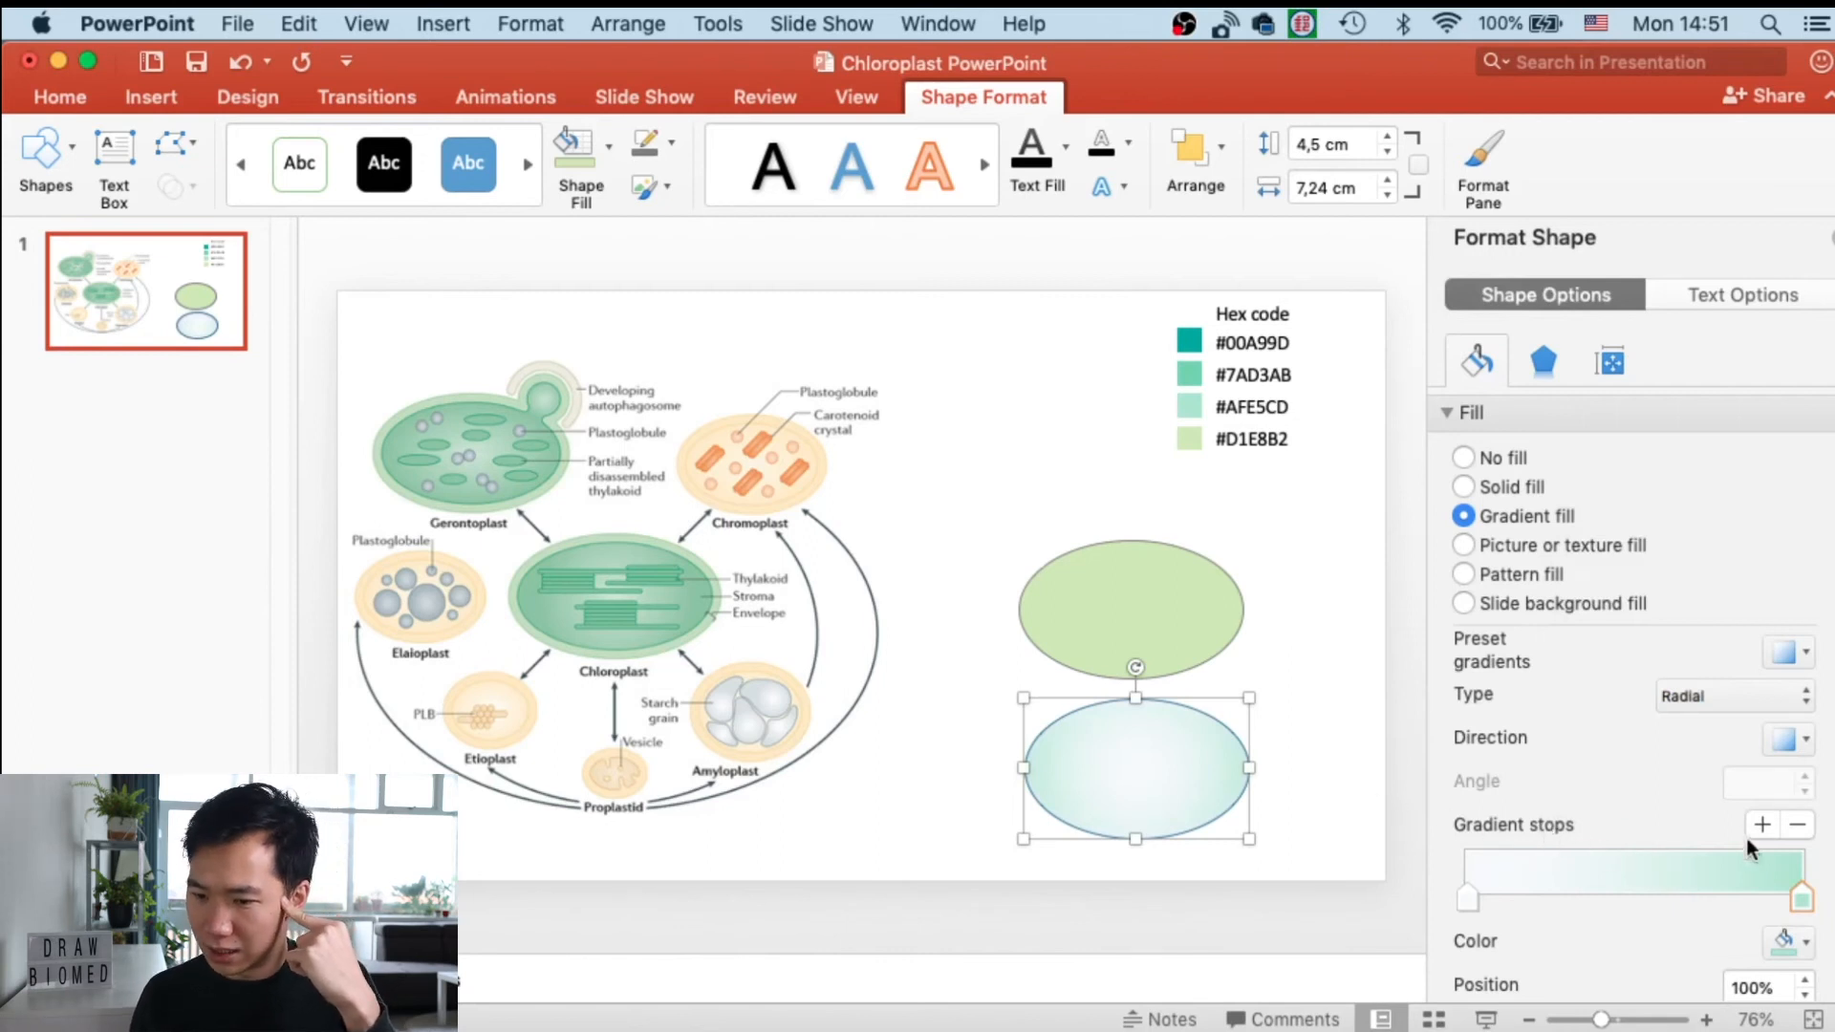
left_click(1773, 941)
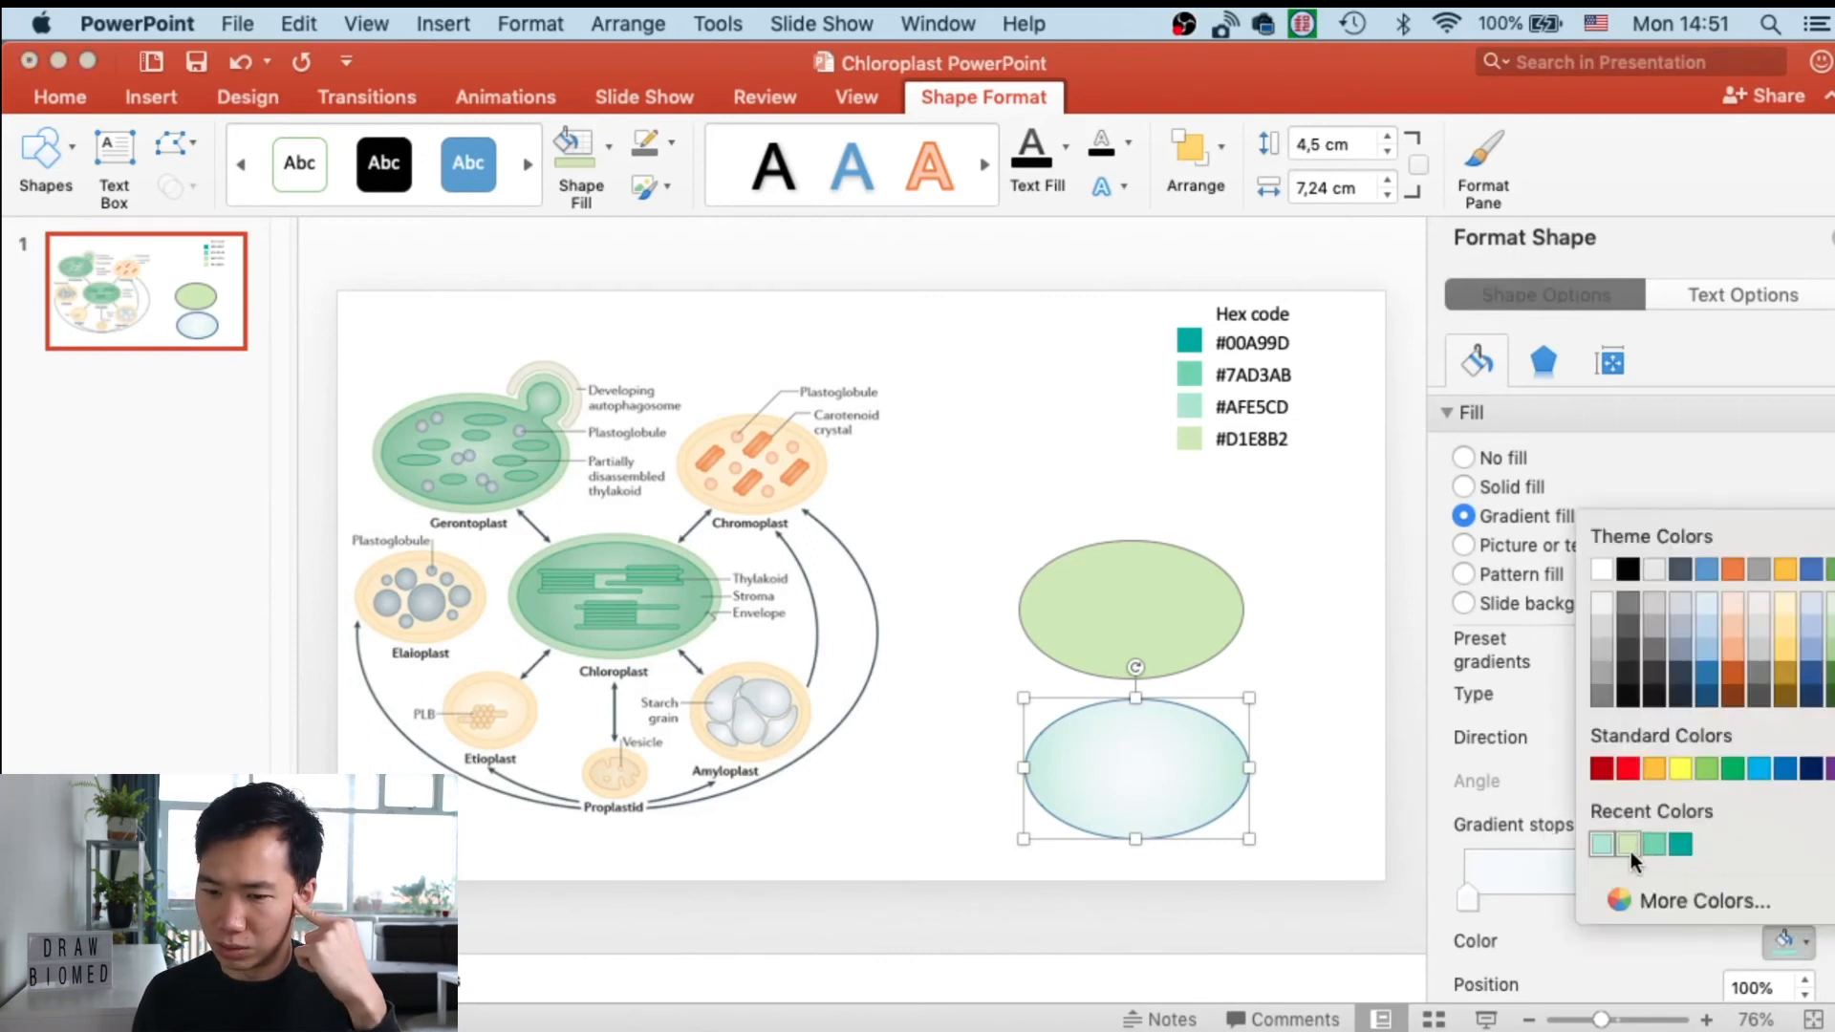
left_click(1640, 844)
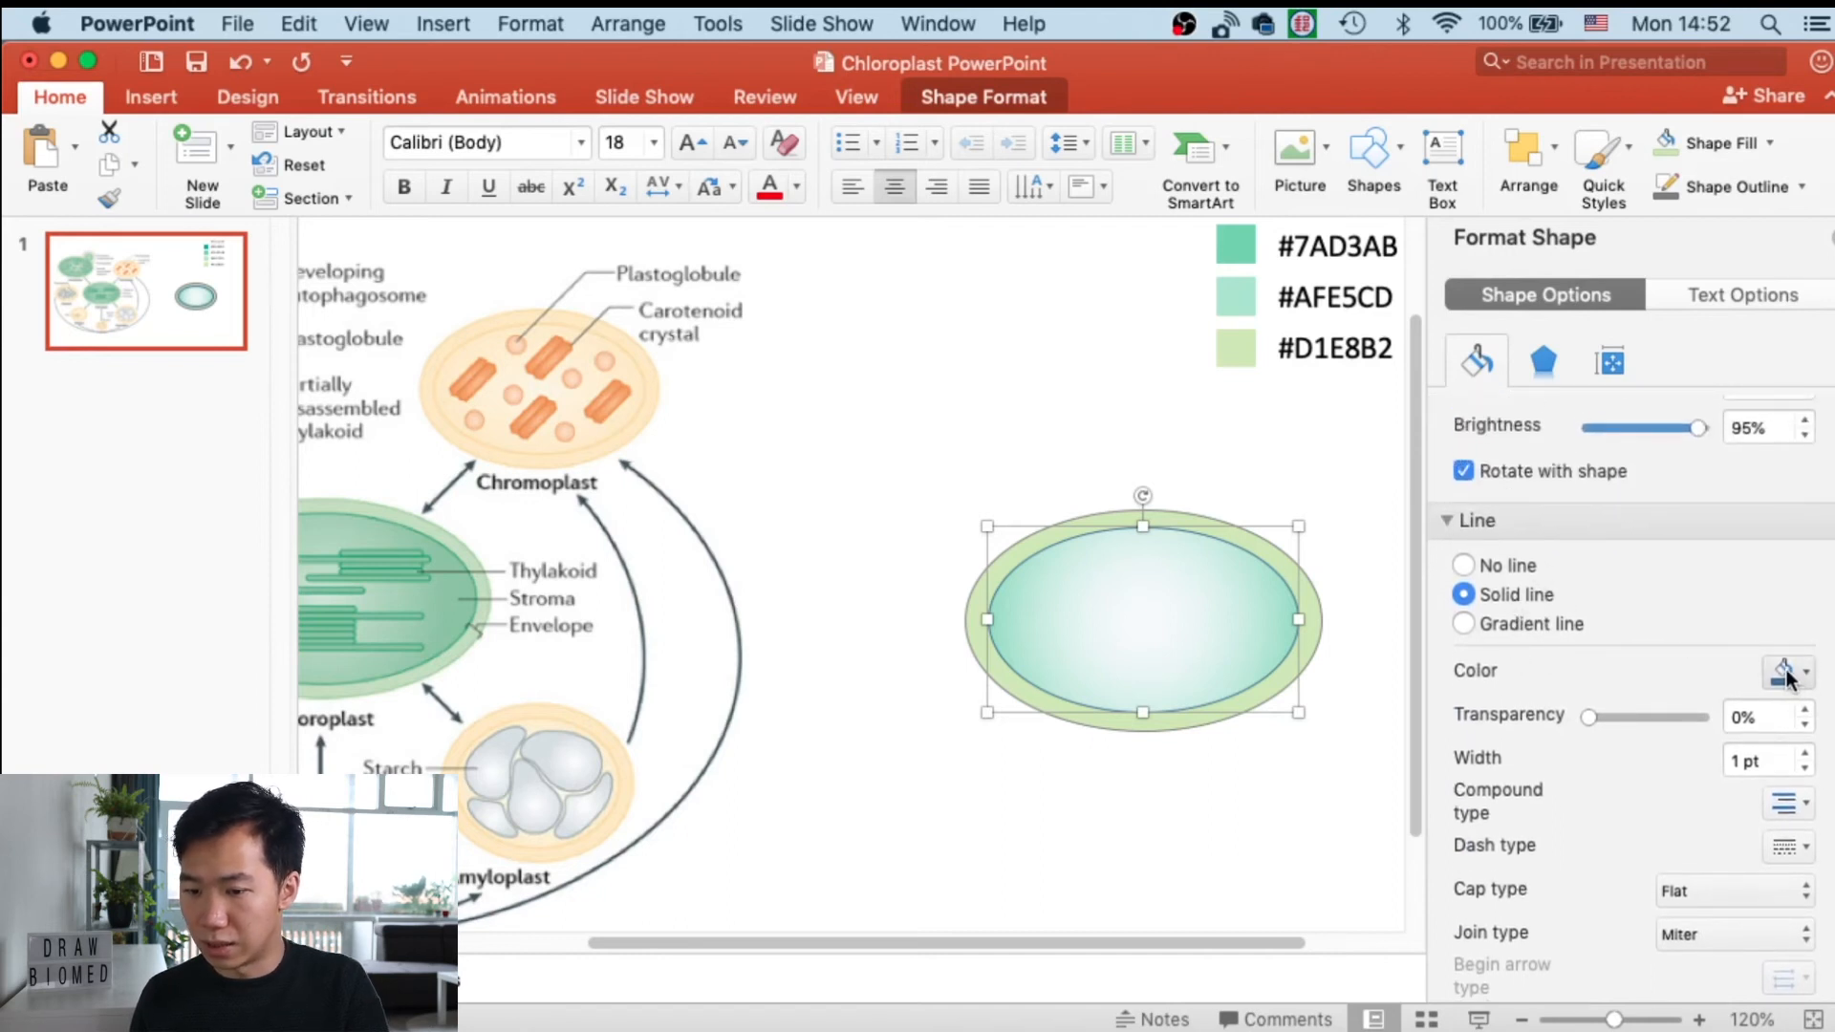
- Change the gradient oval's outline from blue to a solid teal line
left_click(1807, 670)
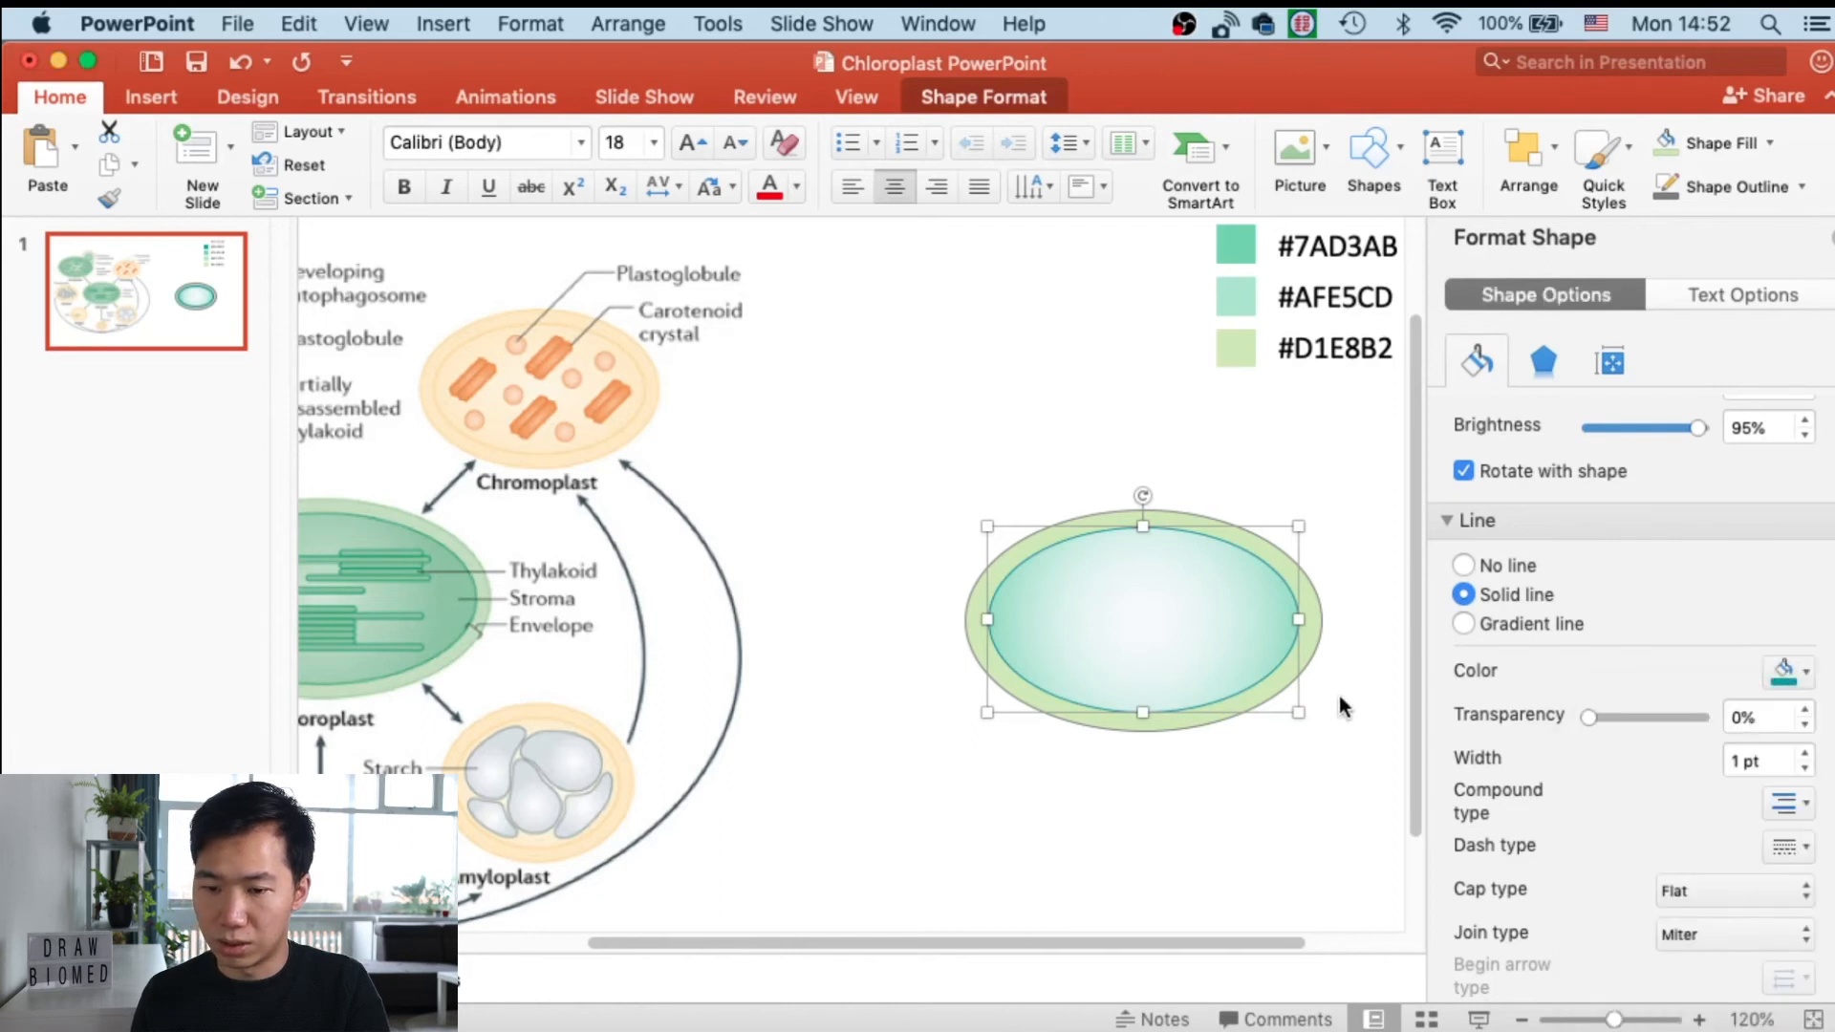
left_click(1474, 360)
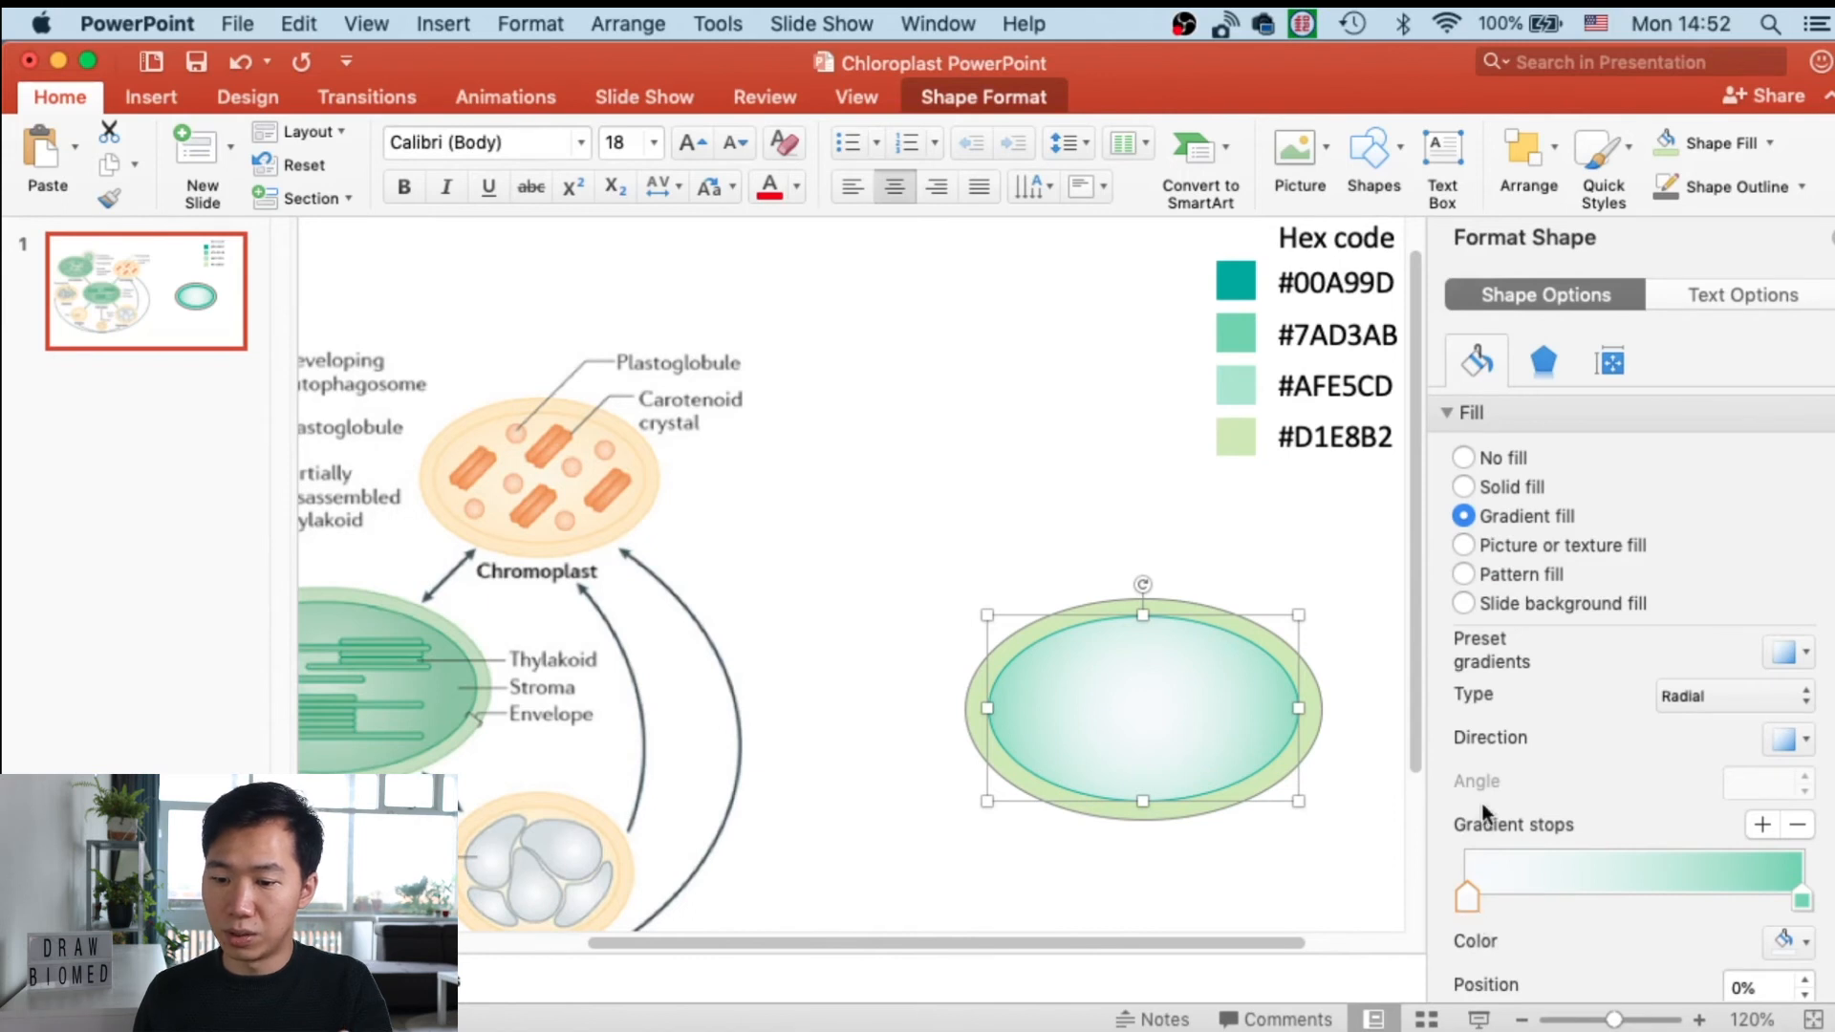
mouse_move(1434, 820)
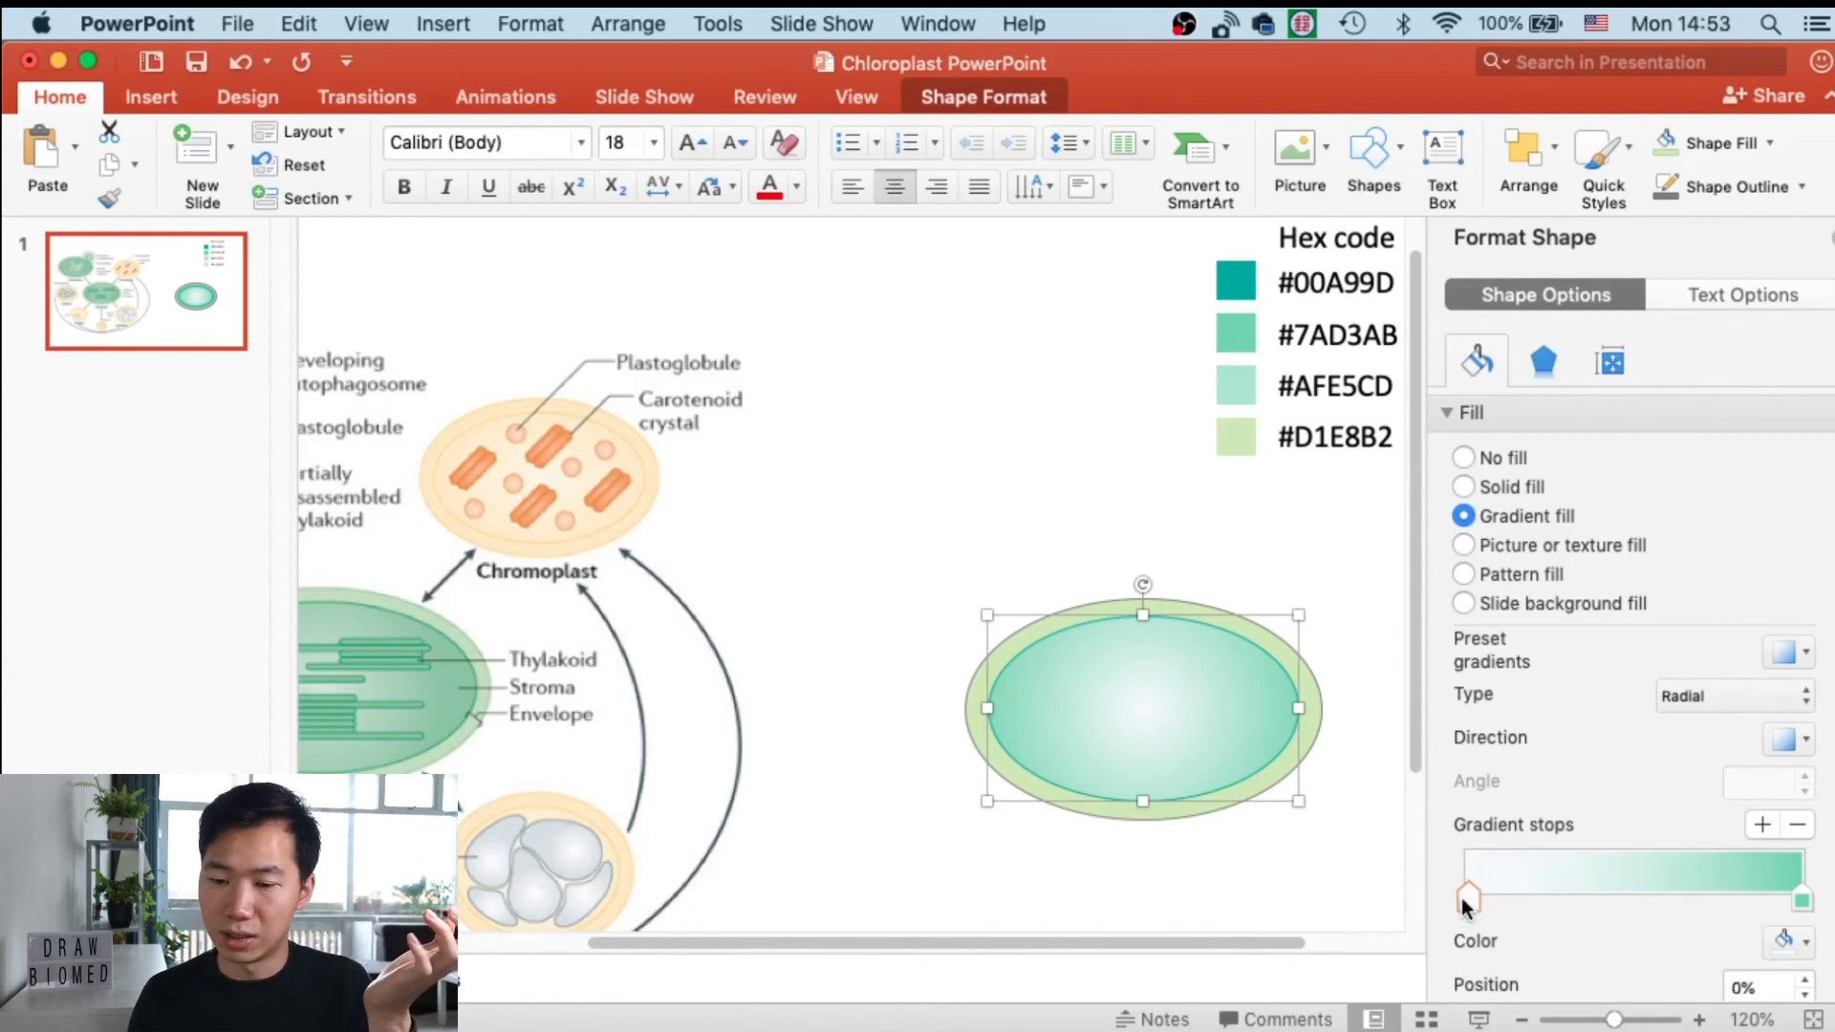
- Drag the 0% gradient stop right so the teal spreads further inward
left_click_drag(1469, 898, 1496, 895)
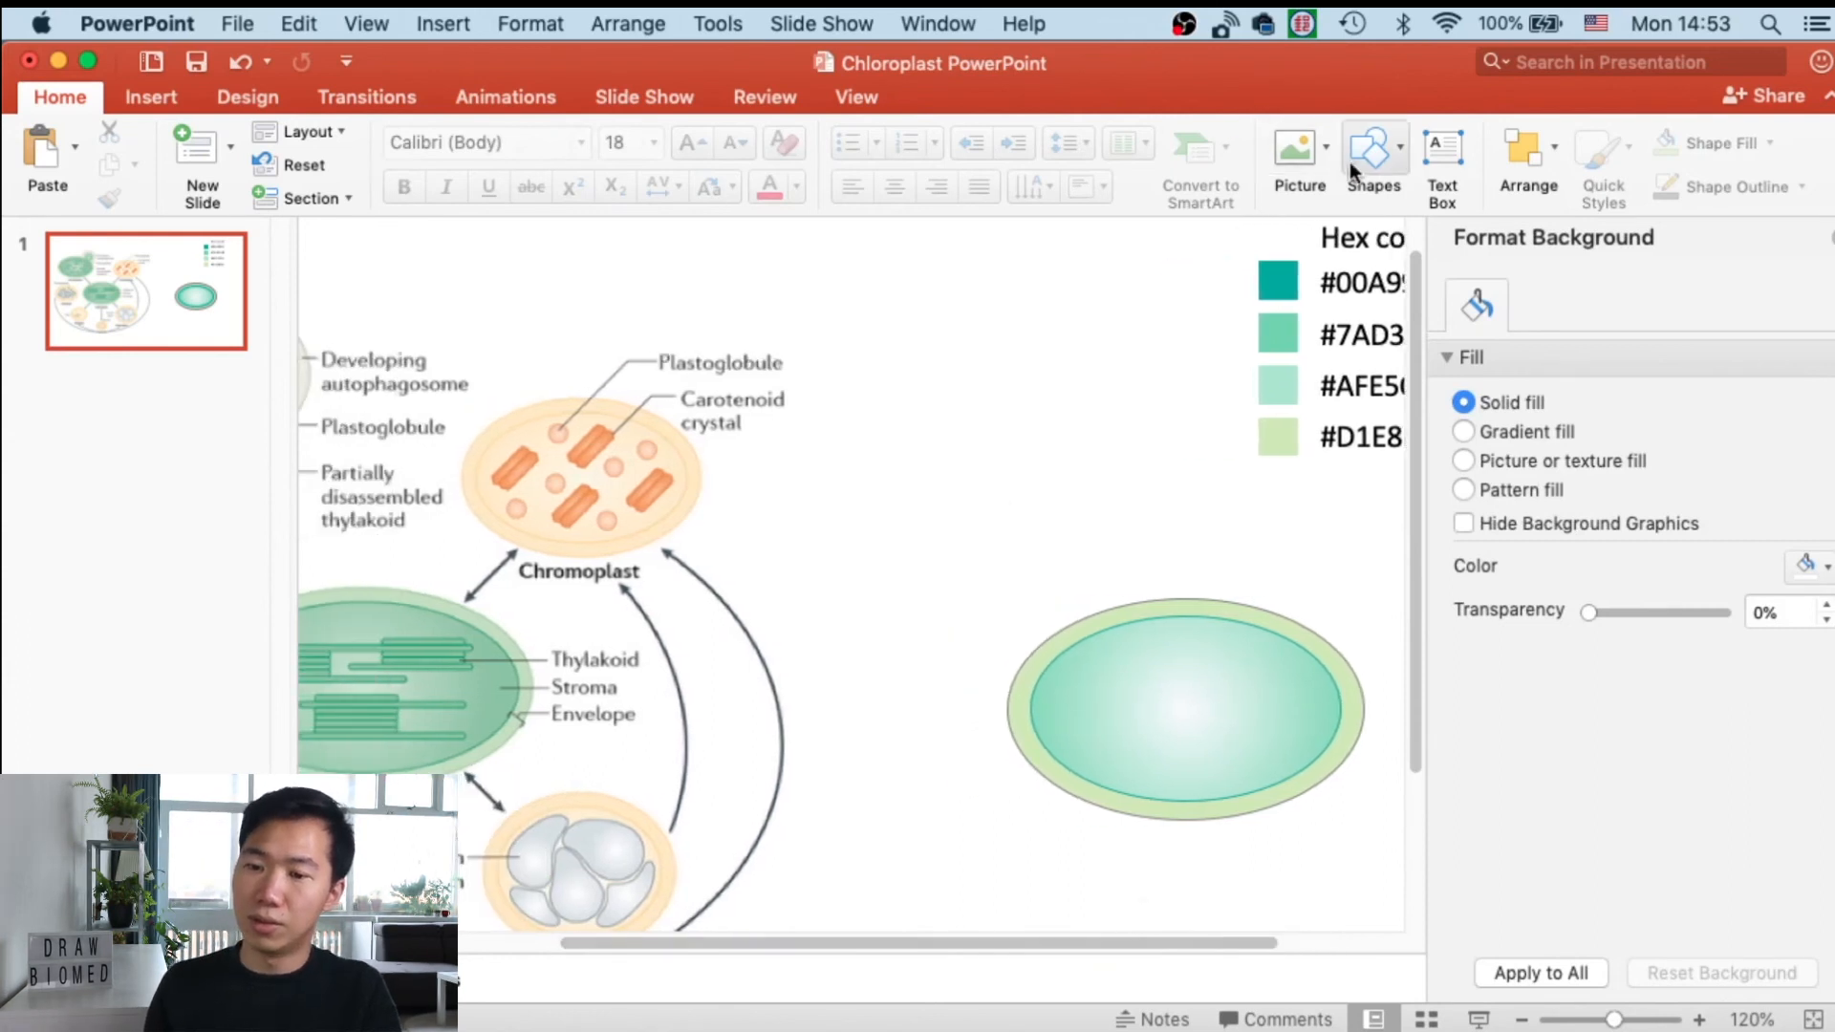
- Draw a thin rounded-rectangle bar above the nested ovals
left_click(1372, 145)
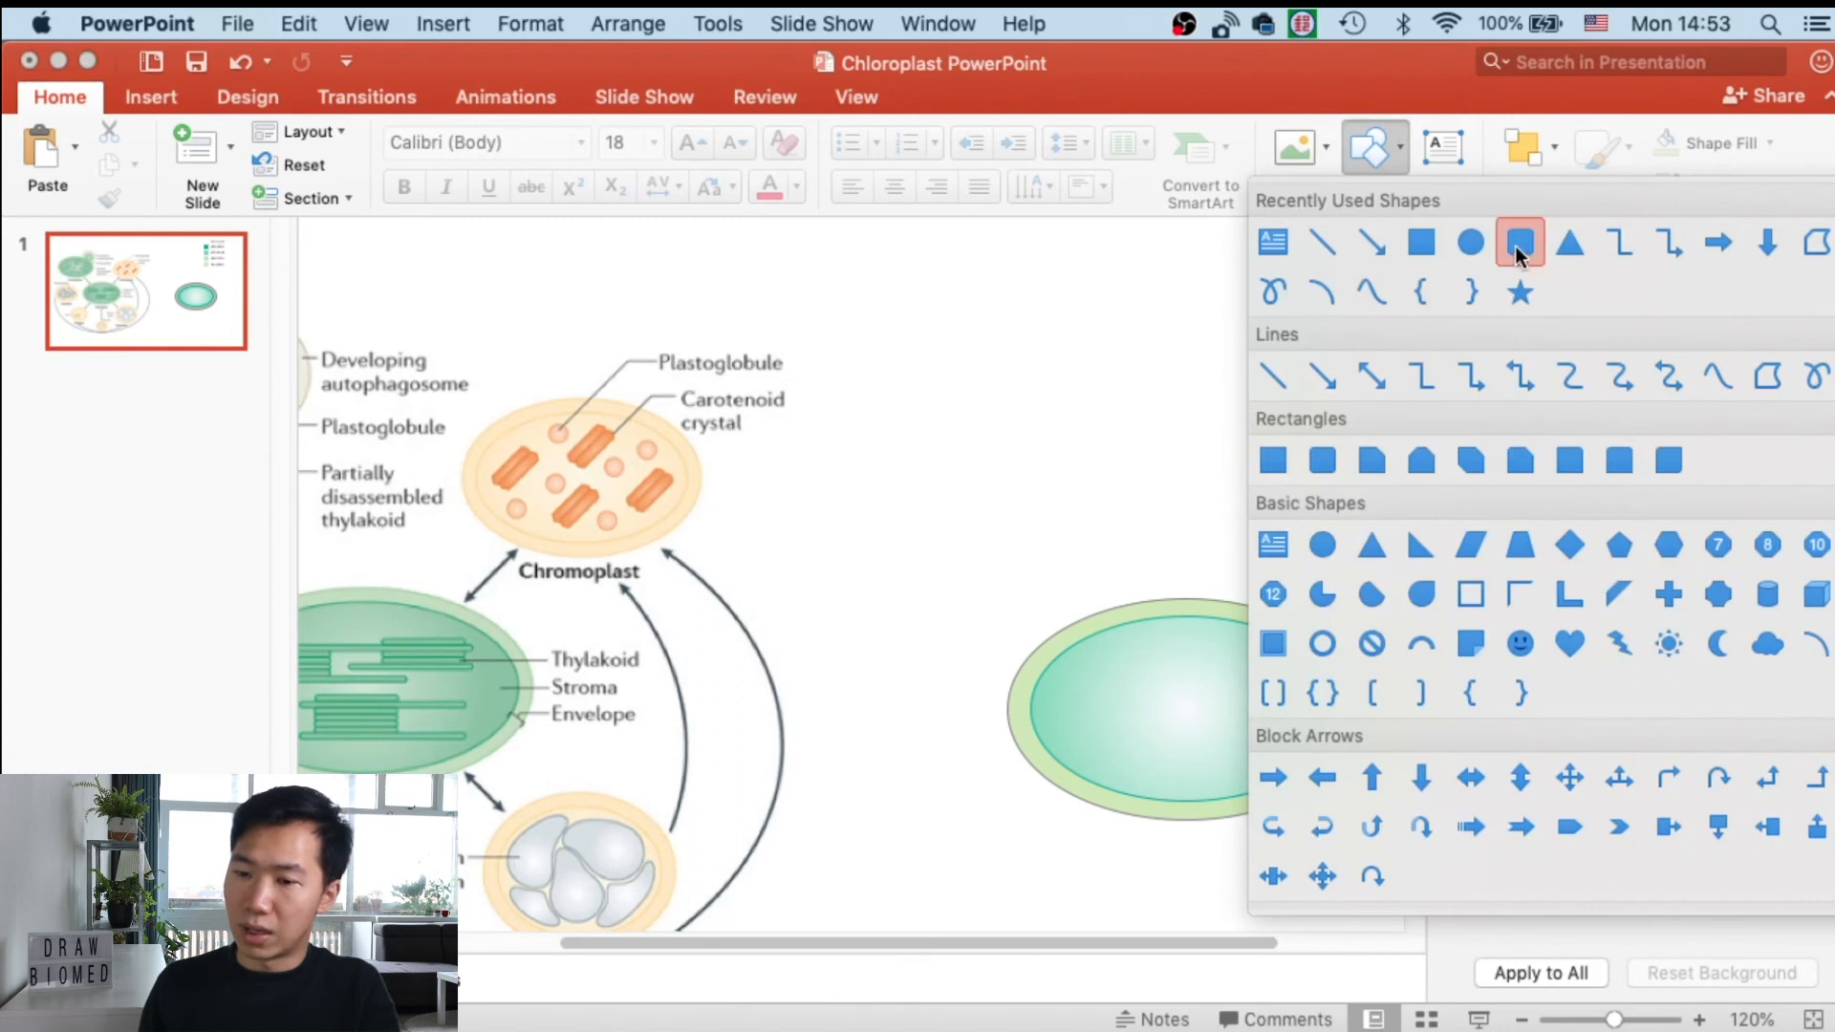
mouse_move(1520, 244)
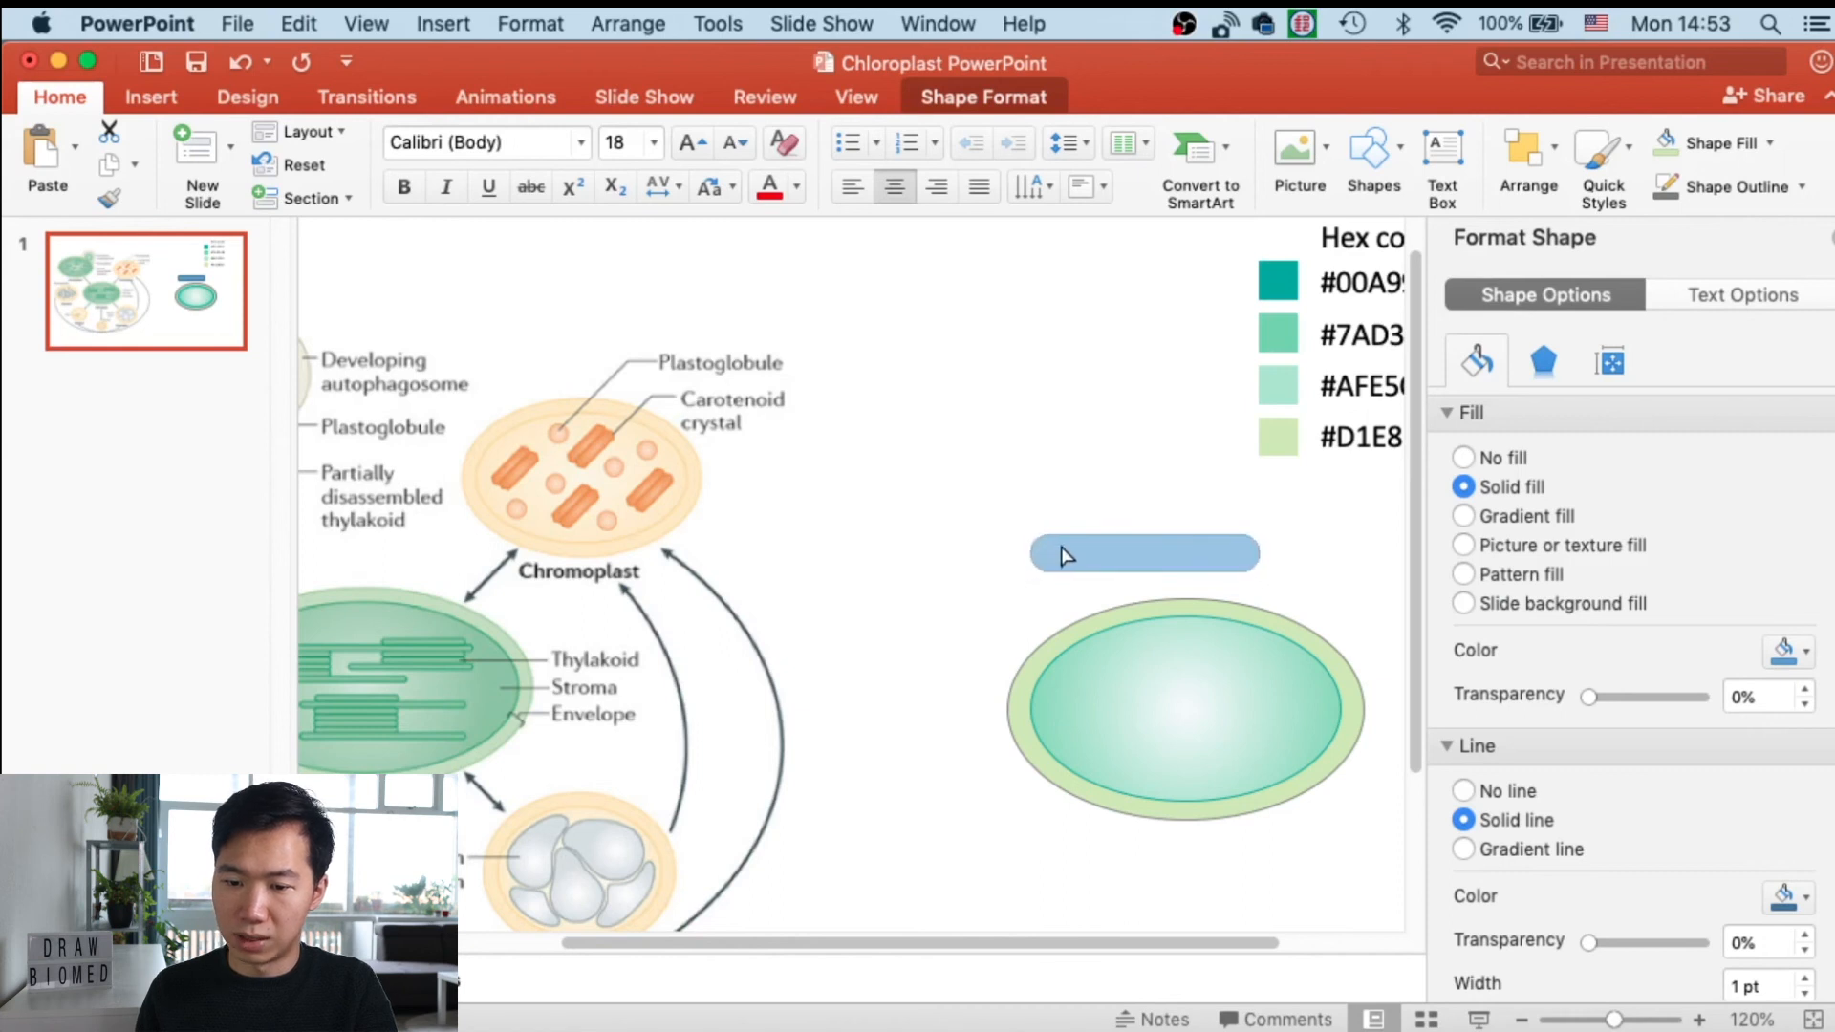
left_click(1143, 552)
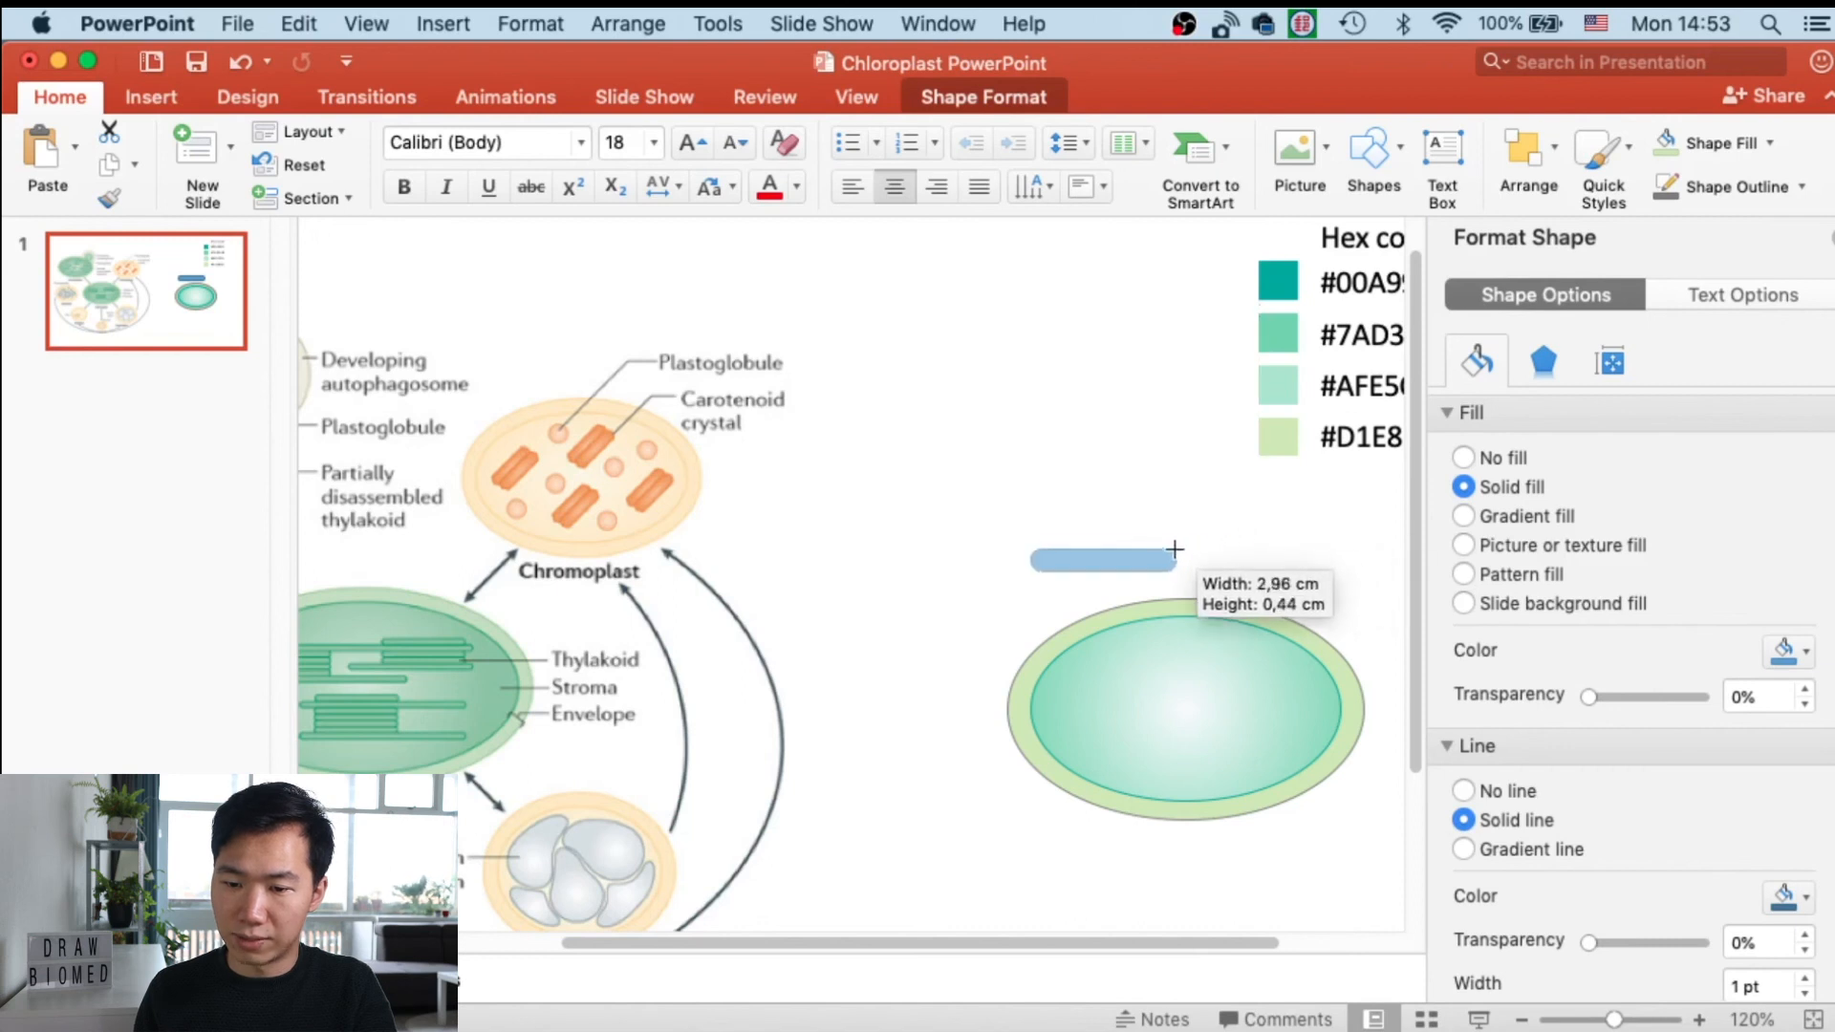
left_click_drag(1177, 551, 1116, 565)
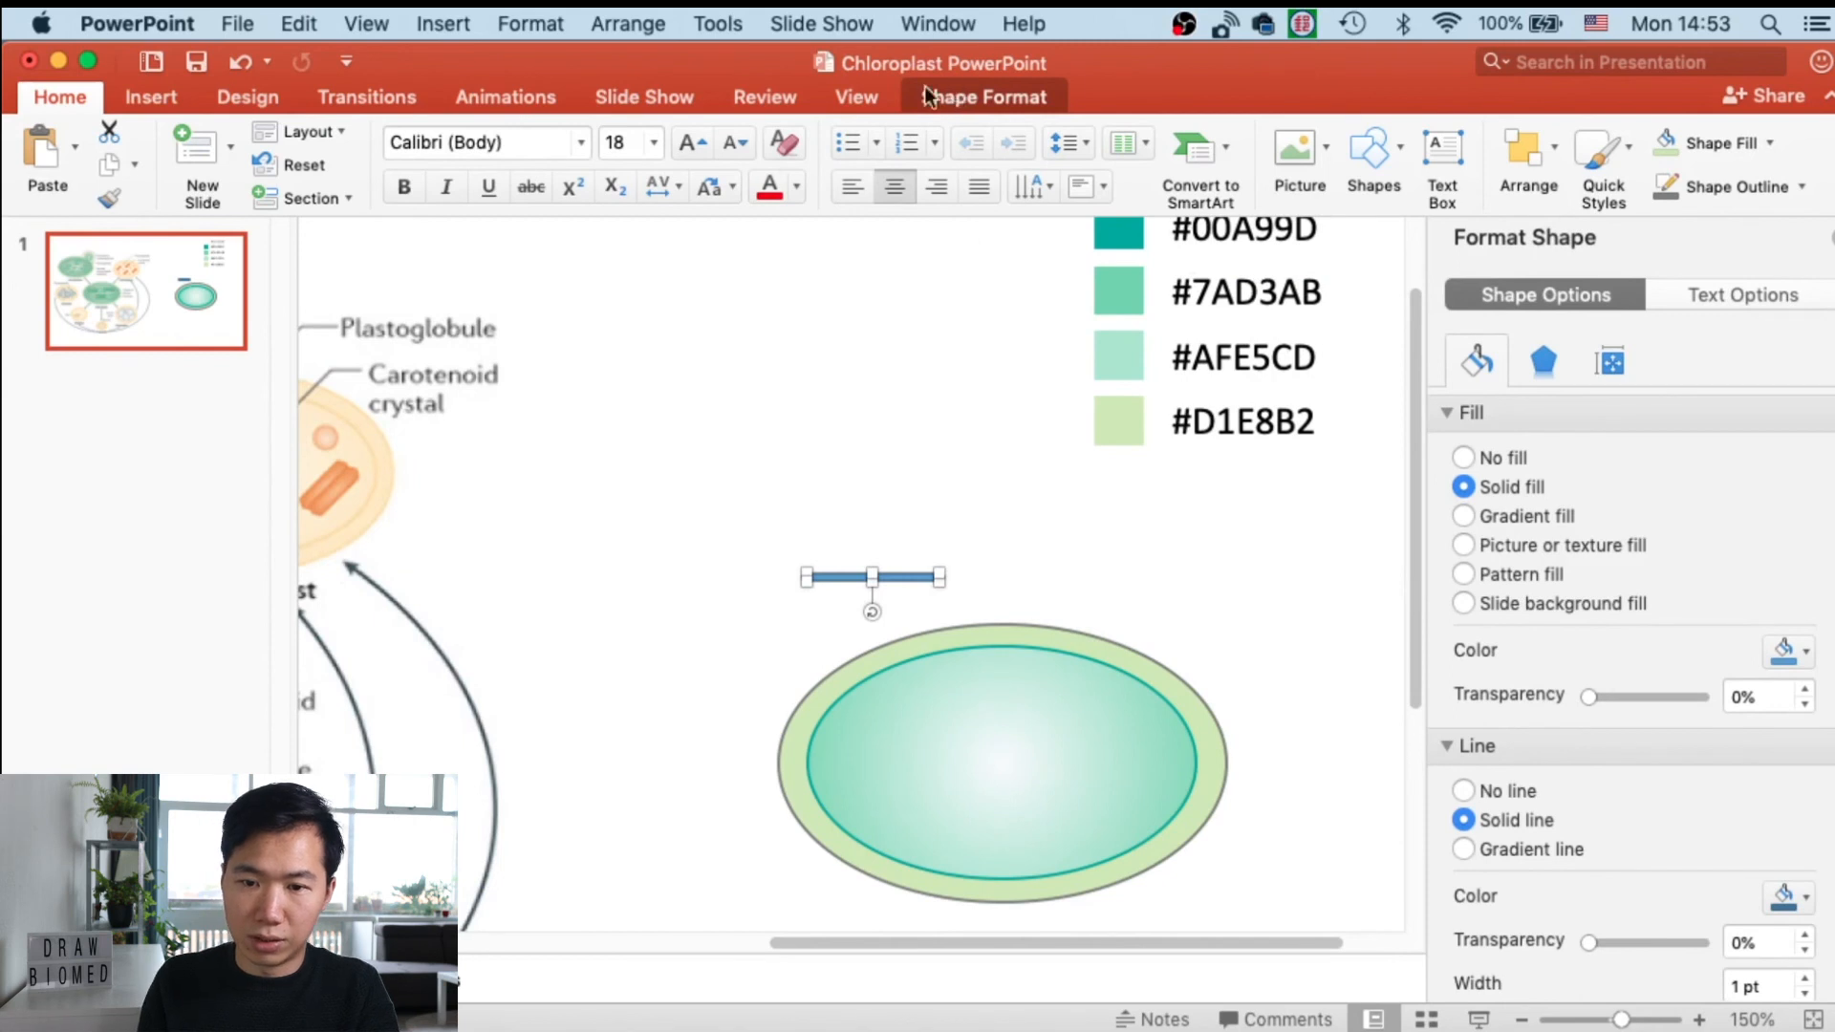
- Style the thin bar teal-green and drag it inside the gradient oval
left_click(983, 97)
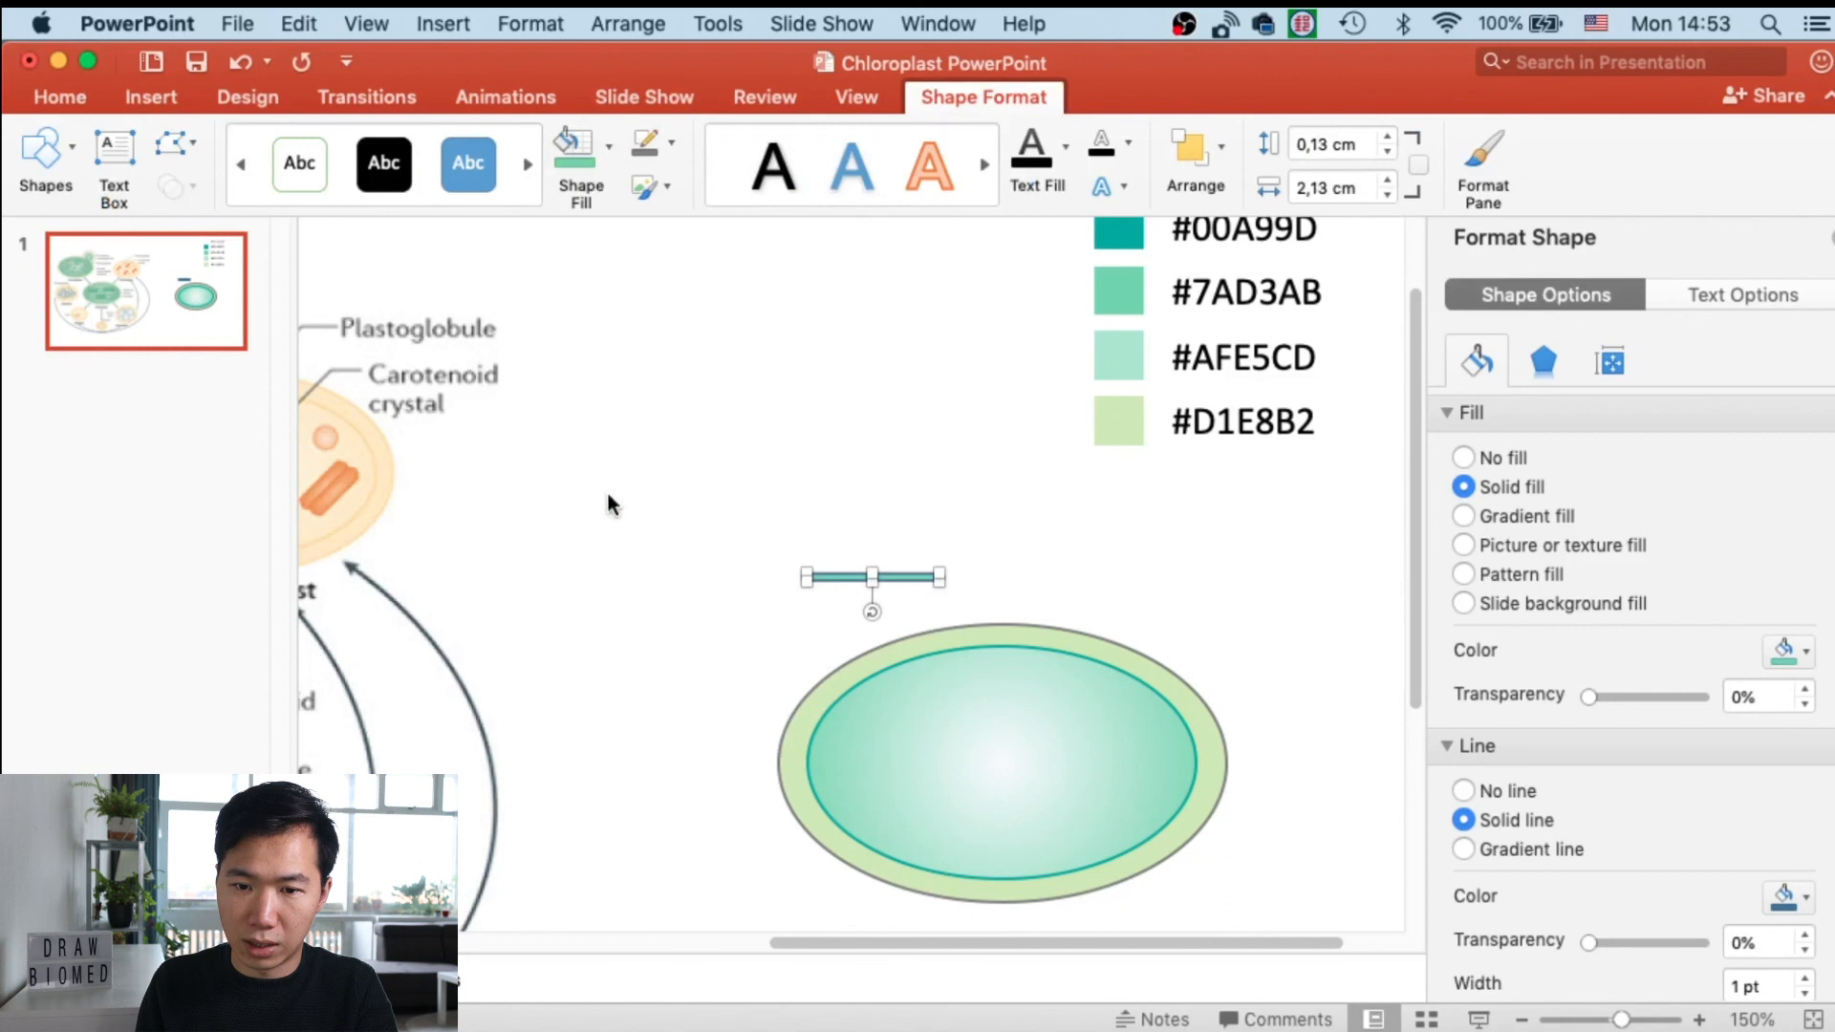
left_click(574, 145)
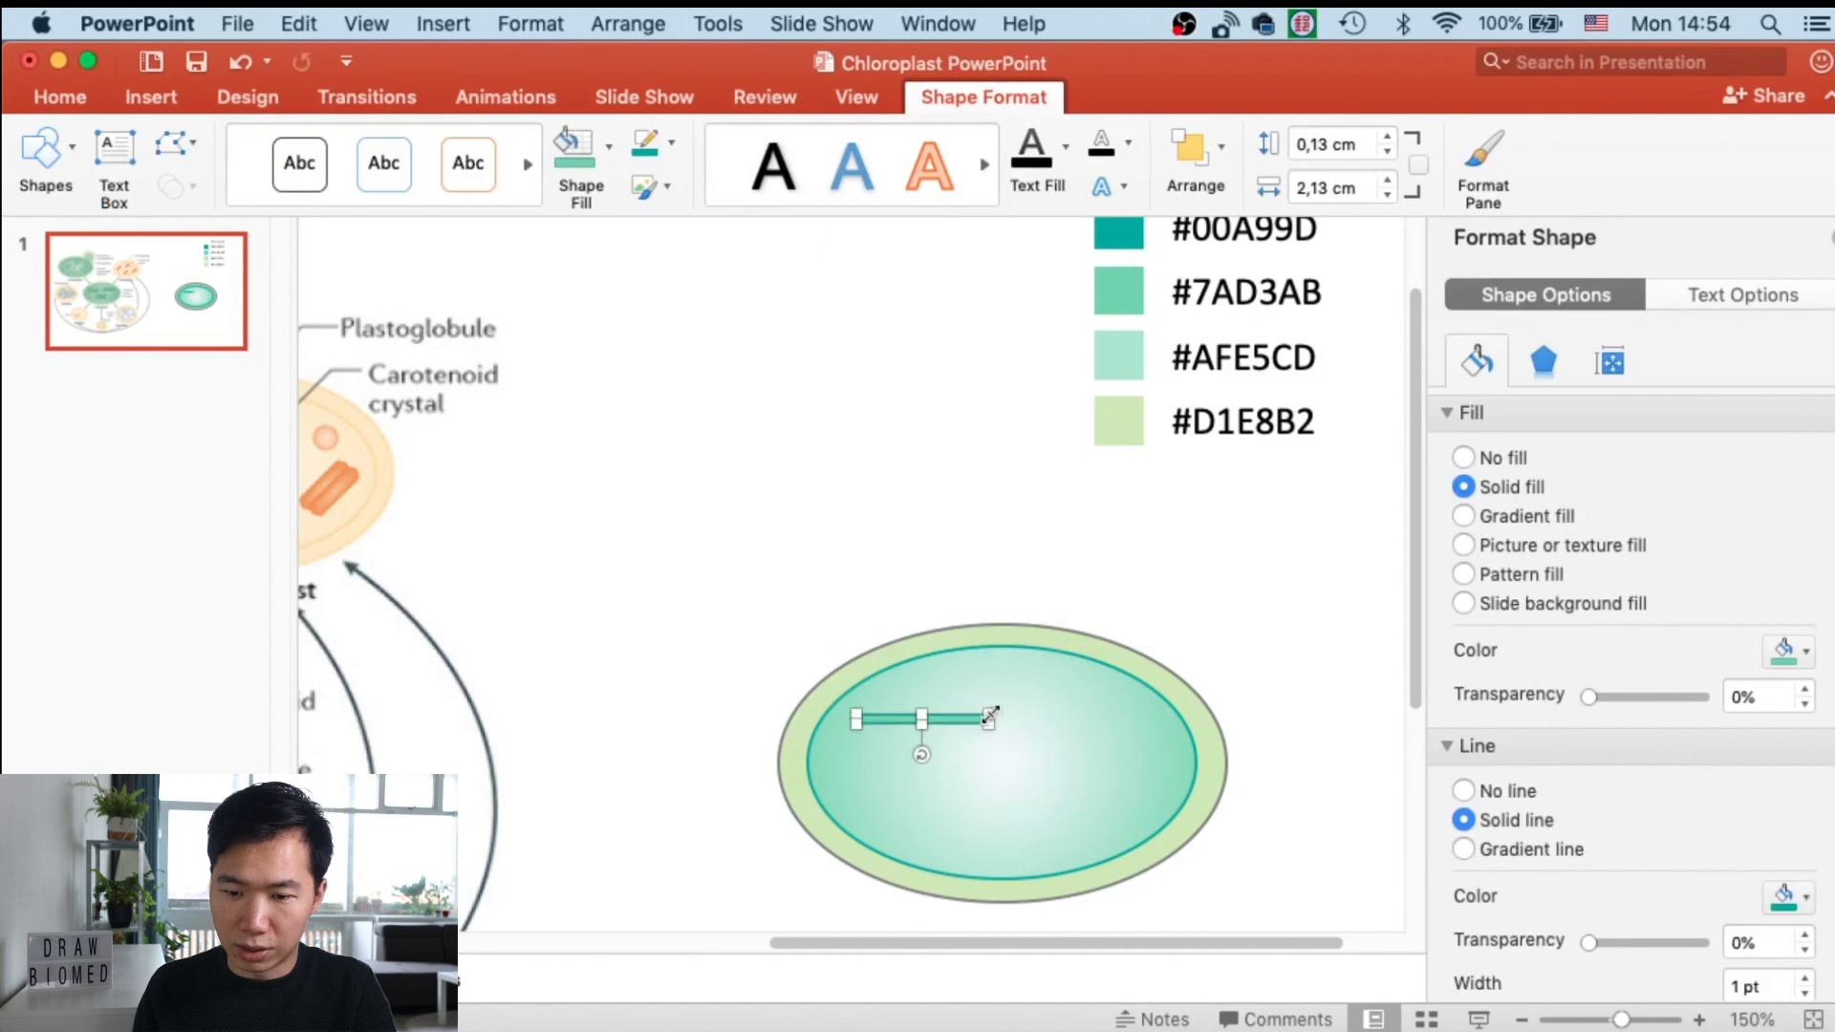
left_click_drag(989, 716, 960, 737)
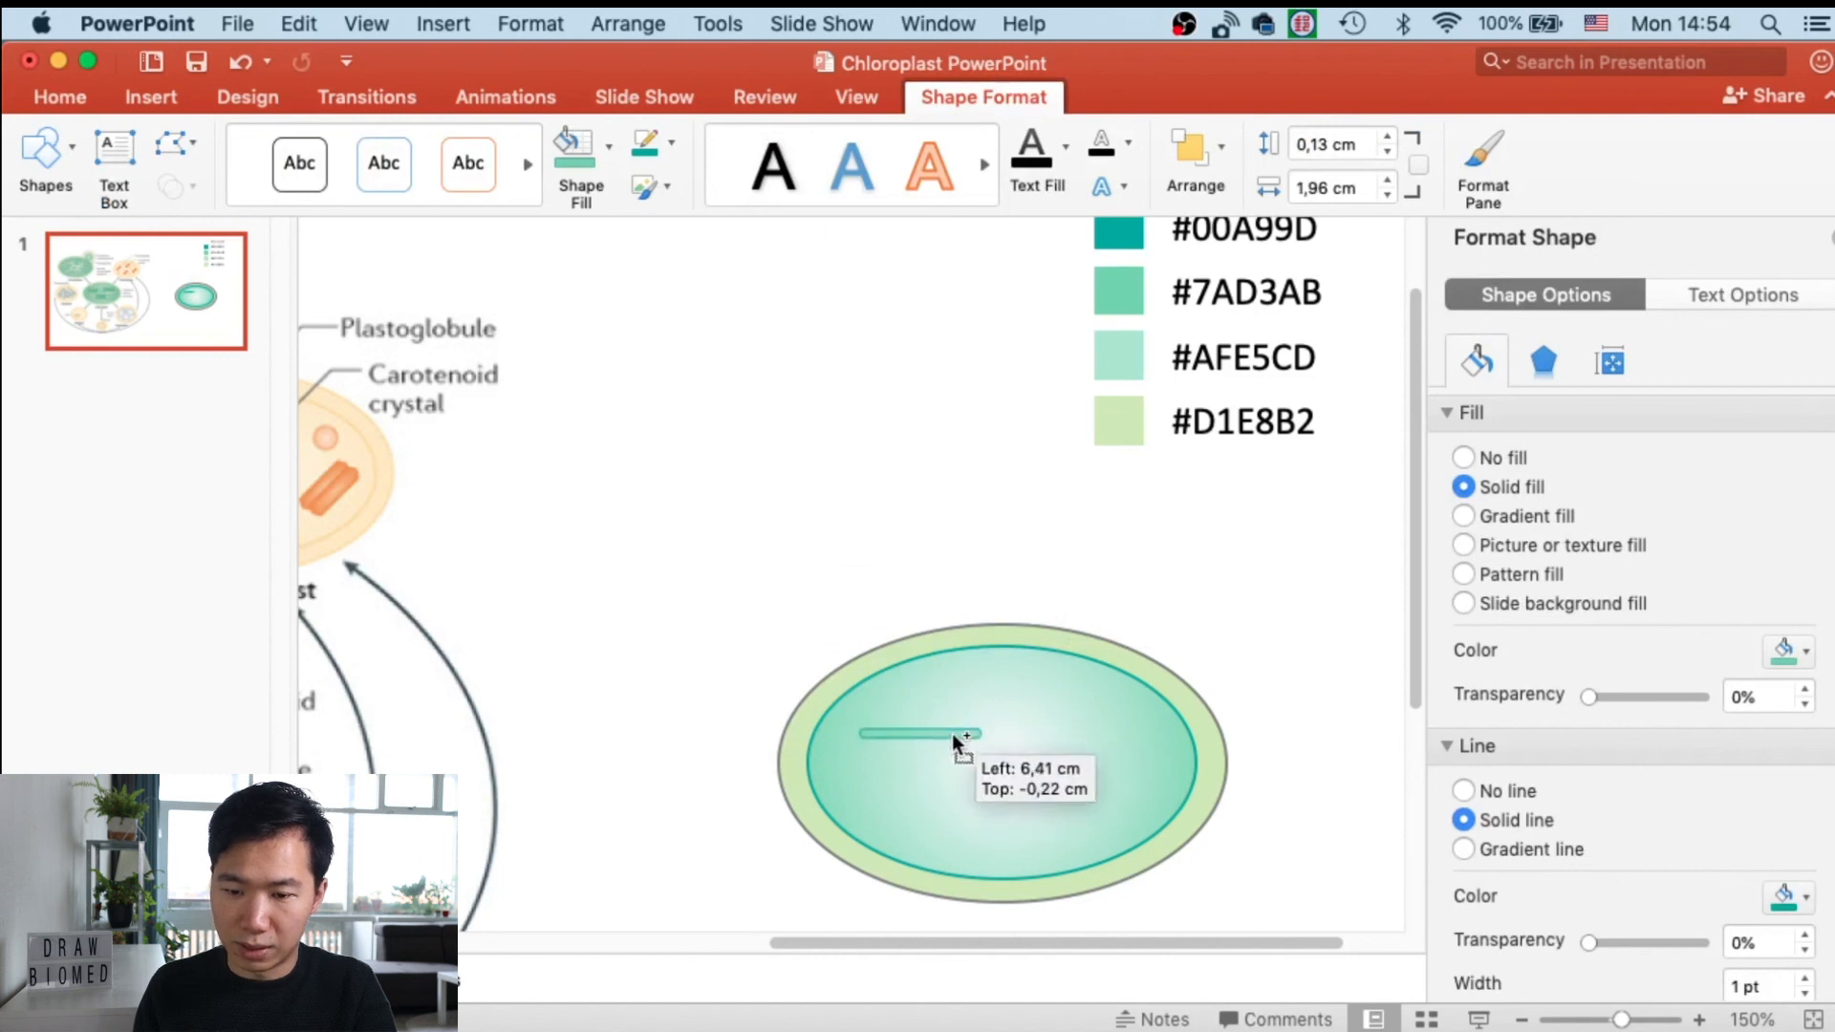